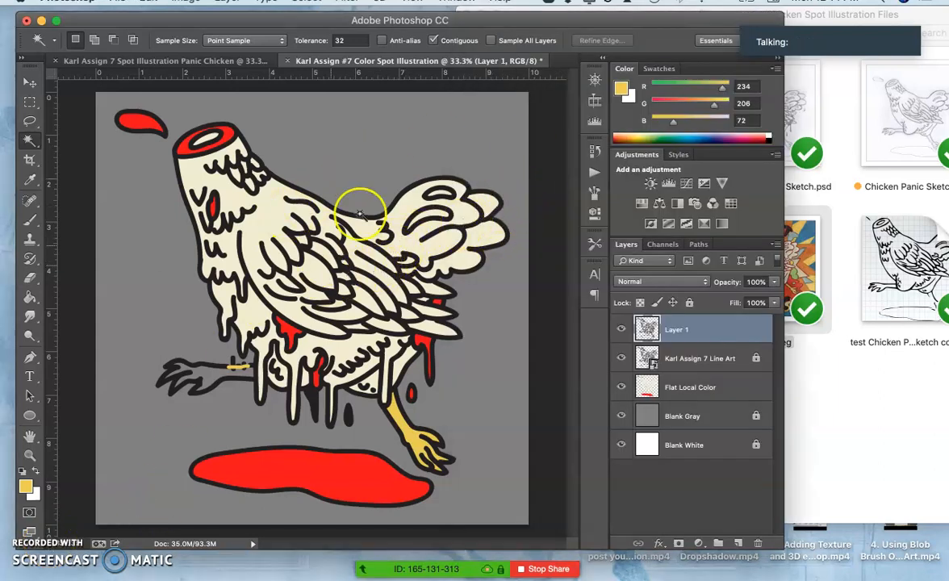
mouse_move(589, 314)
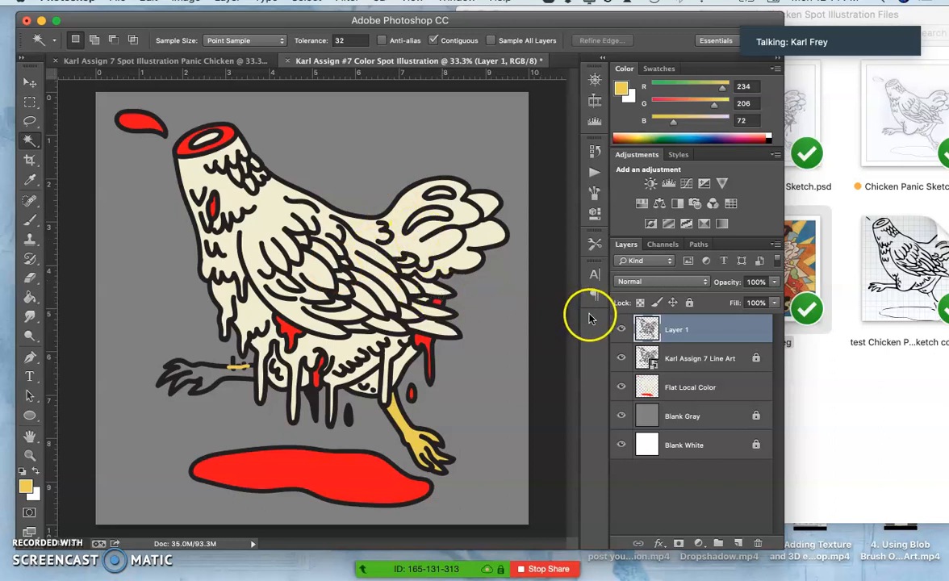
Step: Toggle the line art and background layers' visibility to check the transparency, then show them again
left_click(620, 388)
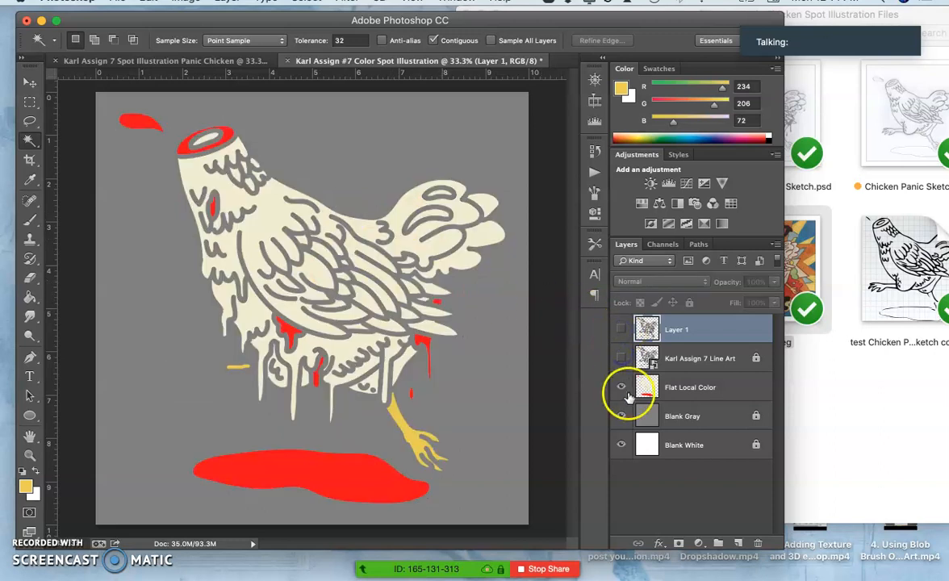
left_click(620, 387)
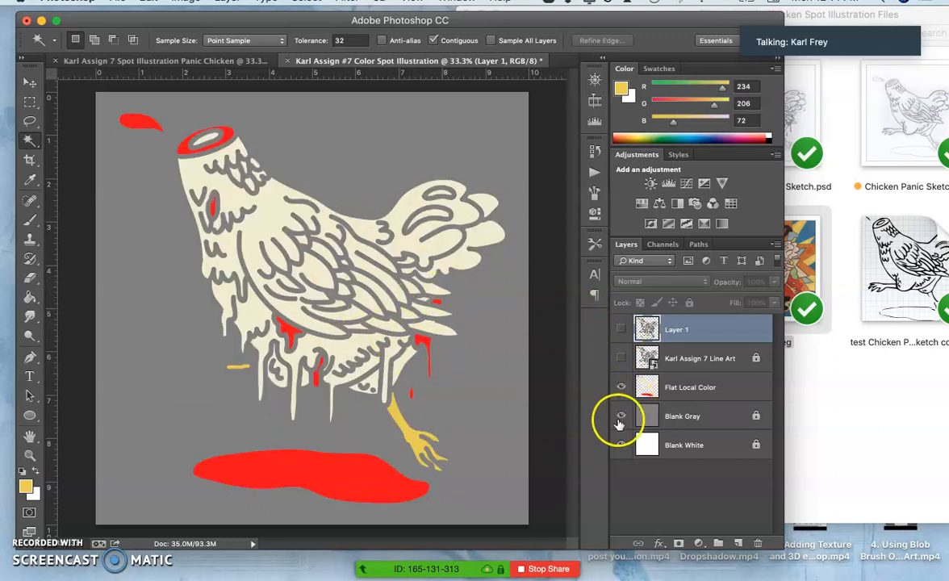
left_click(620, 416)
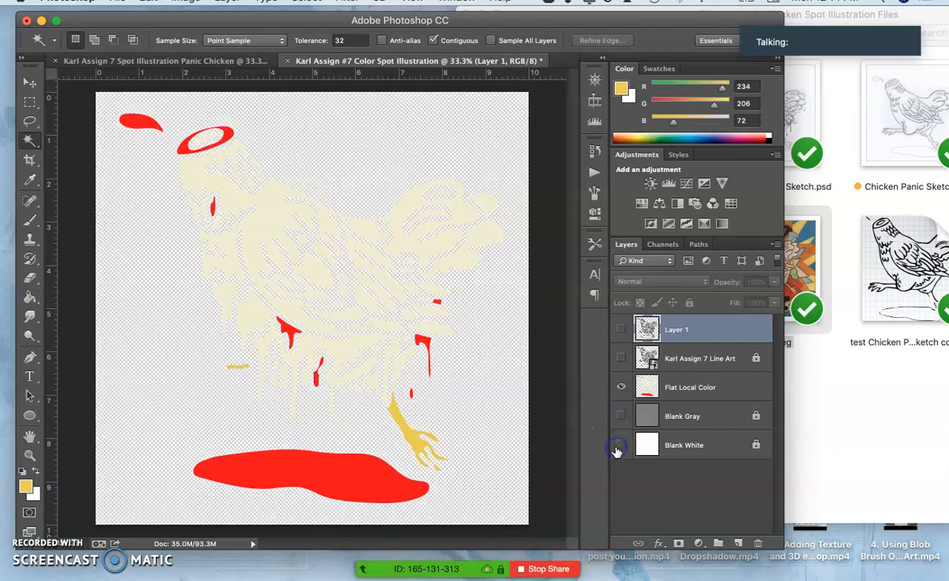
left_click(620, 445)
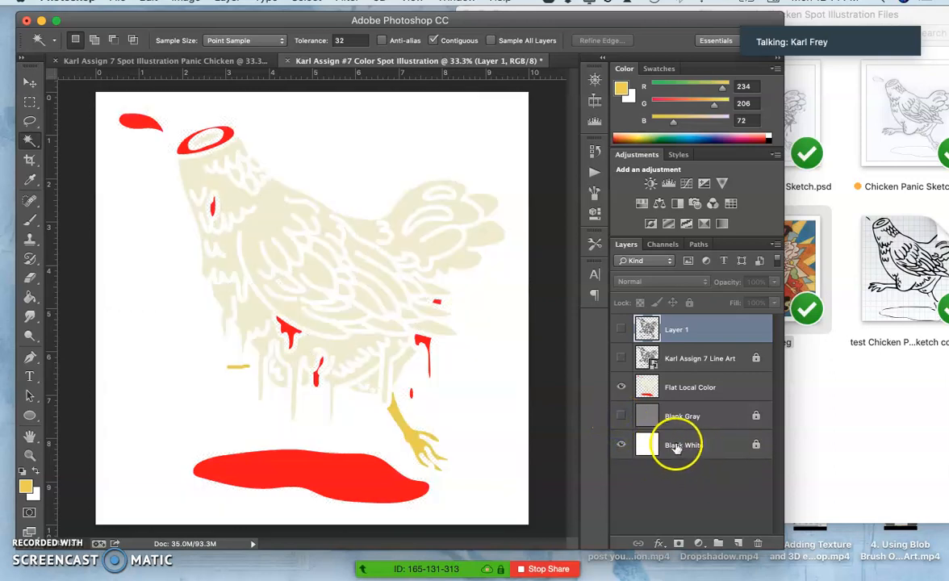
left_click(622, 358)
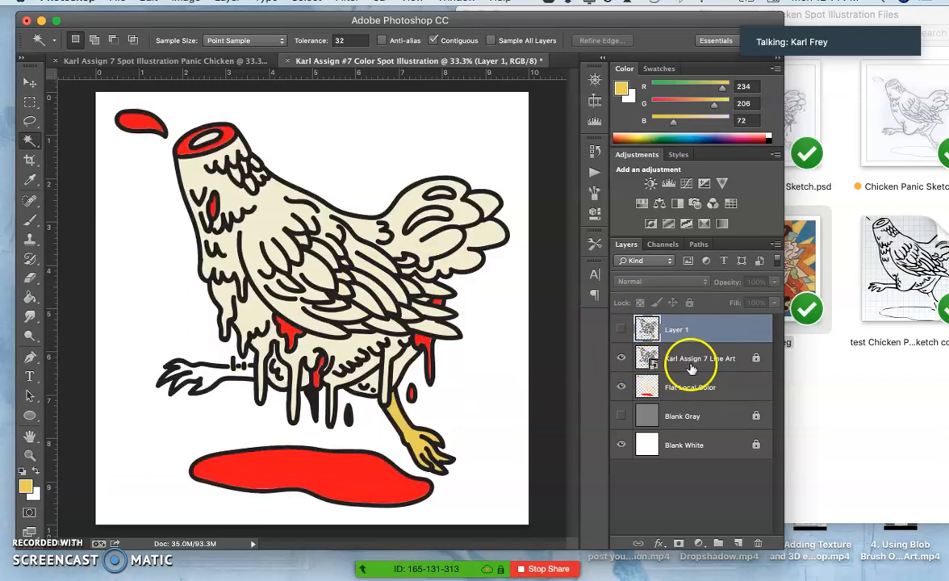
left_click(622, 388)
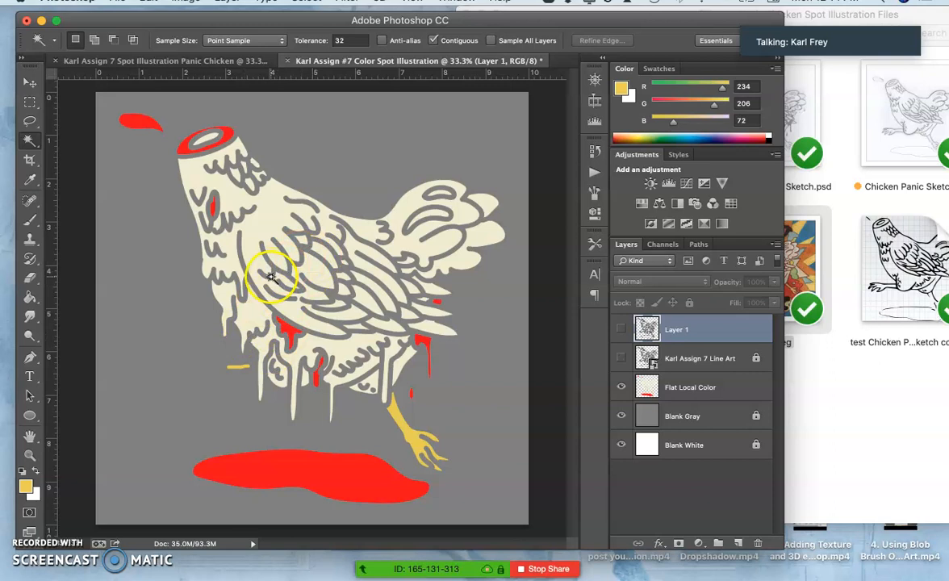
mouse_move(342, 226)
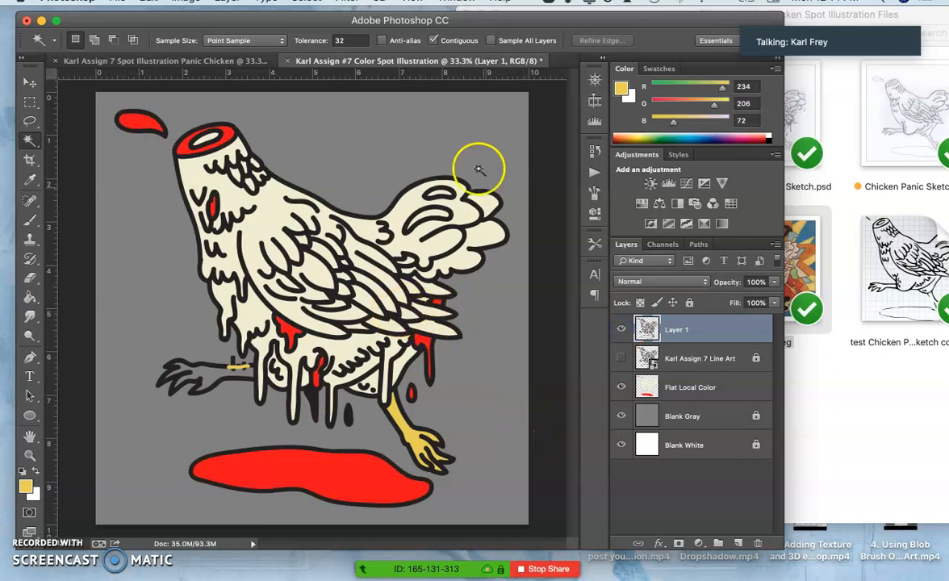
mouse_move(487, 304)
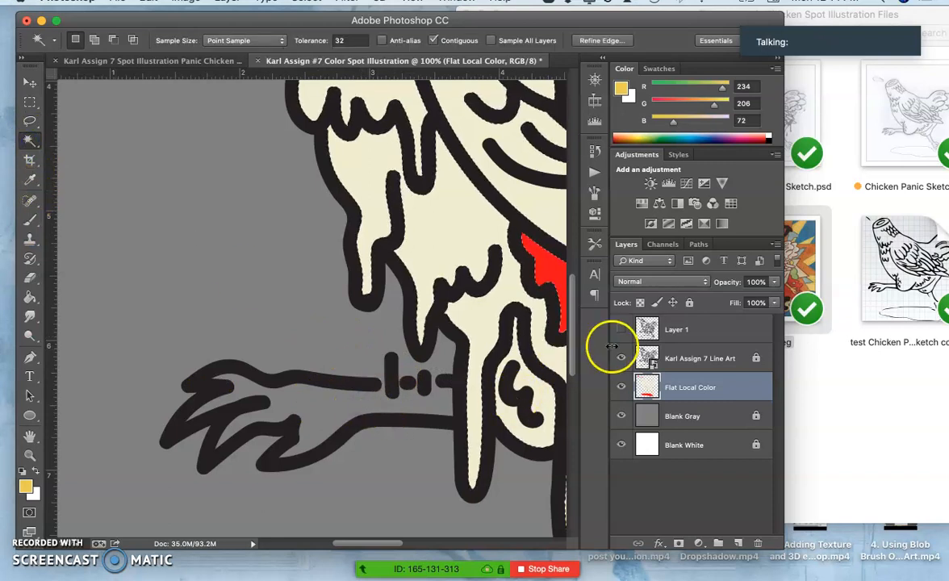
Step: Fill the rear foot with yellow on the Flat Local Color layer using the Paint Bucket, then select Layer 1 for removal
left_click(676, 329)
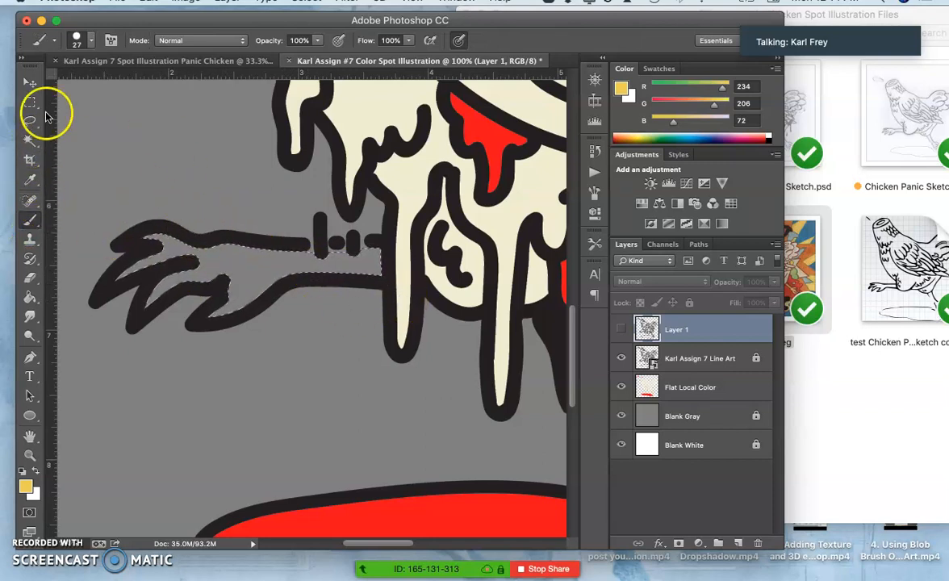
left_click(29, 121)
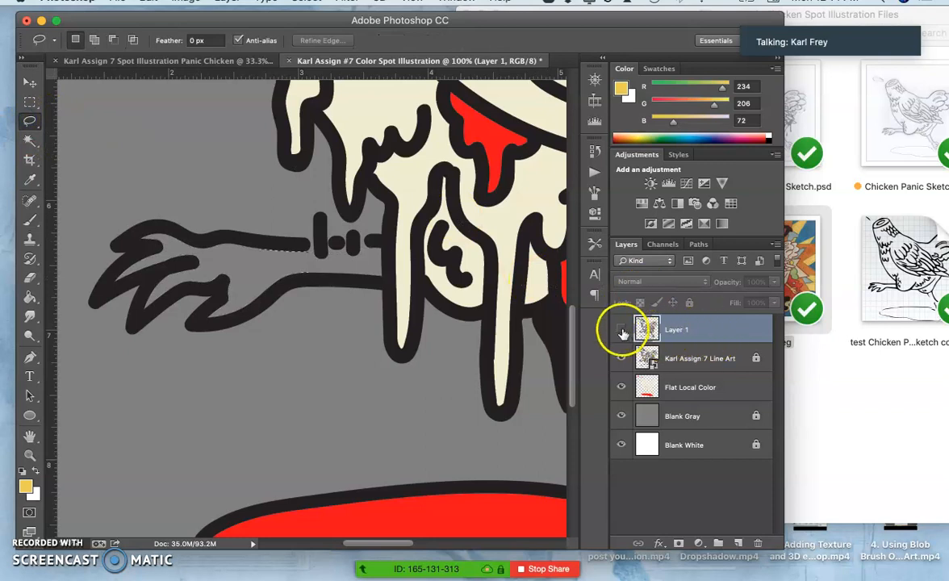
left_click(622, 329)
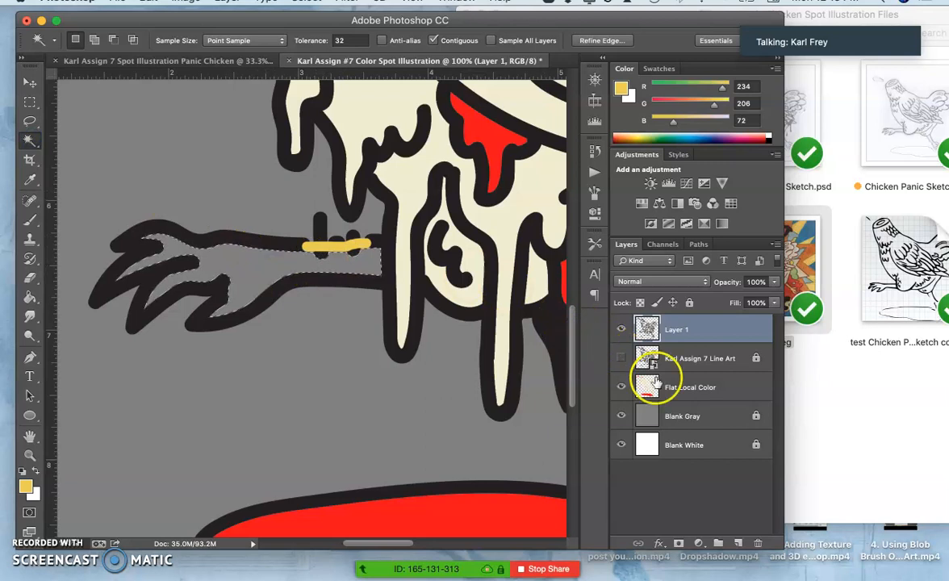
left_click(691, 387)
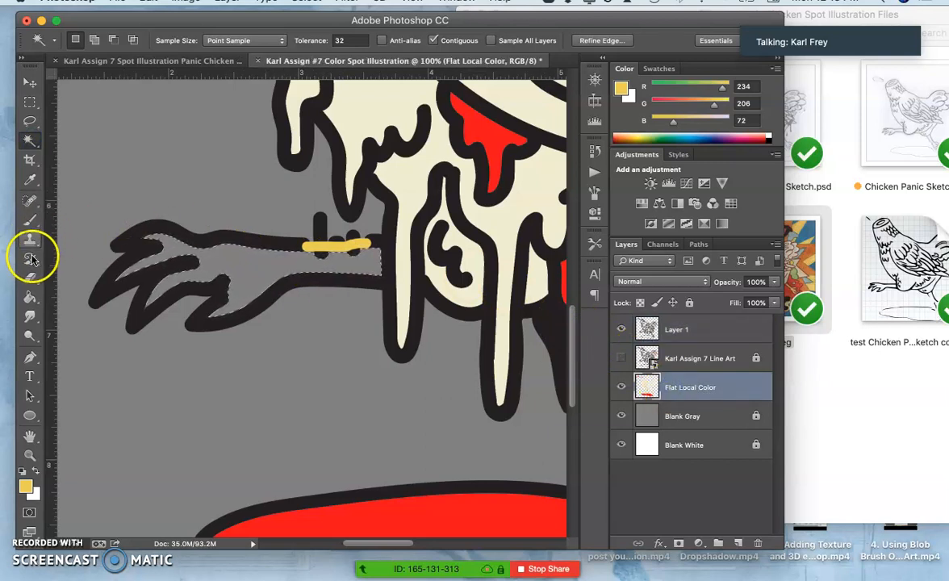
left_click(245, 271)
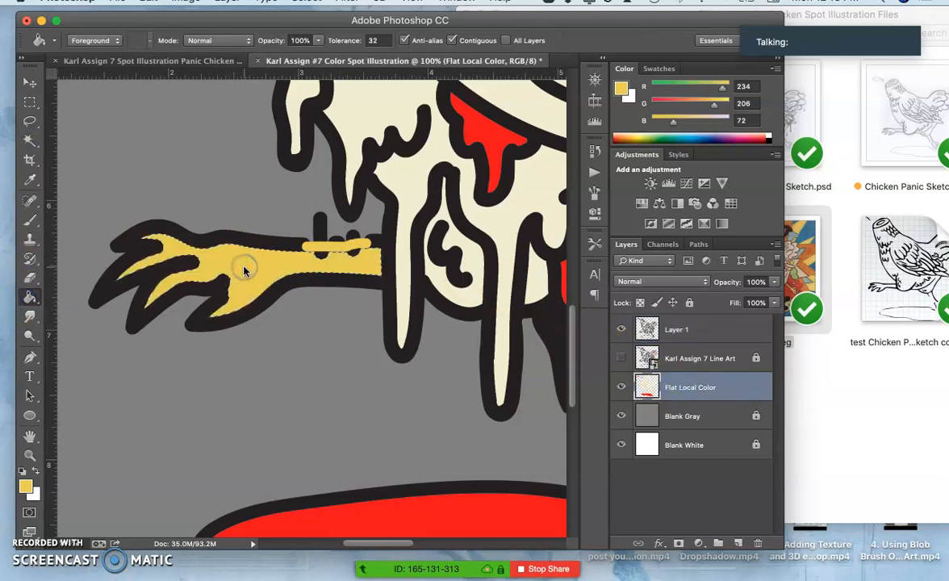
left_click(620, 329)
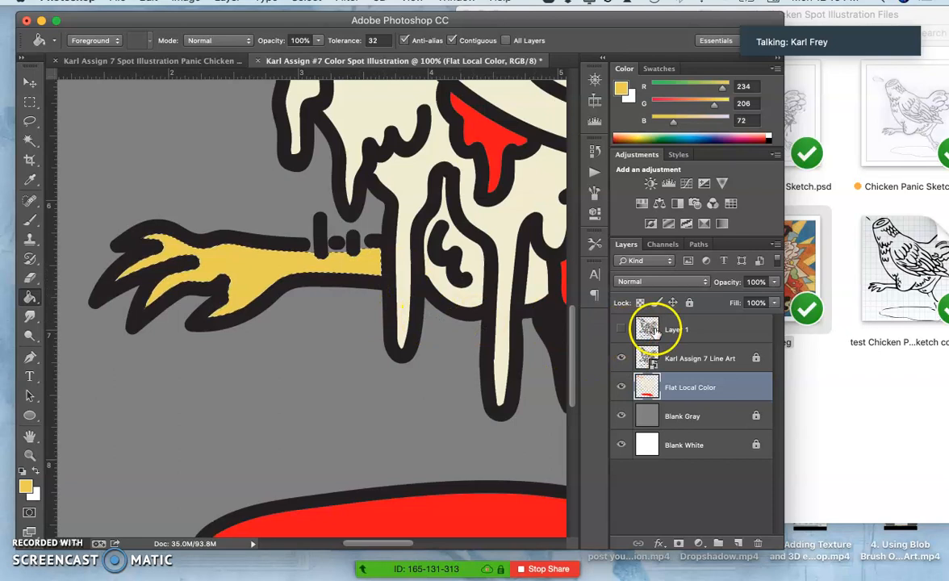
left_click(671, 329)
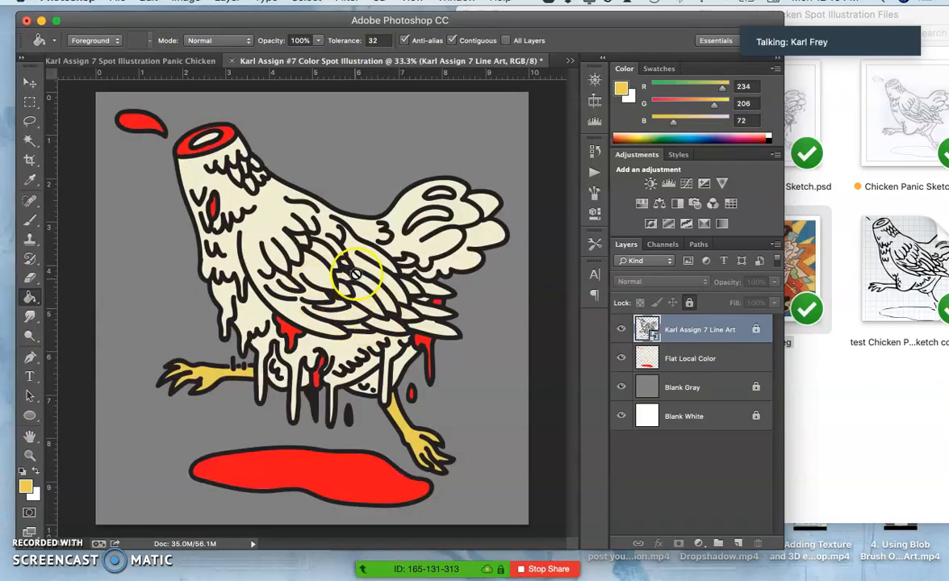
mouse_move(468, 322)
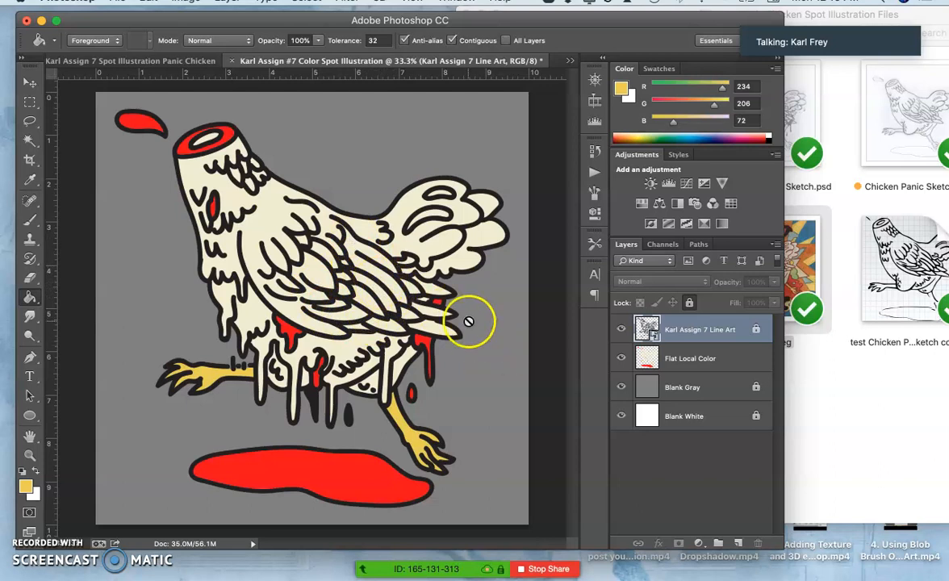
mouse_move(484, 307)
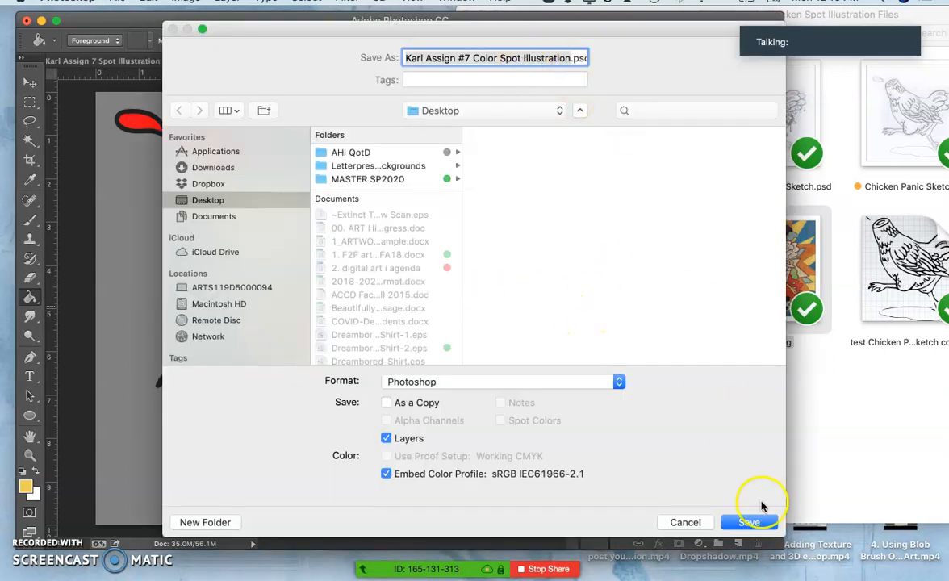
Step: Save the illustration as a Photoshop file on the Desktop and open the line art layer's blending options
left_click(749, 523)
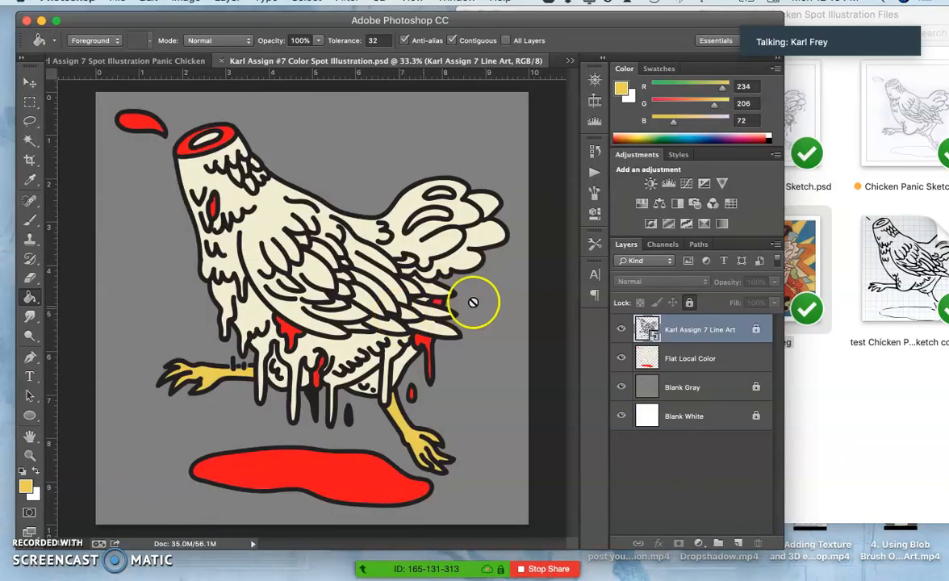
left_click(622, 388)
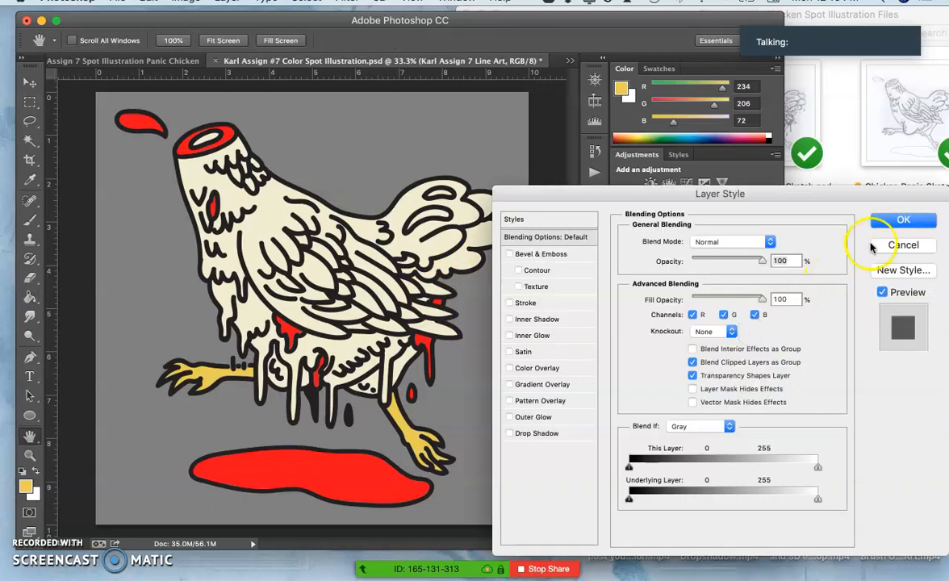
mouse_move(514, 387)
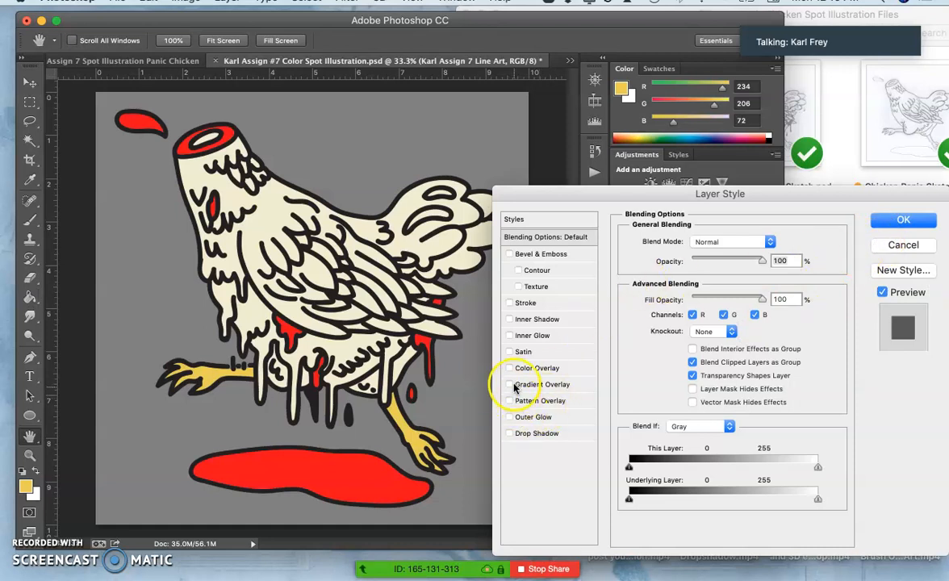
Step: Add a white 24 px outside stroke to the line art layer and apply it
left_click(510, 304)
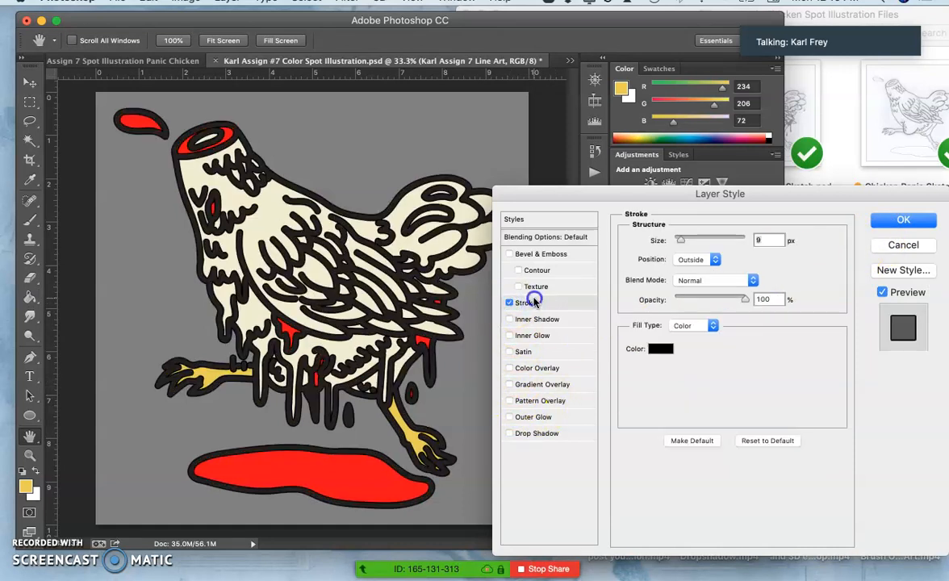
left_click(660, 349)
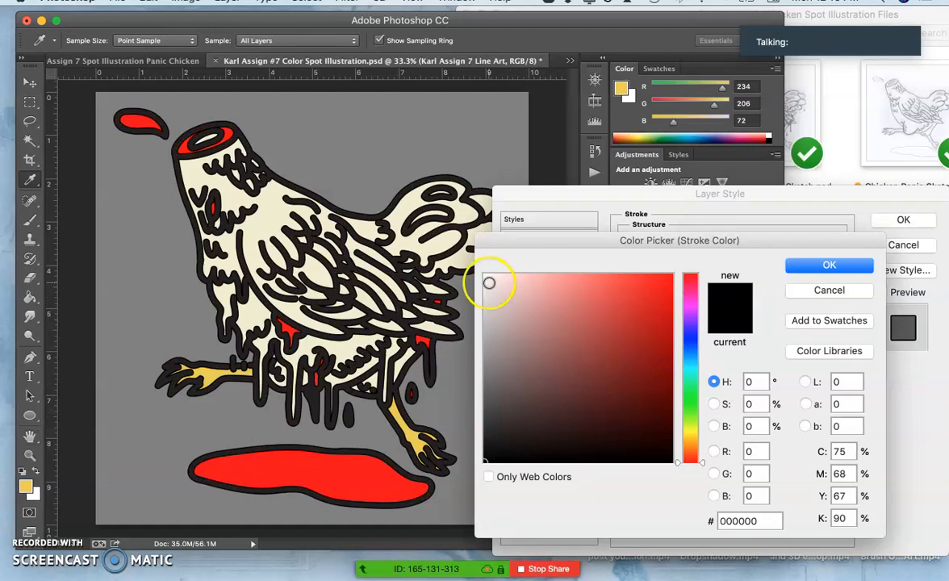
left_click(487, 281)
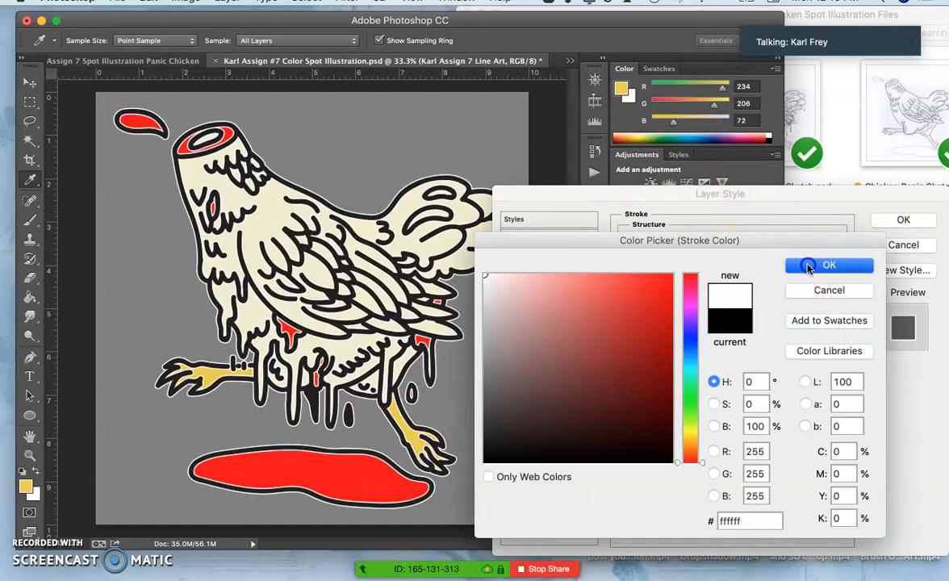
left_click(830, 264)
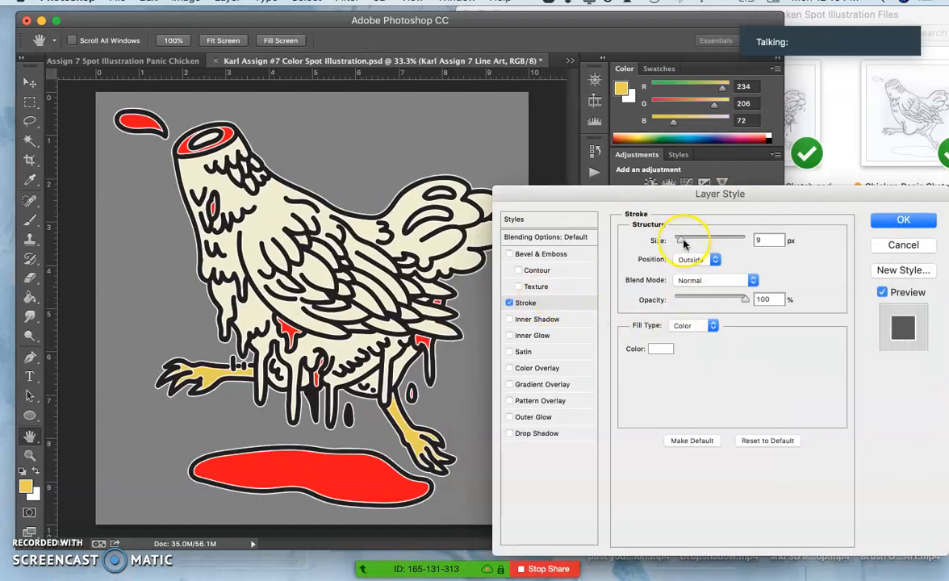
left_click_drag(681, 239, 702, 239)
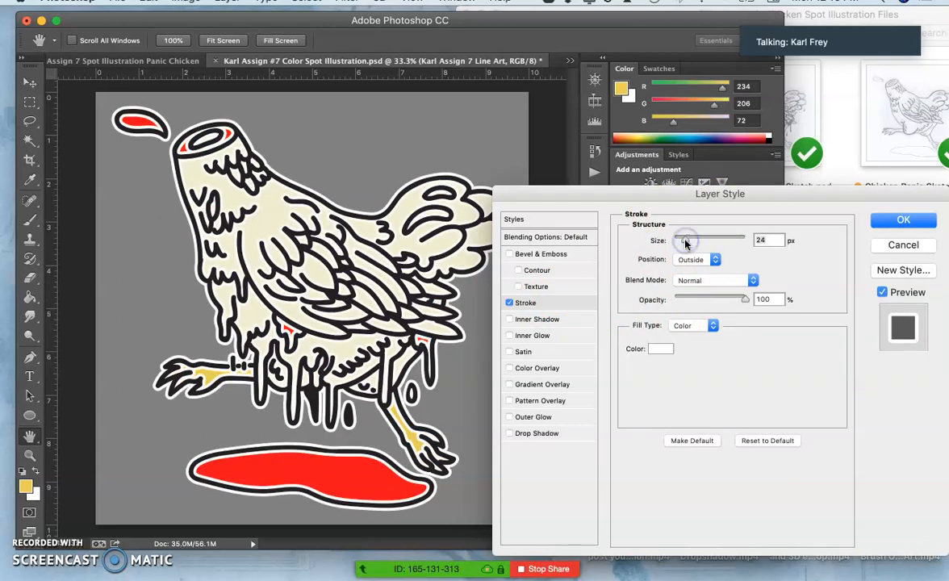
mouse_move(875, 197)
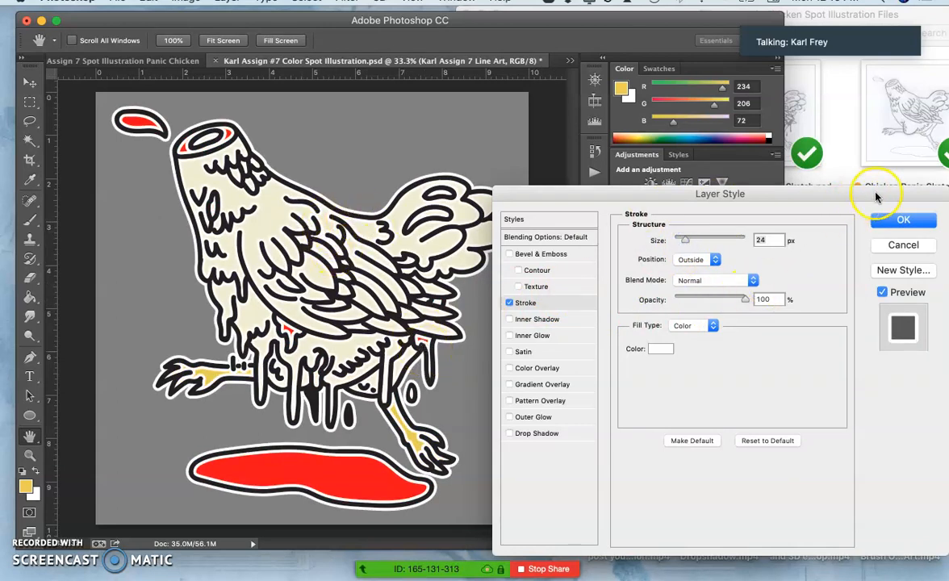
left_click(904, 219)
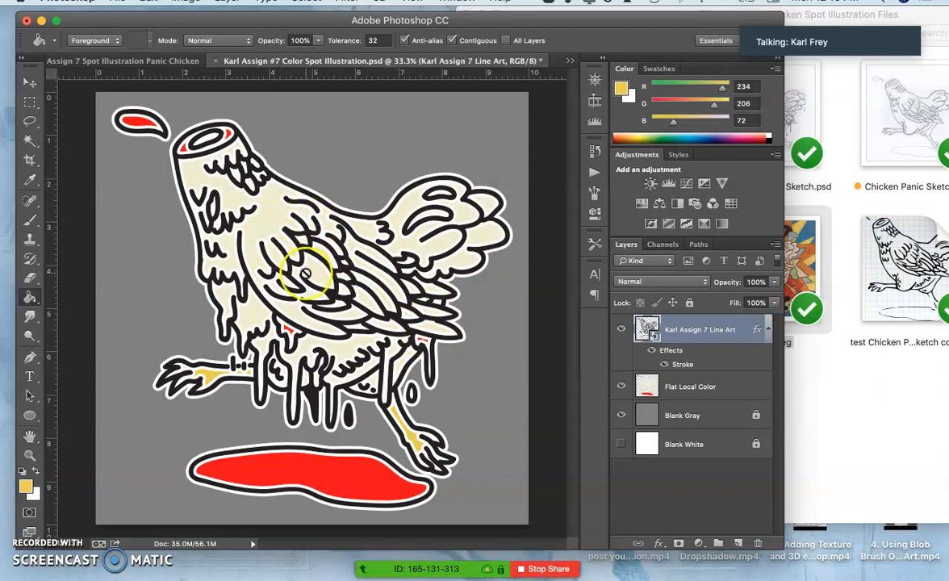
mouse_move(305, 547)
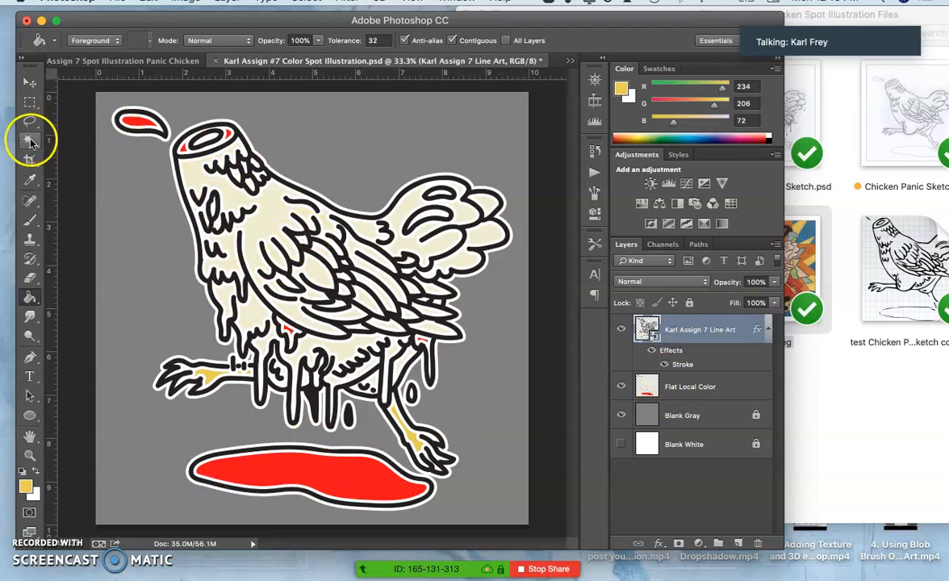
Step: Trace a Lasso selection around the chicken's foot to complete the sticker silhouette selection
left_click(29, 139)
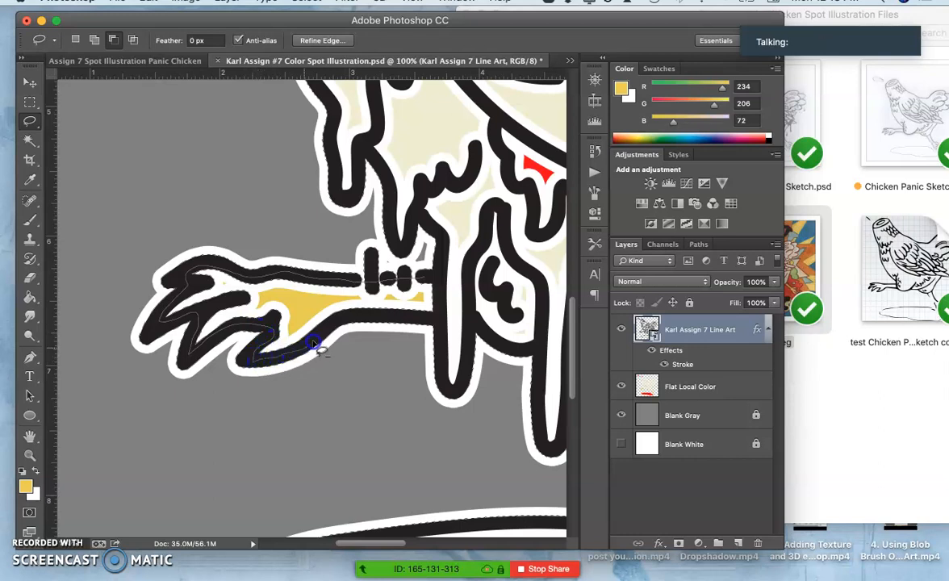
left_click_drag(314, 343, 442, 306)
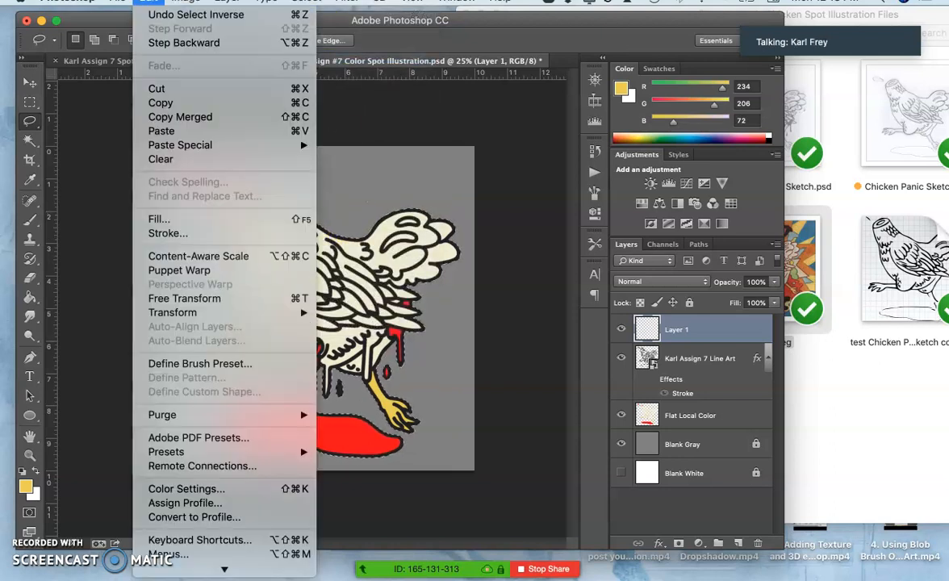
Step: Fill the chicken silhouette with white via Edit > Fill and show the Flat Local Color layer again
left_click(158, 220)
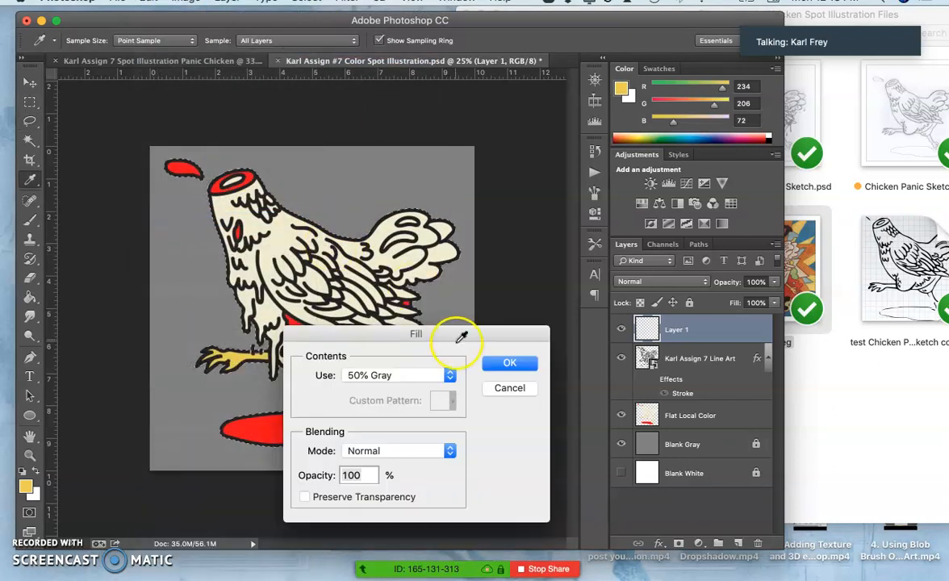
left_click(395, 375)
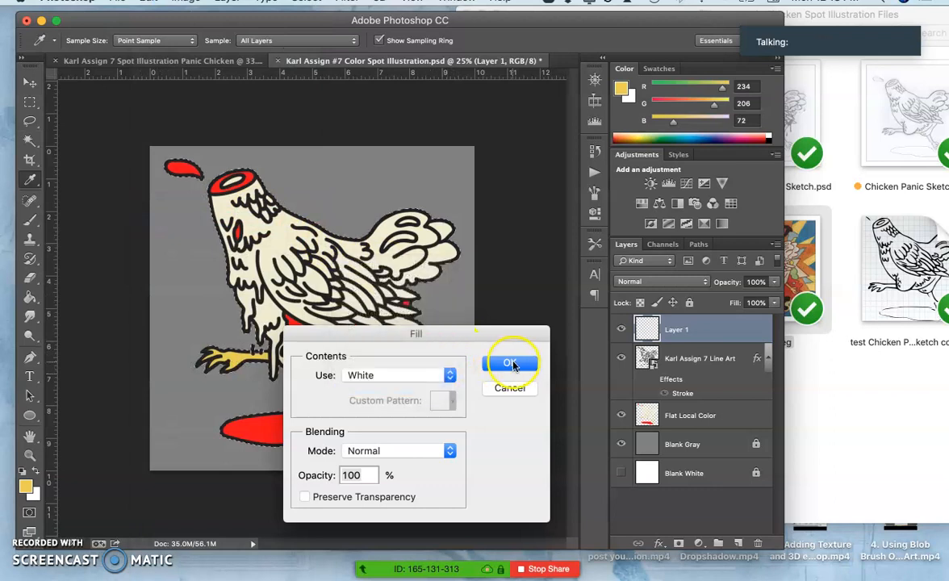
left_click(510, 362)
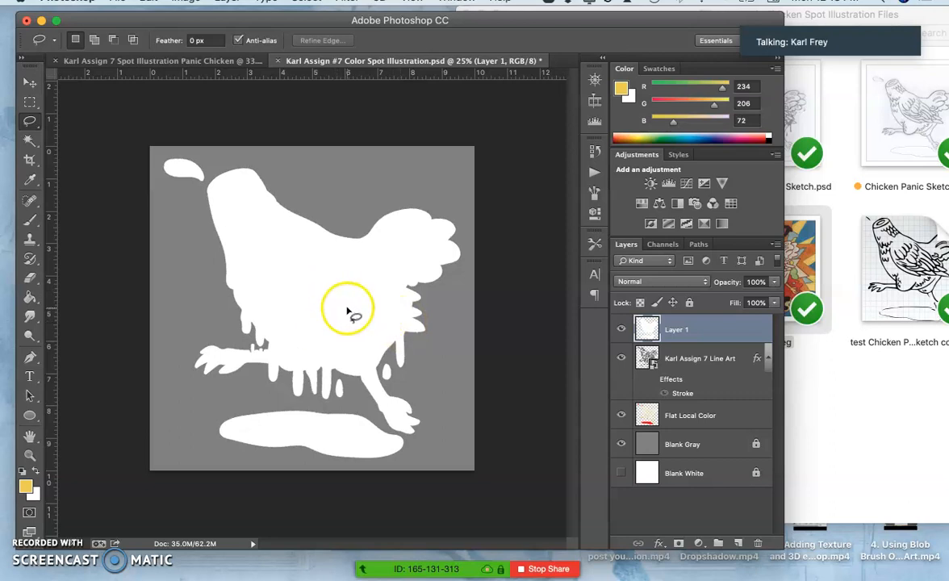
mouse_move(310, 310)
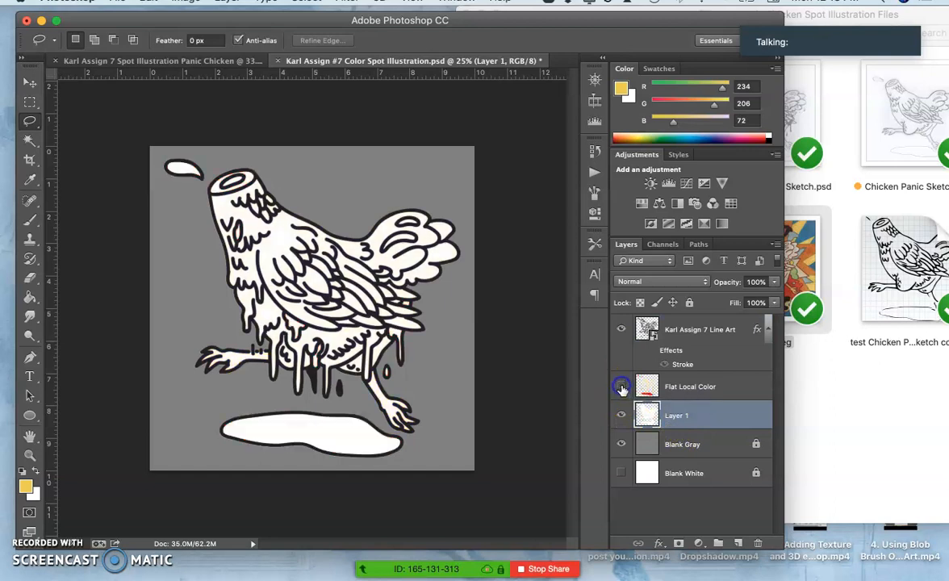
left_click(647, 415)
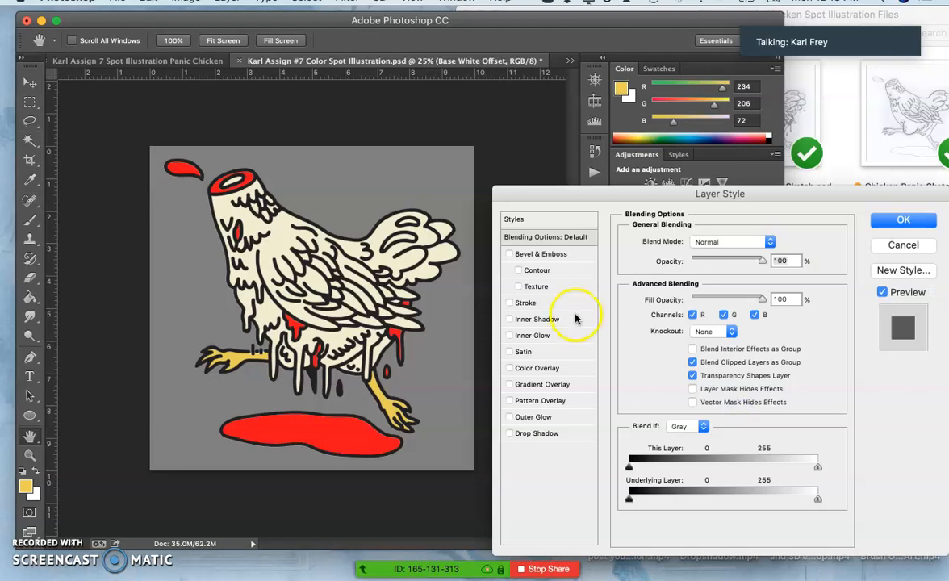
Step: Give the Base White Offset layer a white stroke about 64 px wide and apply it
left_click(510, 304)
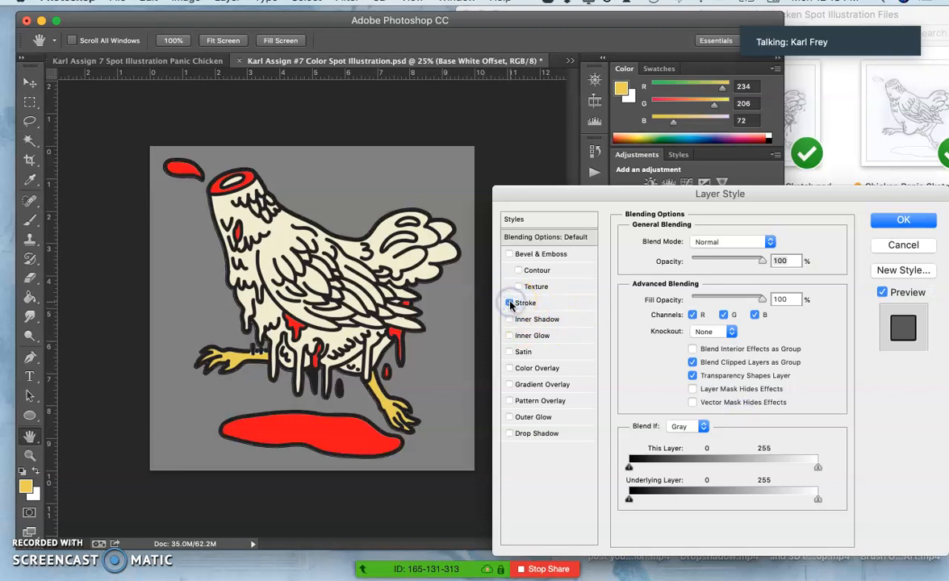
left_click(525, 302)
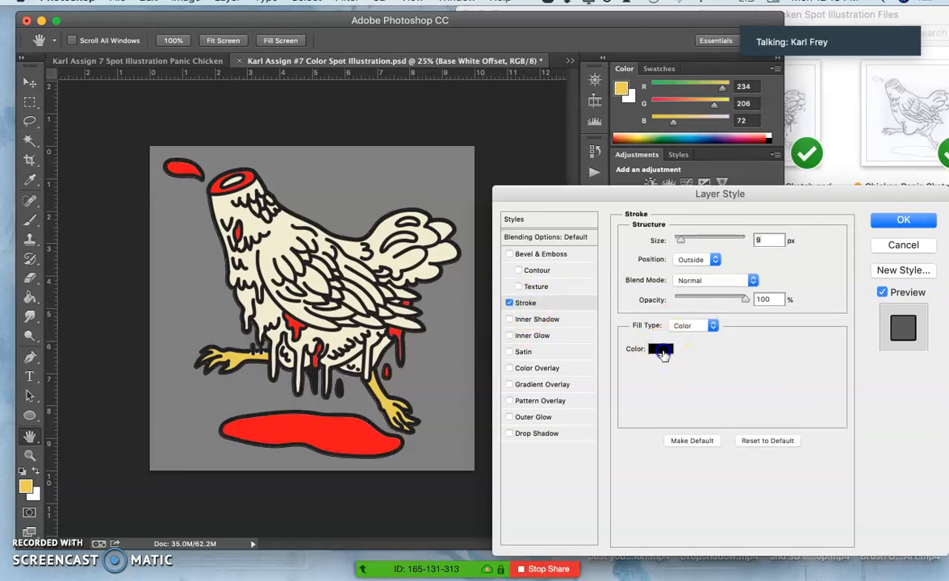
left_click(661, 349)
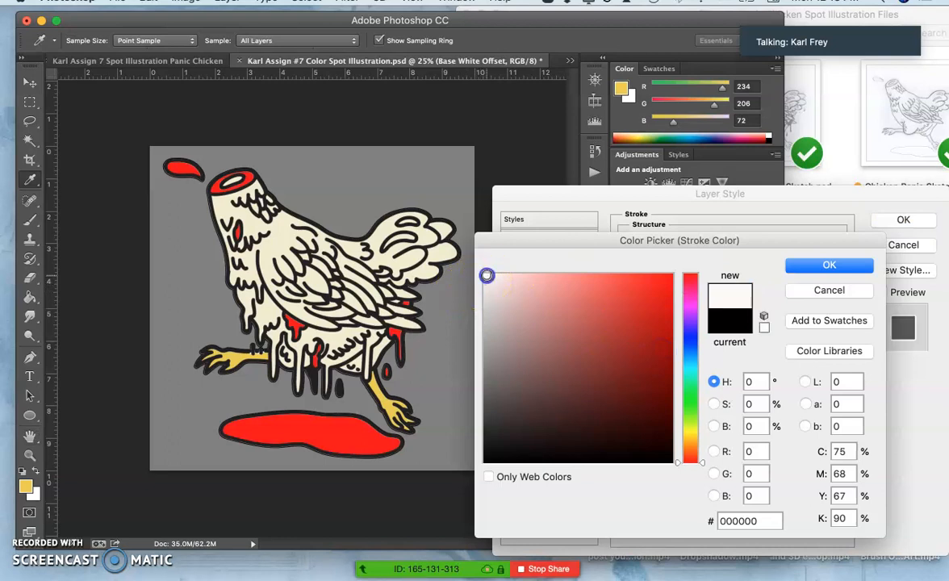
left_click(484, 275)
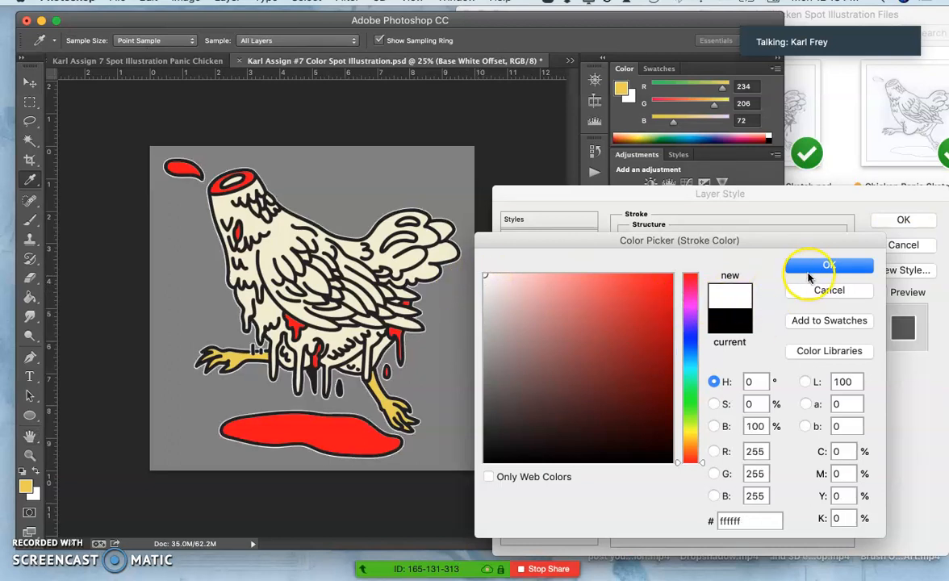
left_click(828, 265)
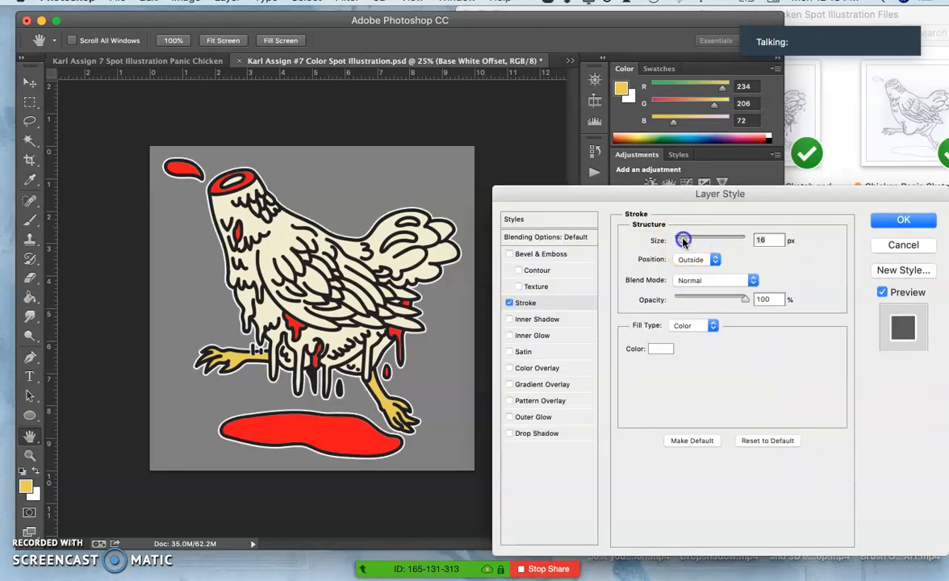
left_click_drag(685, 239, 691, 239)
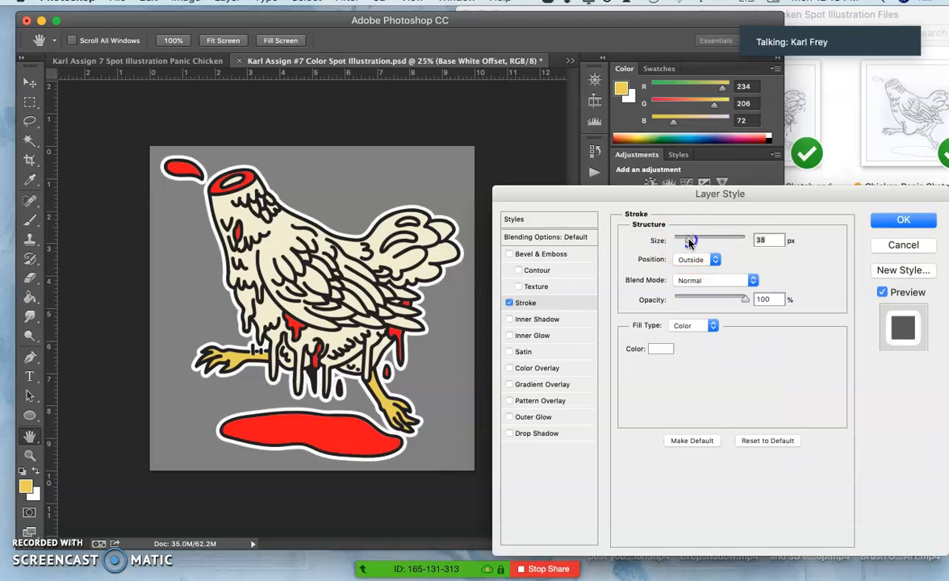
left_click_drag(693, 239, 686, 239)
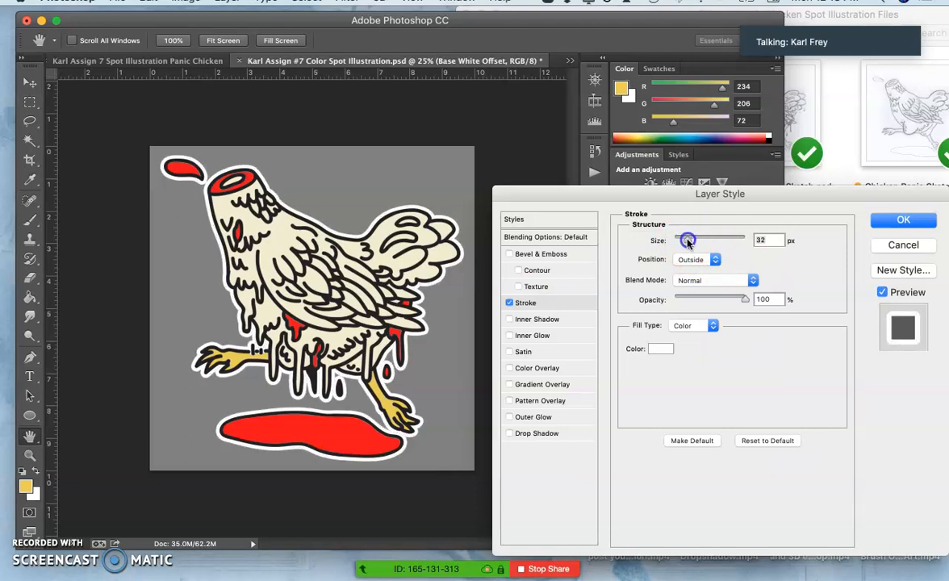
left_click_drag(686, 239, 694, 242)
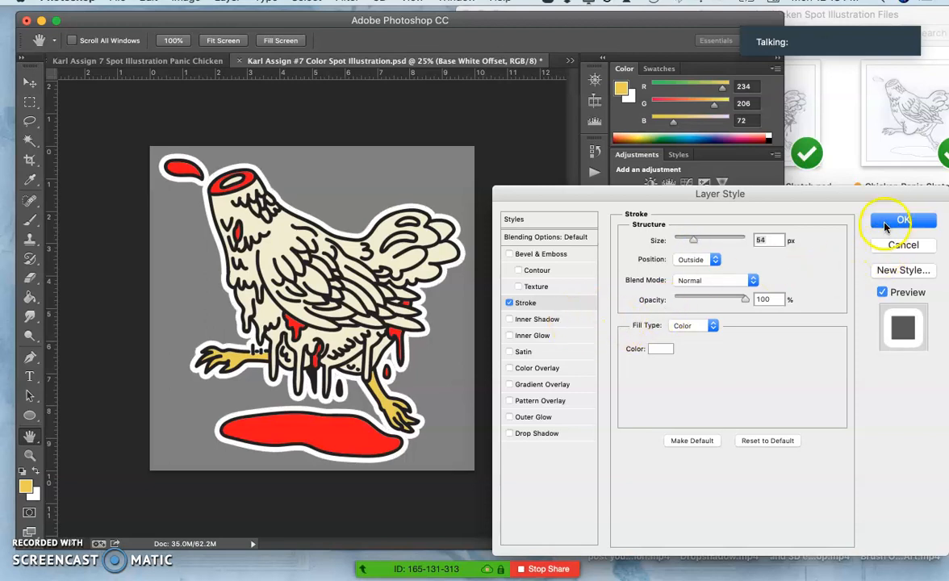
left_click(901, 219)
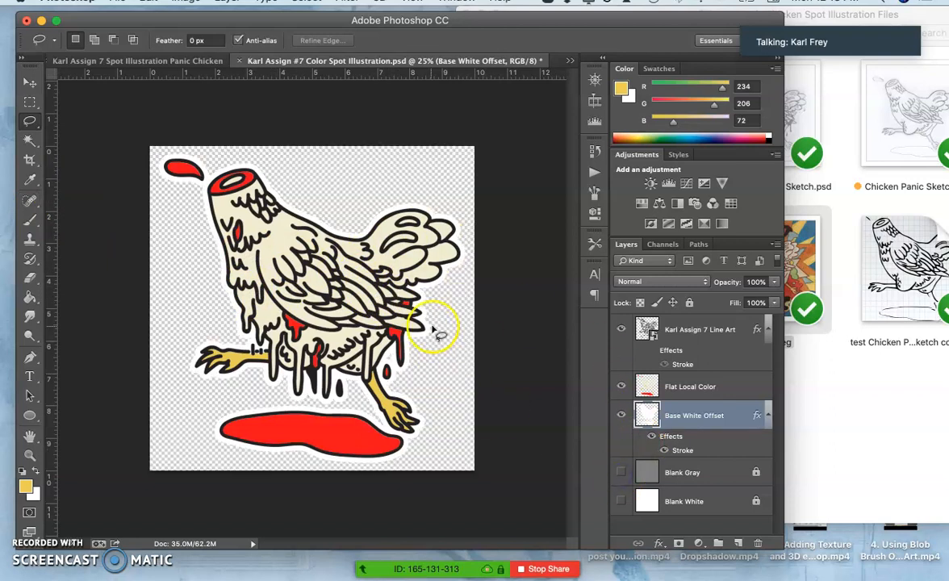
mouse_move(497, 323)
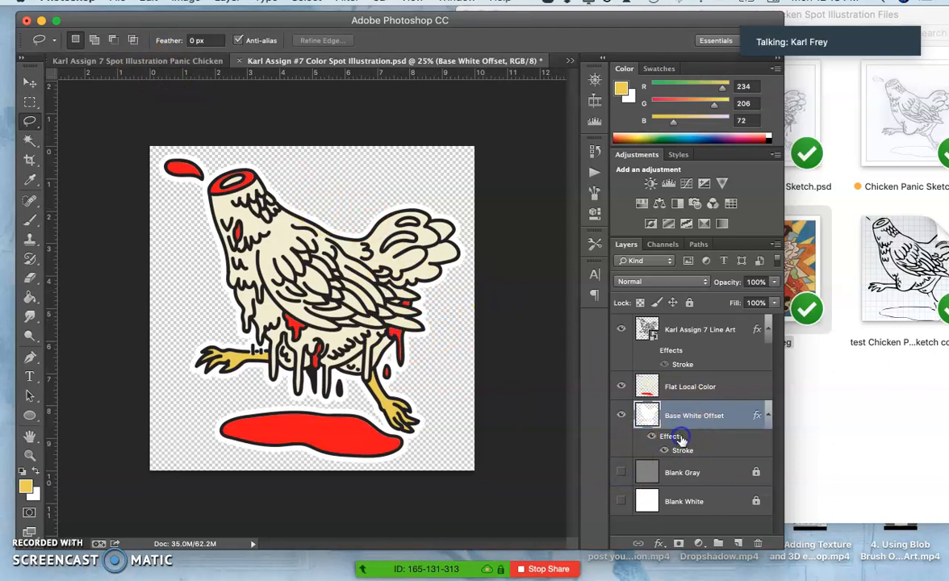
Step: Add a drop shadow to the white base layer and hide the plain white background
double_click(672, 436)
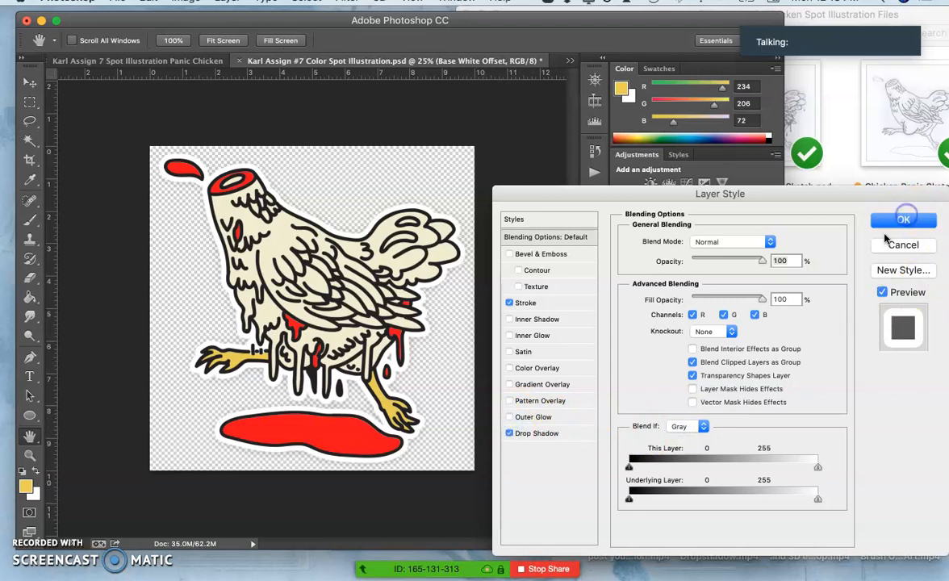
left_click(904, 218)
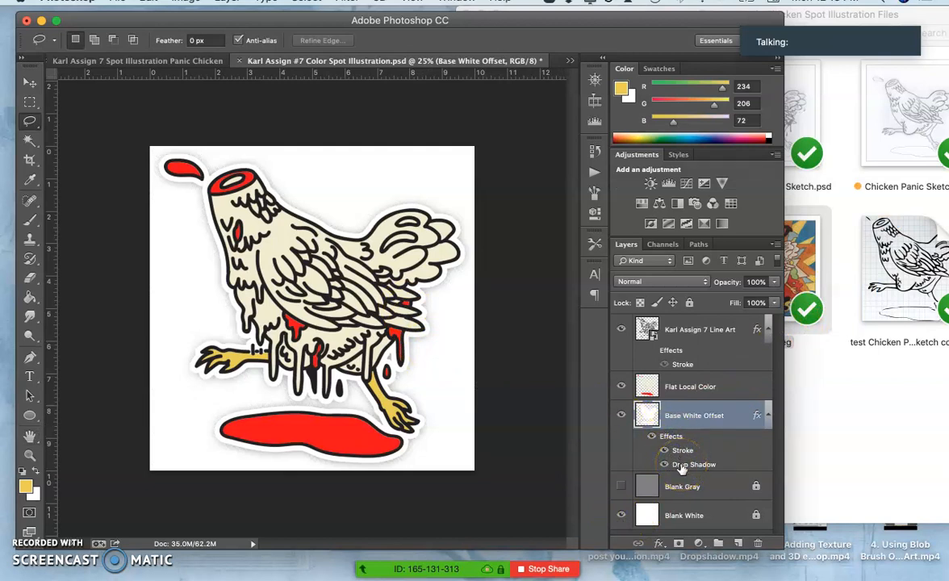
left_click(665, 465)
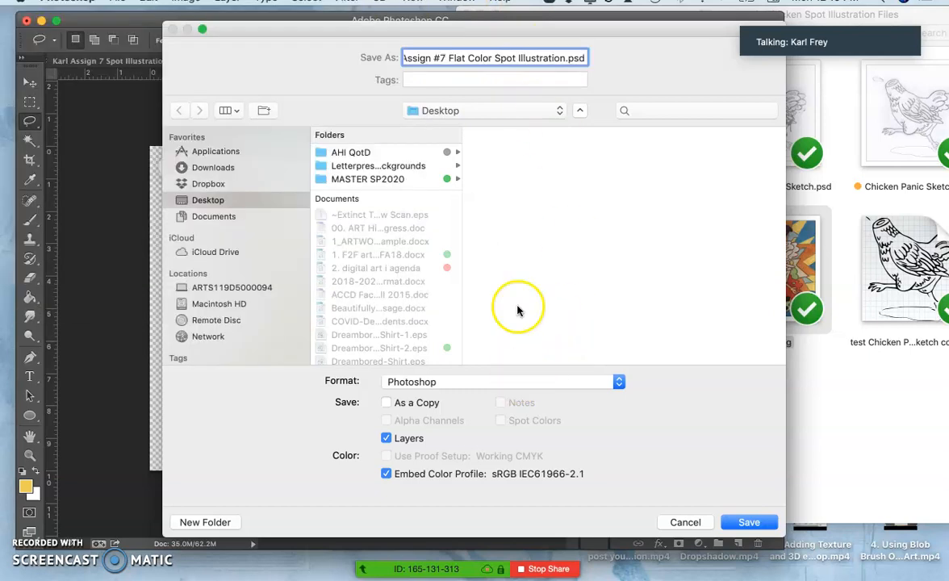
mouse_move(478, 381)
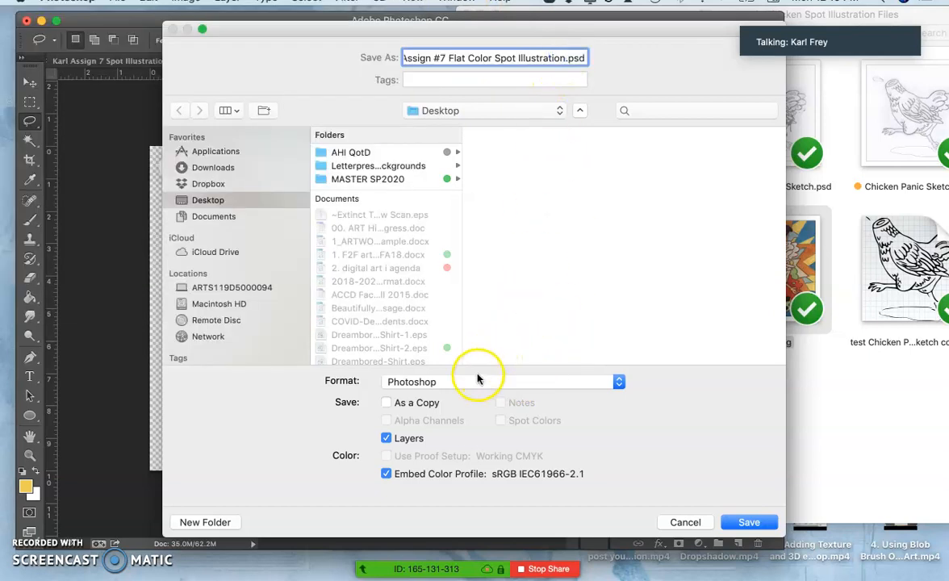
Step: Save a PNG copy named Flat Color Spot Illustration with transparent background, confirming the compression options
left_click(514, 381)
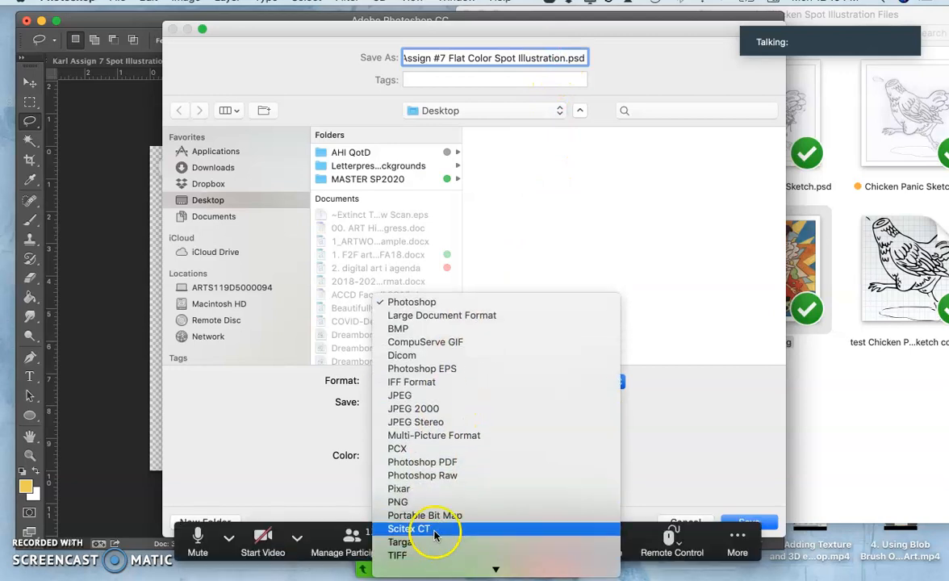
left_click(397, 500)
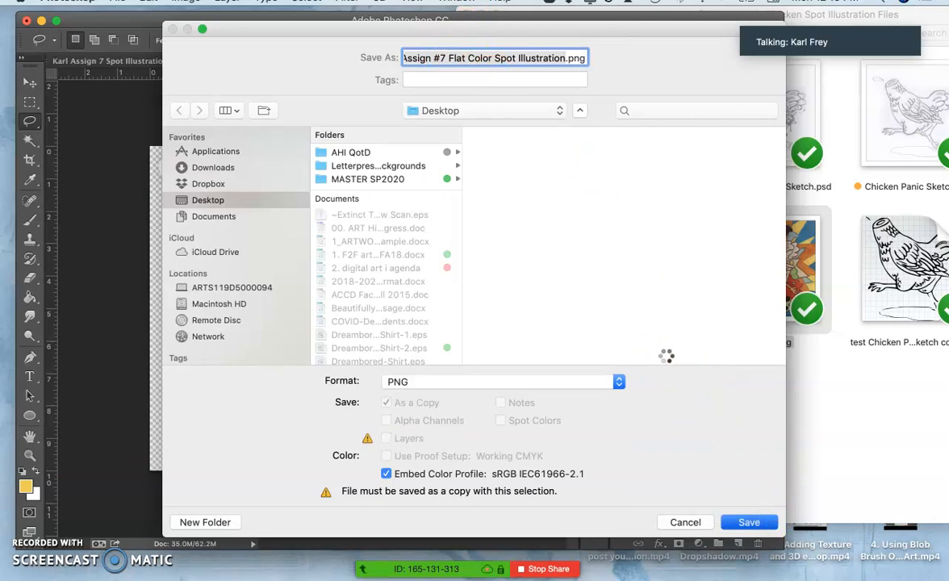
left_click(749, 524)
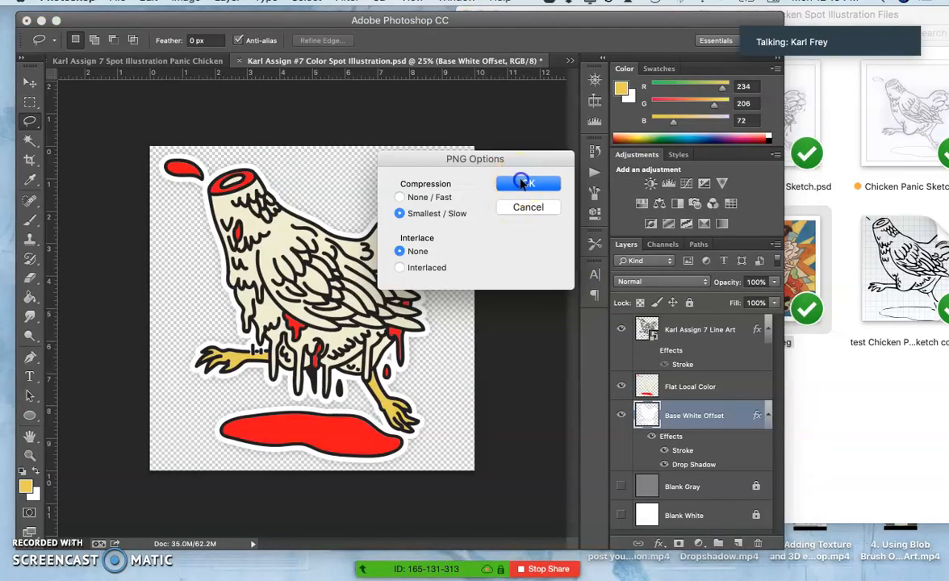
left_click(529, 184)
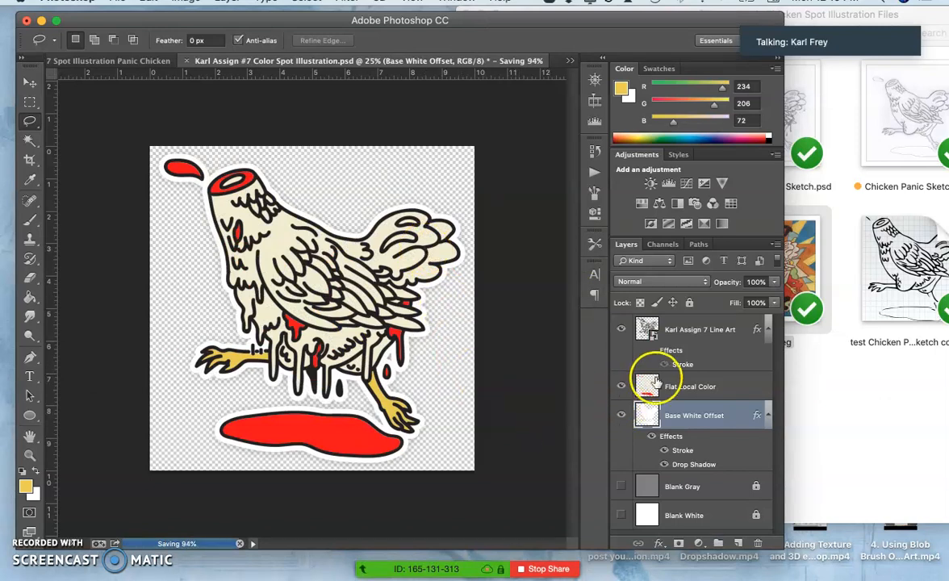
left_click(700, 329)
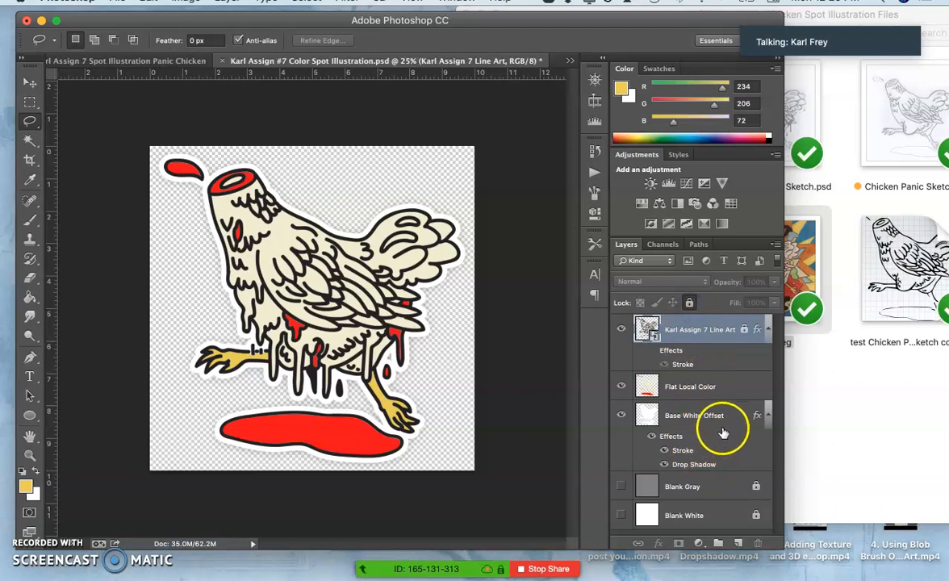
Step: Return to the Flat Local Color layer and drag on the canvas near the chicken
left_click(694, 414)
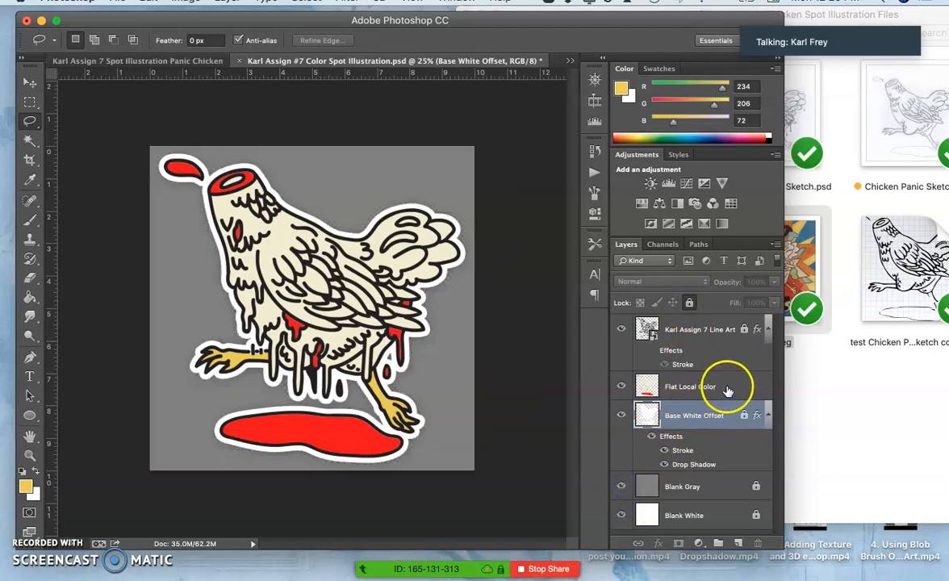
left_click(691, 387)
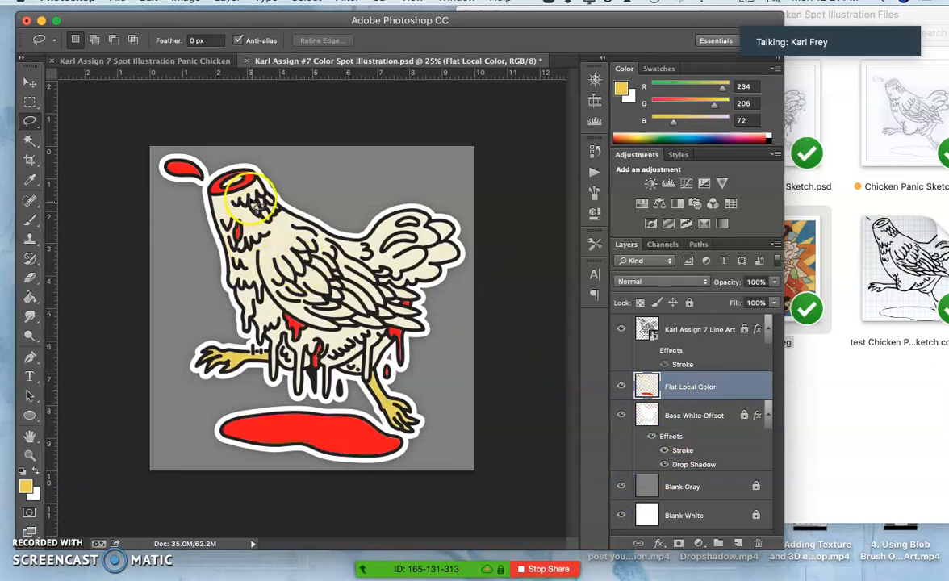
left_click_drag(250, 194, 282, 223)
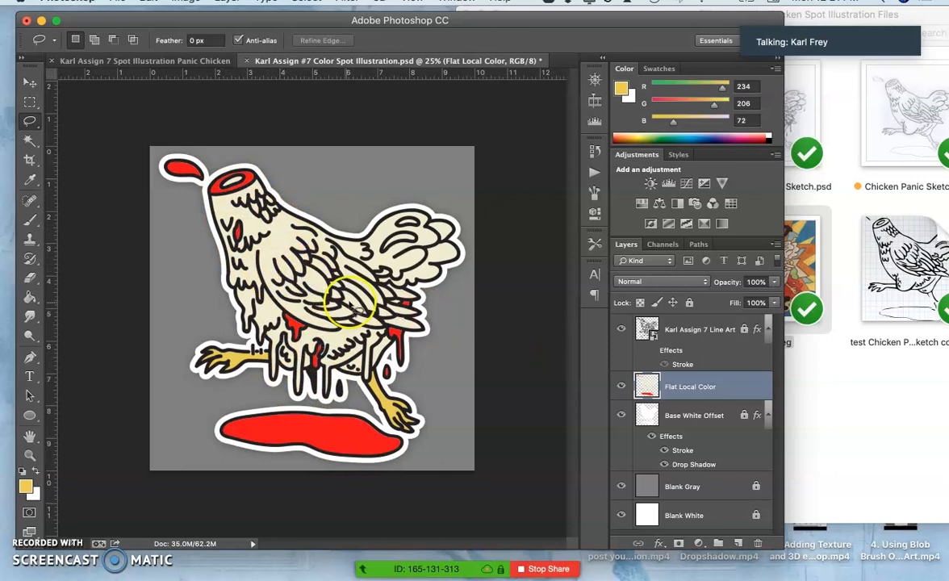
mouse_move(363, 275)
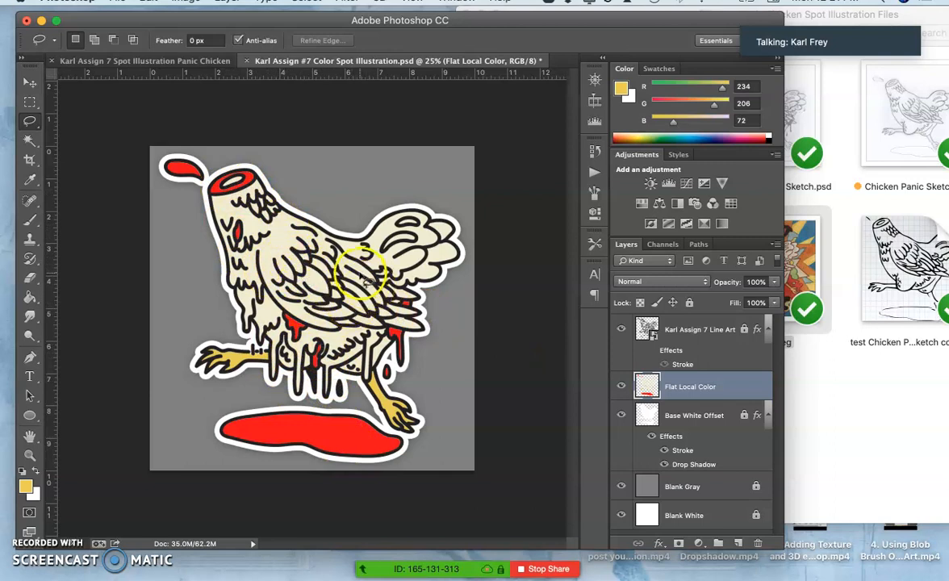
mouse_move(374, 278)
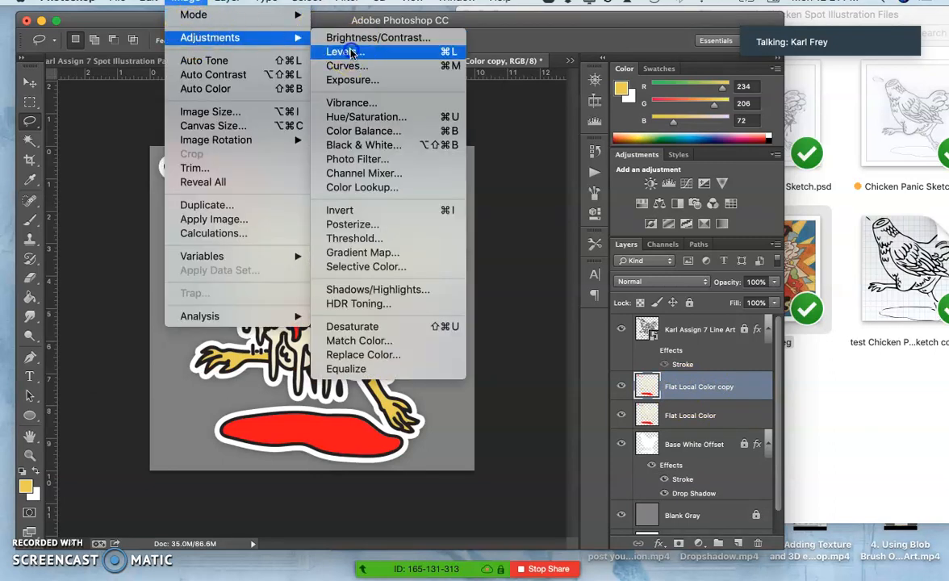
left_click(339, 52)
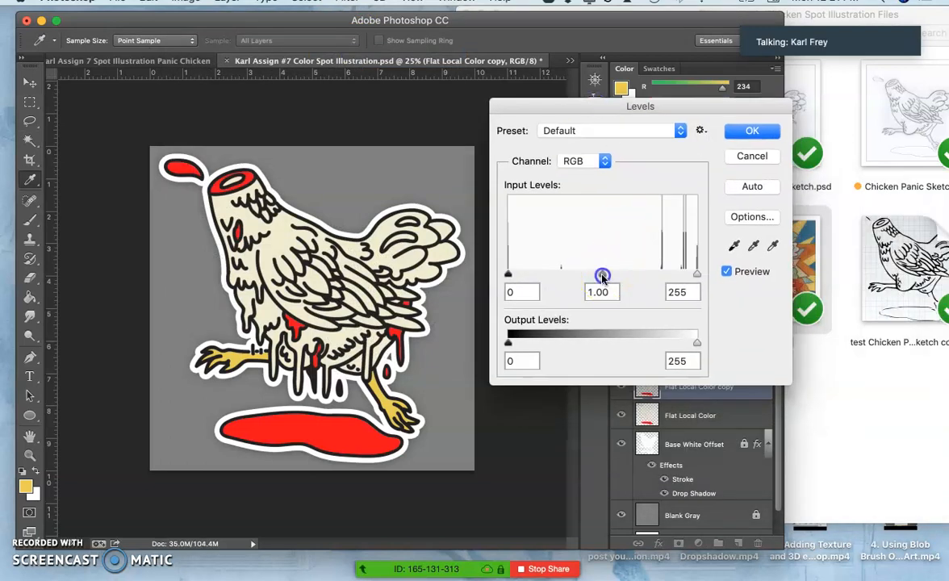
left_click_drag(600, 275, 559, 275)
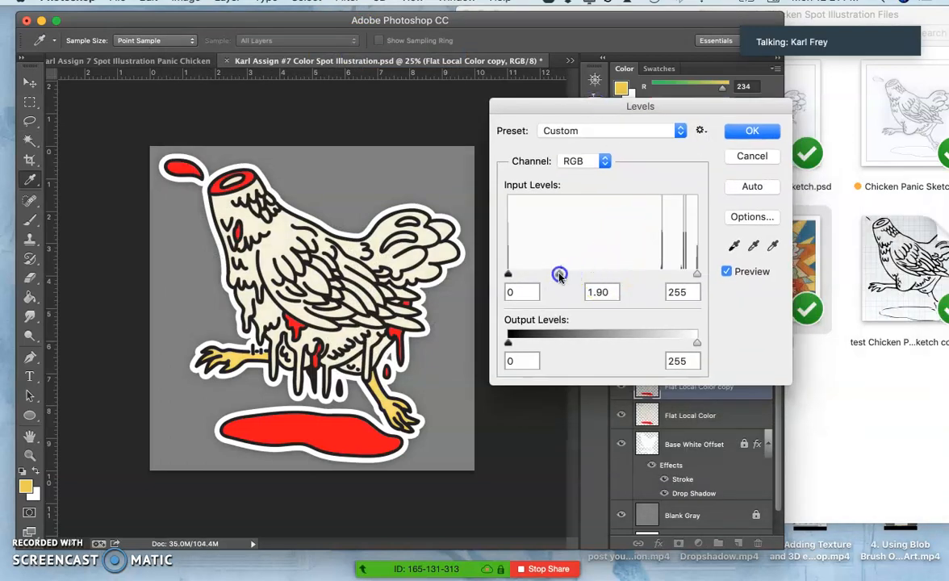
left_click_drag(560, 274, 659, 265)
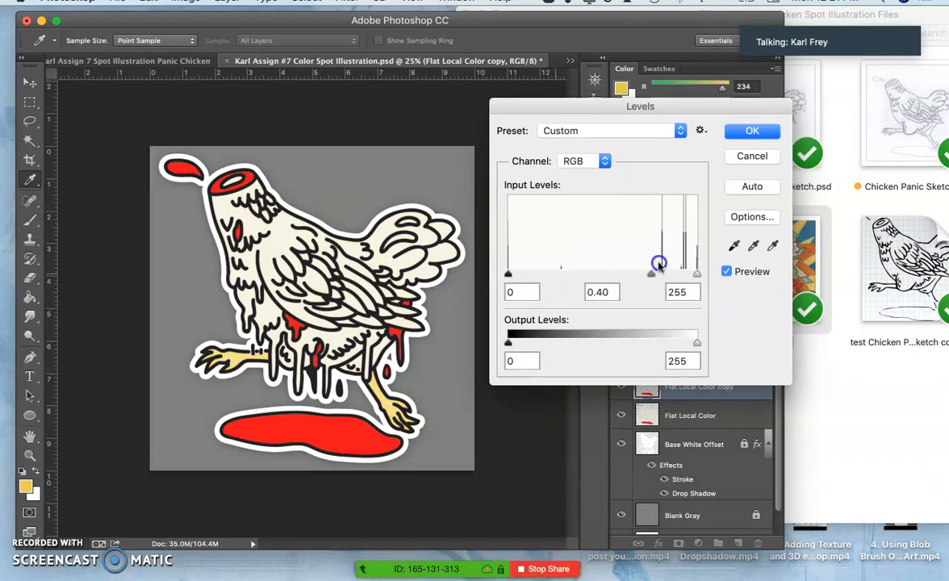
left_click_drag(658, 265, 658, 268)
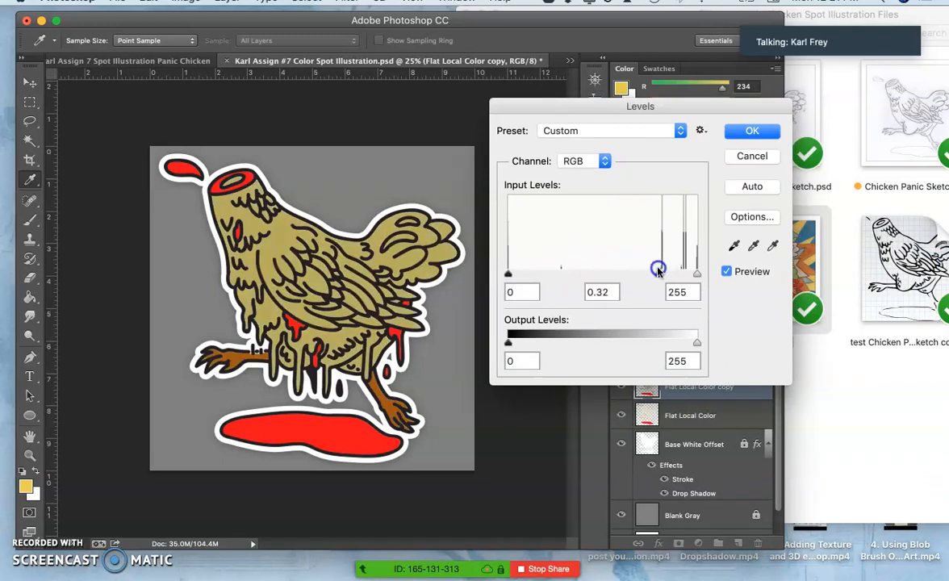
left_click_drag(659, 270, 652, 270)
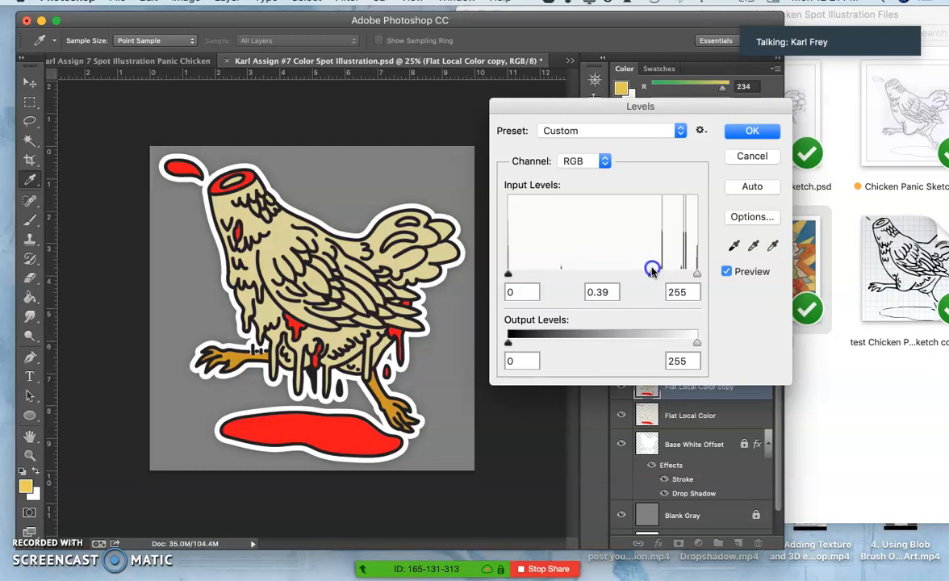
left_click_drag(652, 271, 620, 262)
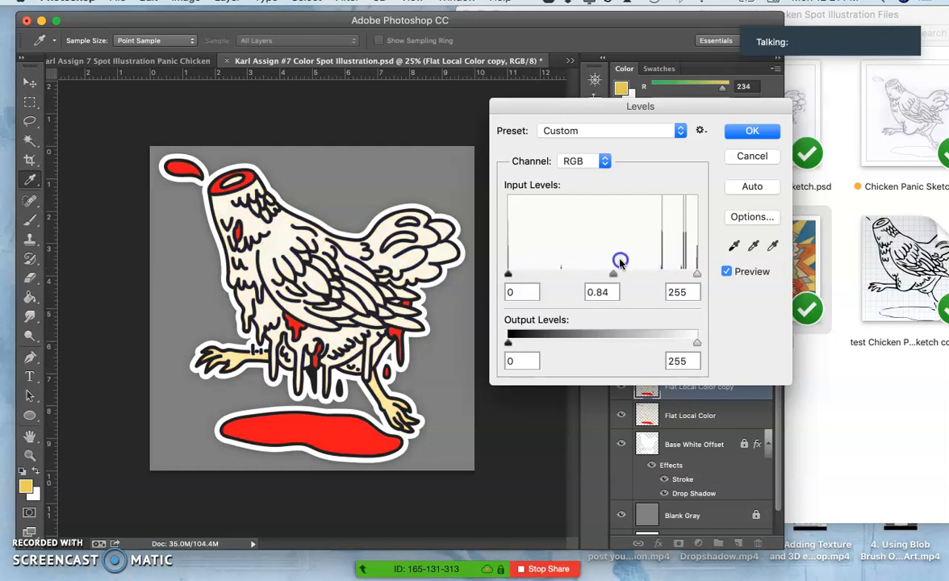
left_click_drag(619, 261, 691, 261)
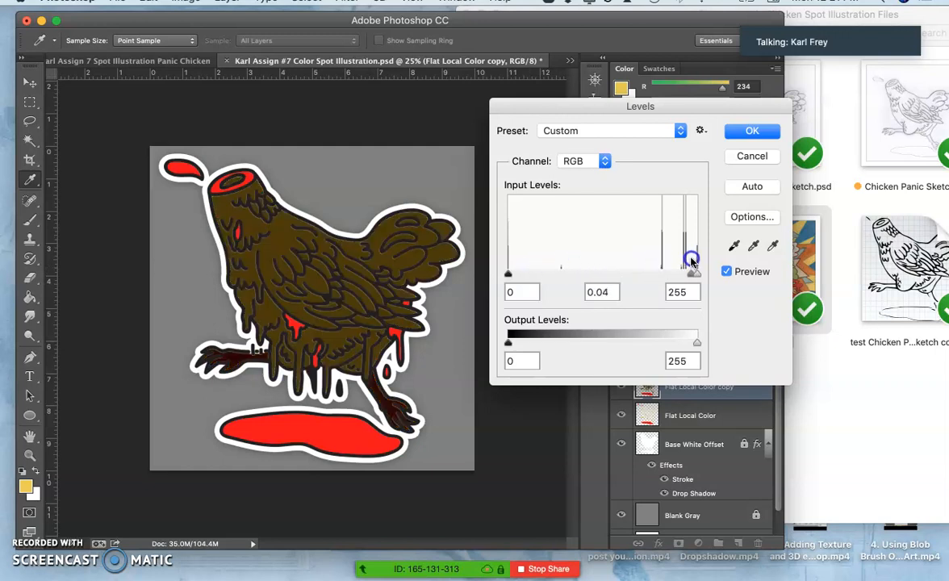
left_click_drag(691, 261, 520, 275)
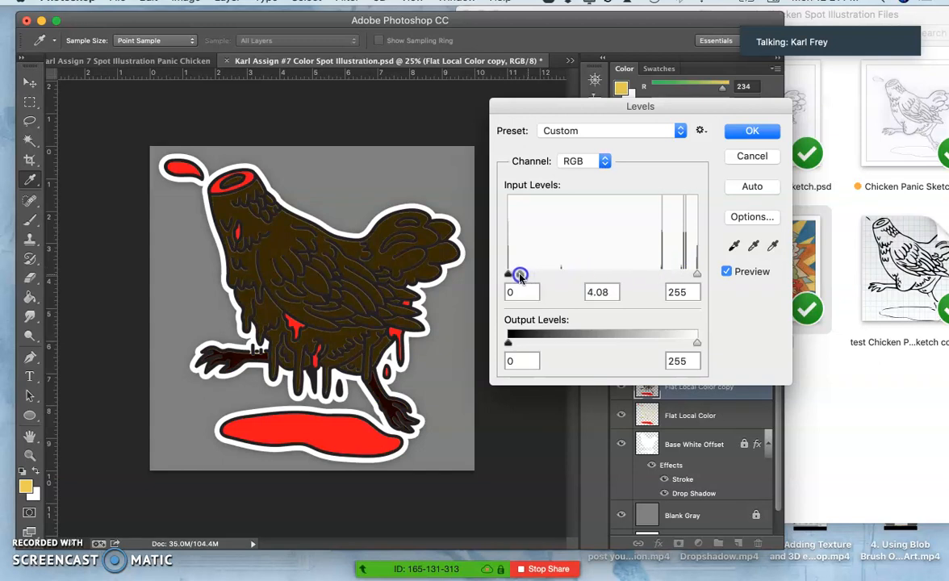
left_click_drag(520, 275, 598, 274)
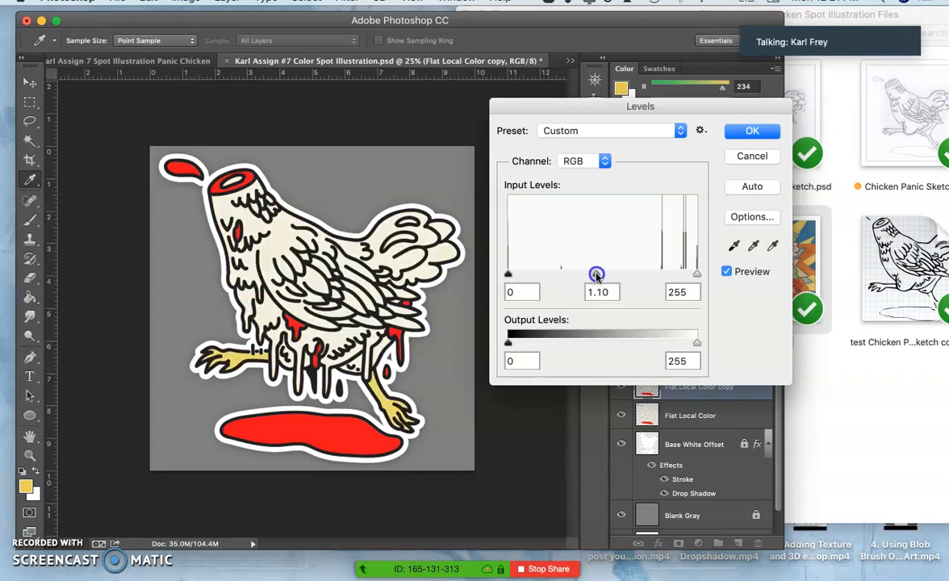
left_click_drag(597, 272, 610, 273)
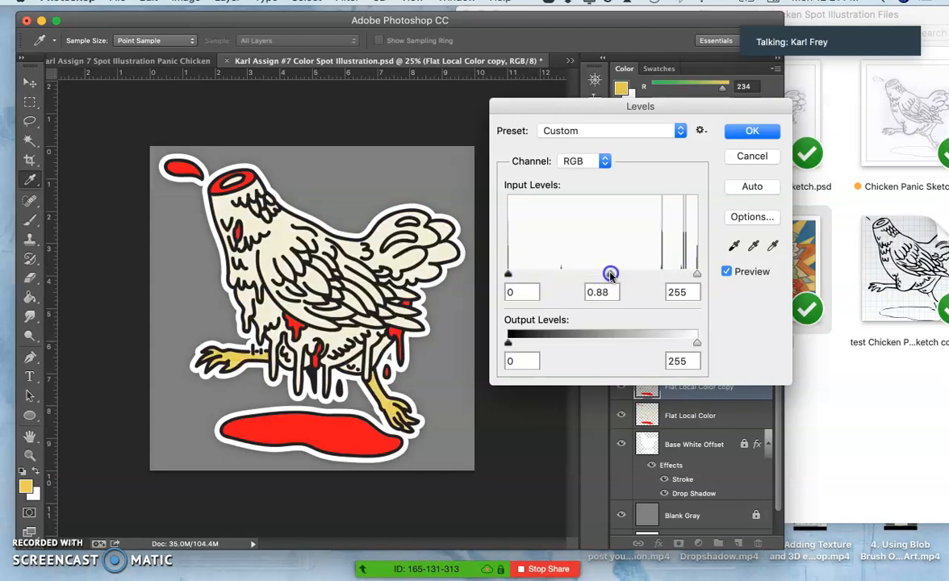
left_click_drag(610, 273, 645, 268)
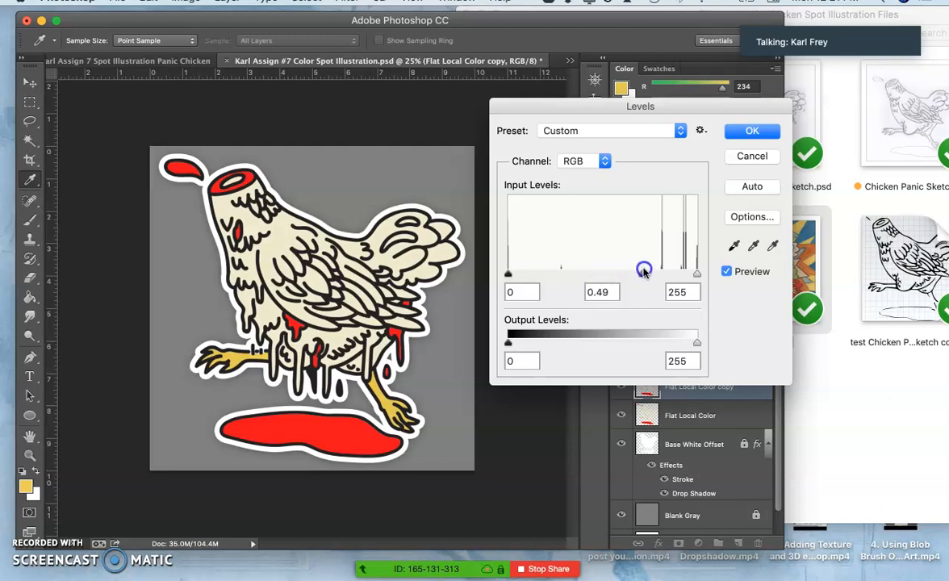
left_click_drag(644, 272, 587, 273)
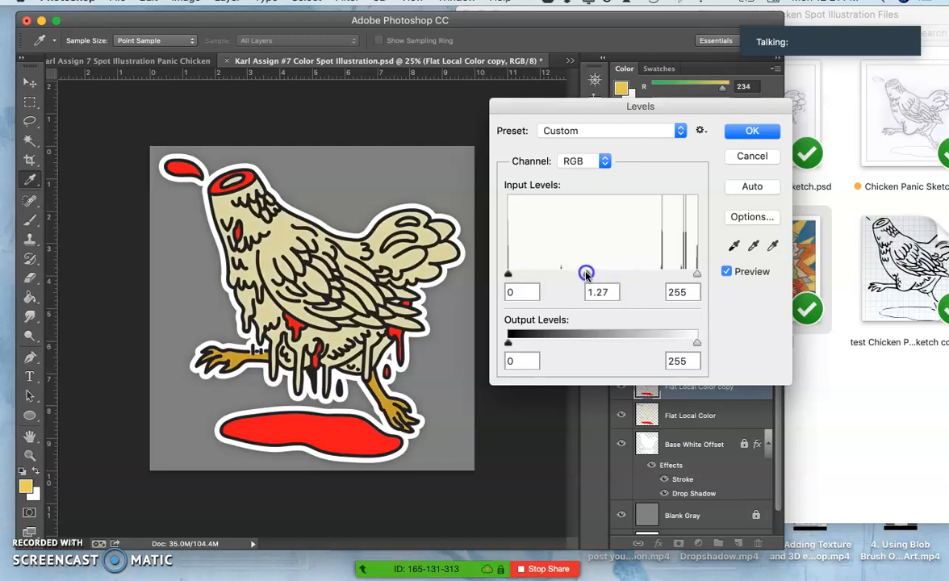
left_click_drag(587, 273, 629, 261)
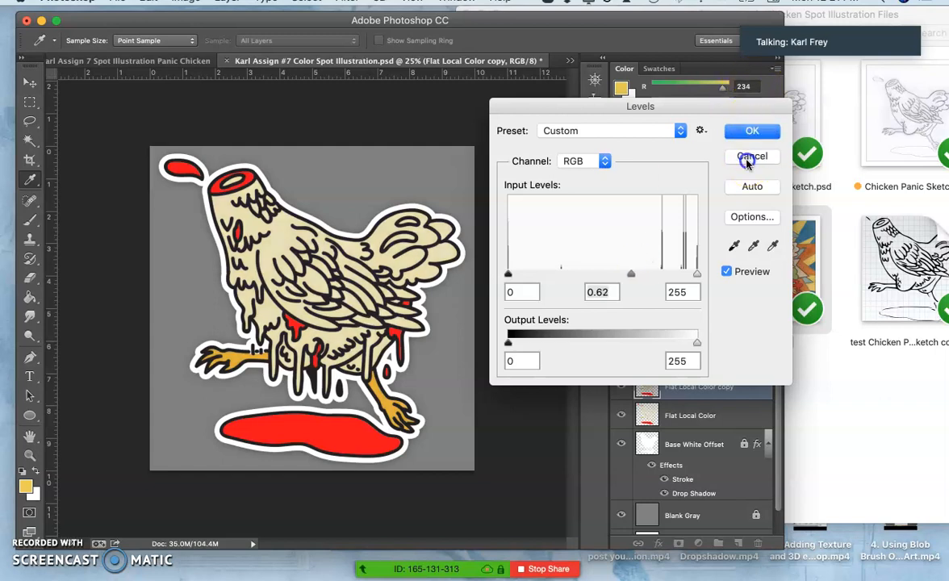
left_click(753, 157)
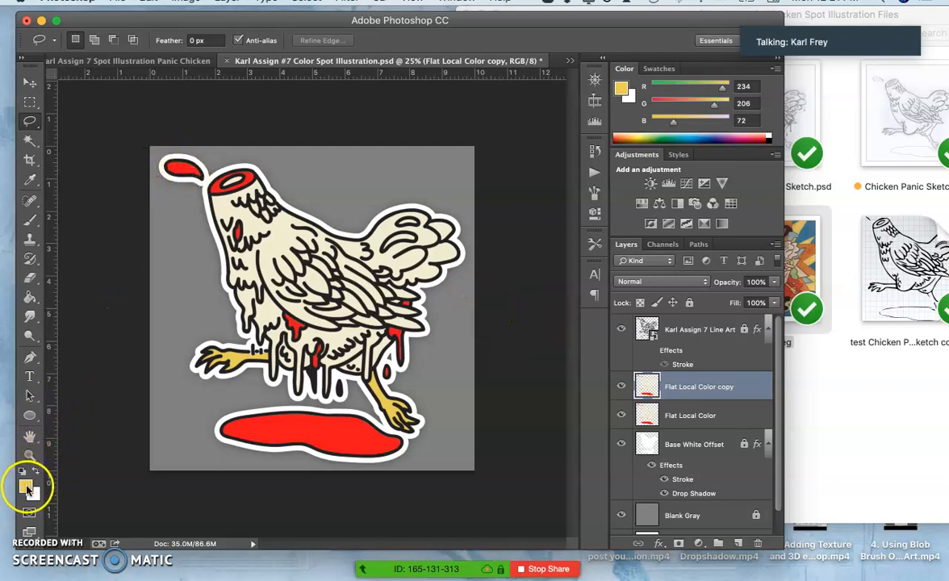
Step: Set the foreground to dark red-brown #a03c21 and fill the blood area with it
left_click(29, 485)
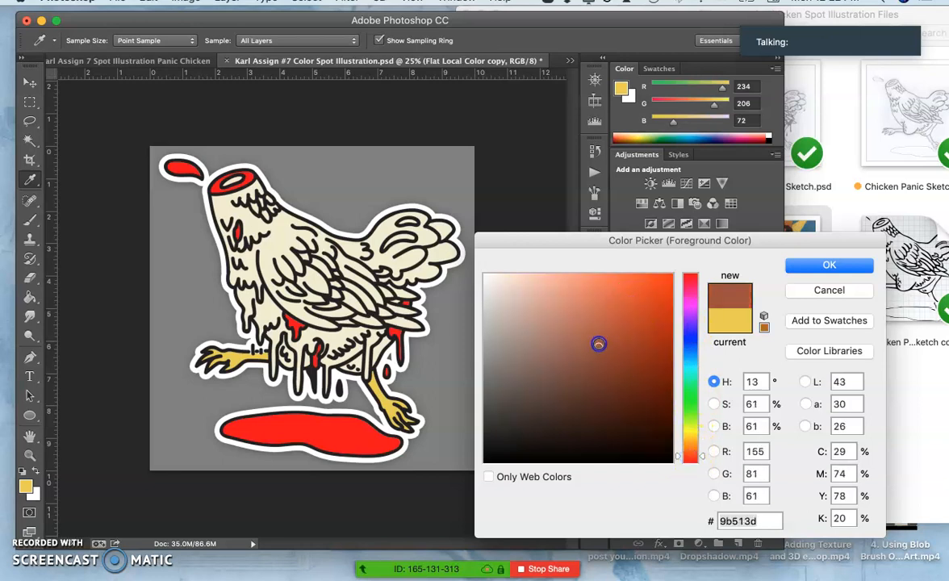
left_click(632, 345)
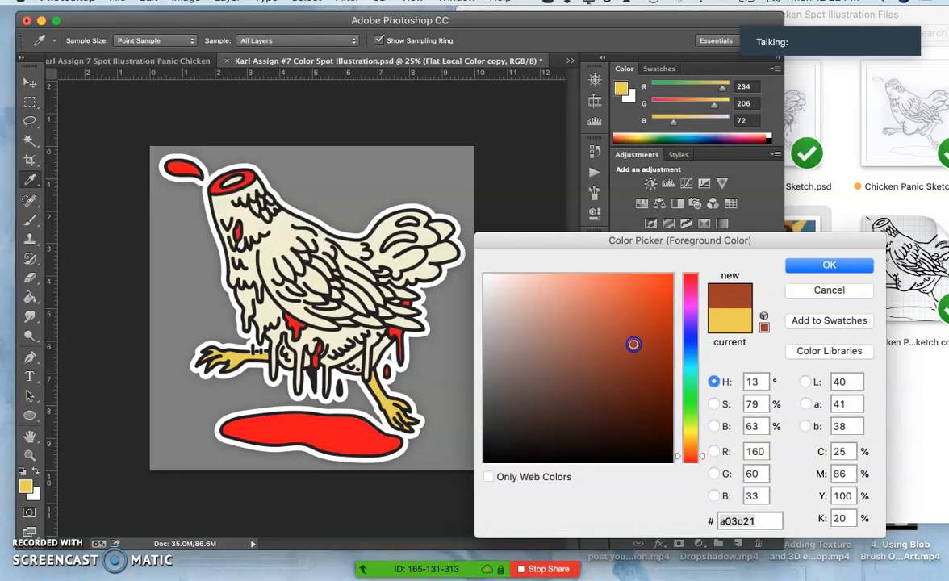
left_click(830, 264)
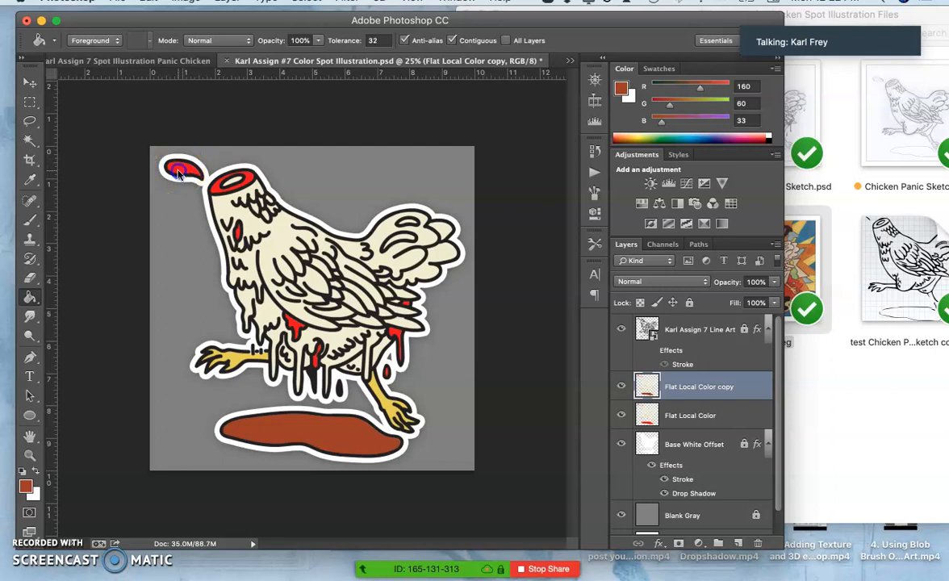
left_click(303, 334)
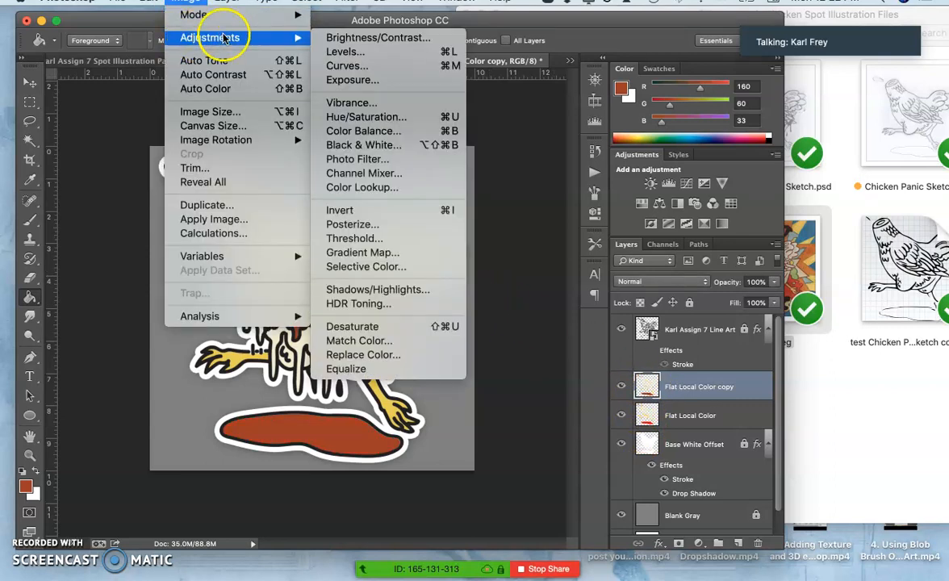
Step: Darken the Flat Local Color copy with Levels midtones at about 0.55, then toggle it to compare
left_click(344, 51)
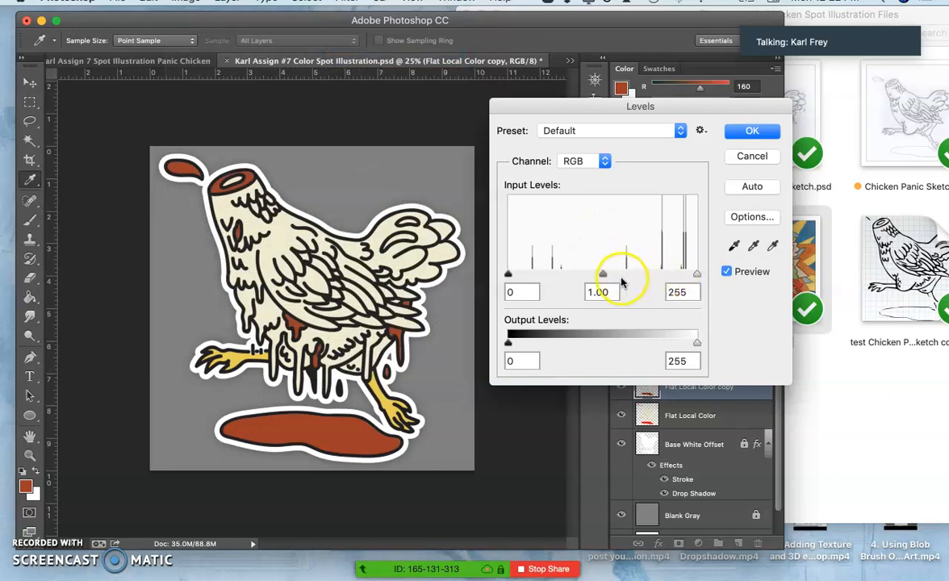
left_click_drag(604, 273, 636, 274)
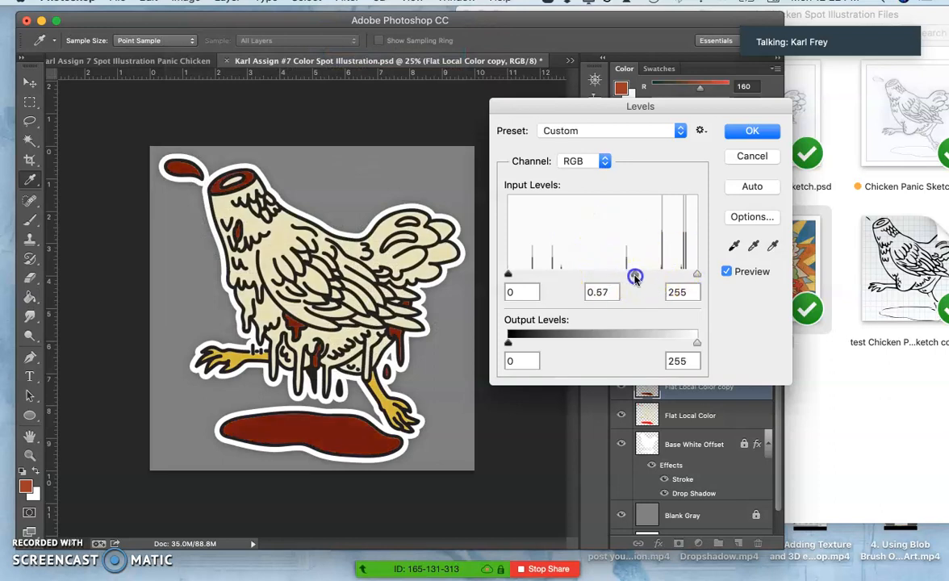
left_click_drag(636, 274, 637, 275)
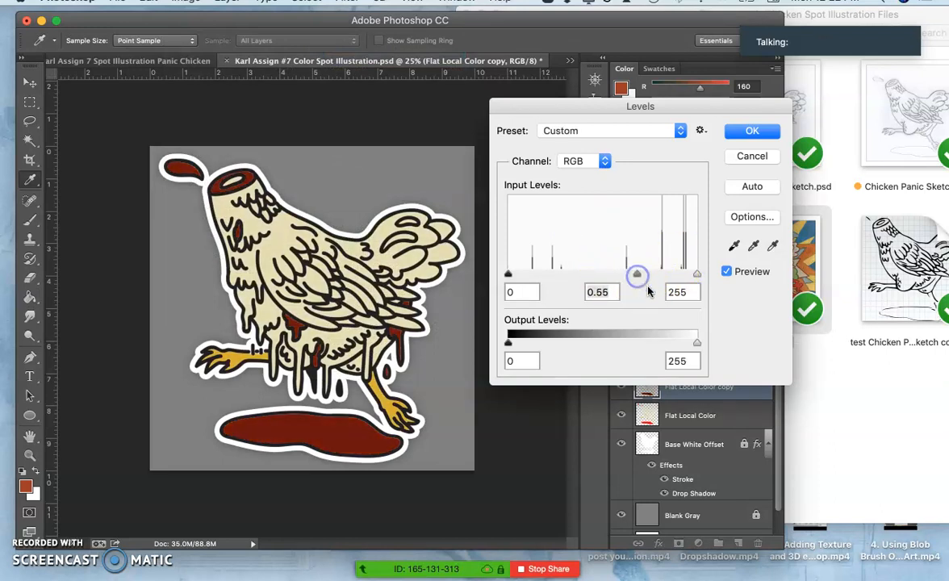
left_click(752, 129)
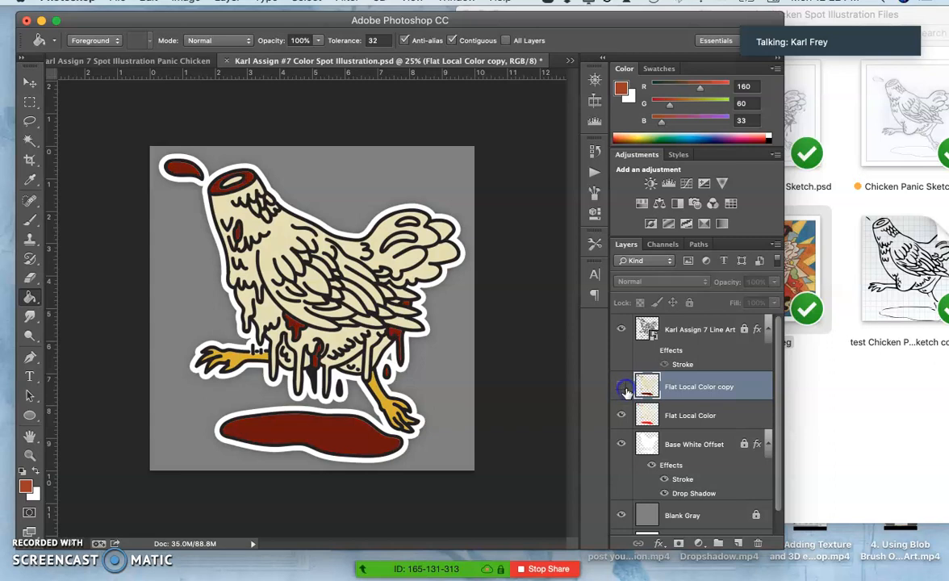
left_click(620, 385)
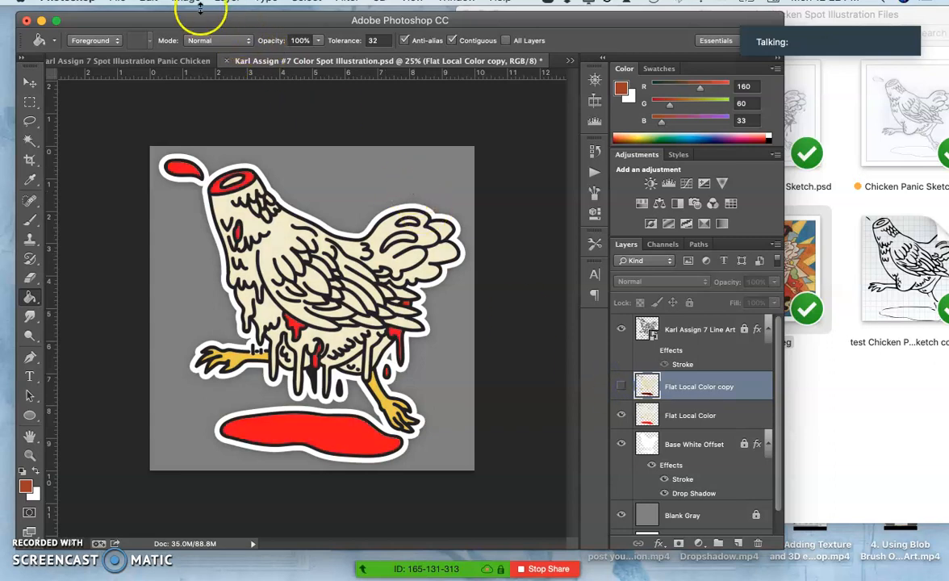
left_click(188, 1)
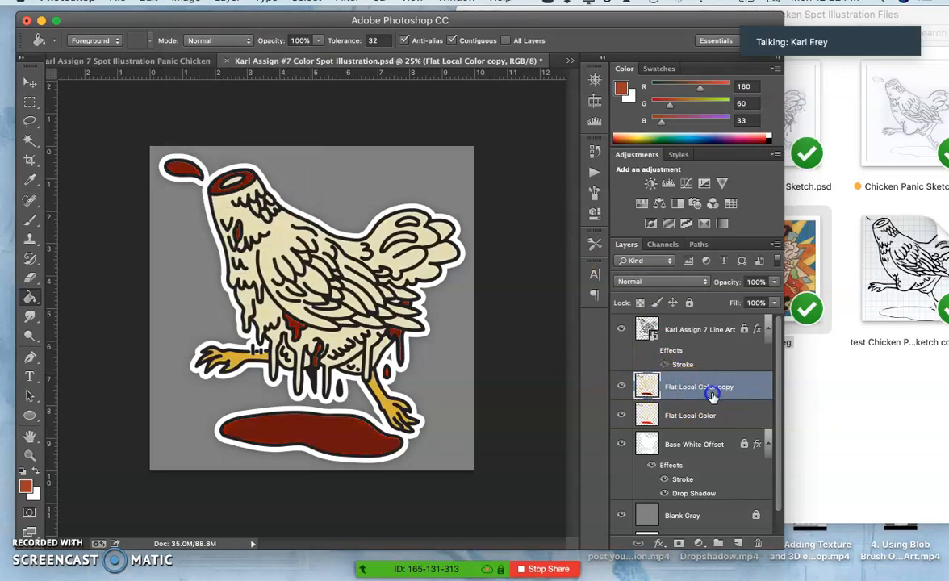
Step: Rename the darkened layer to 'Tones Duotone Color copy' and select the flat-color copy
double_click(699, 386)
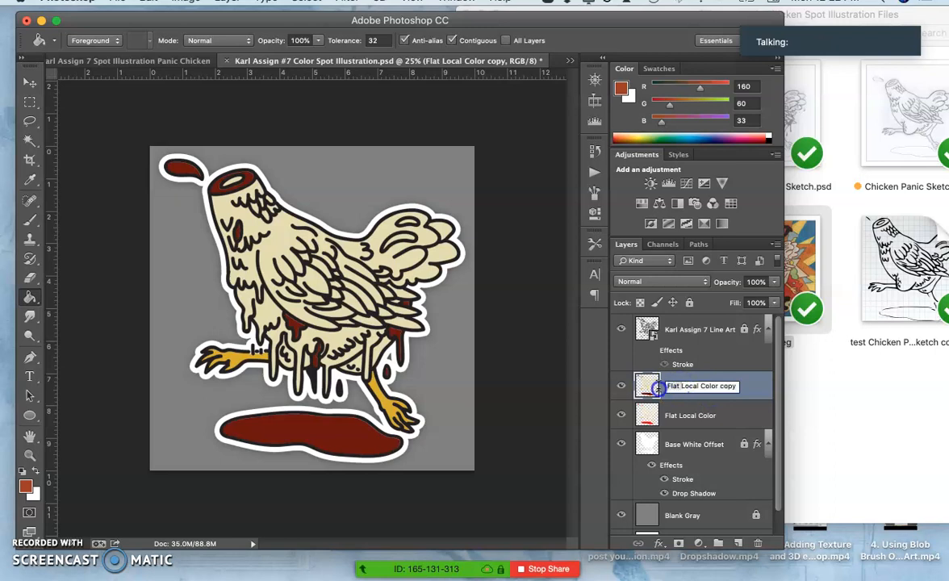
double_click(701, 386)
type("Tones Dutotone")
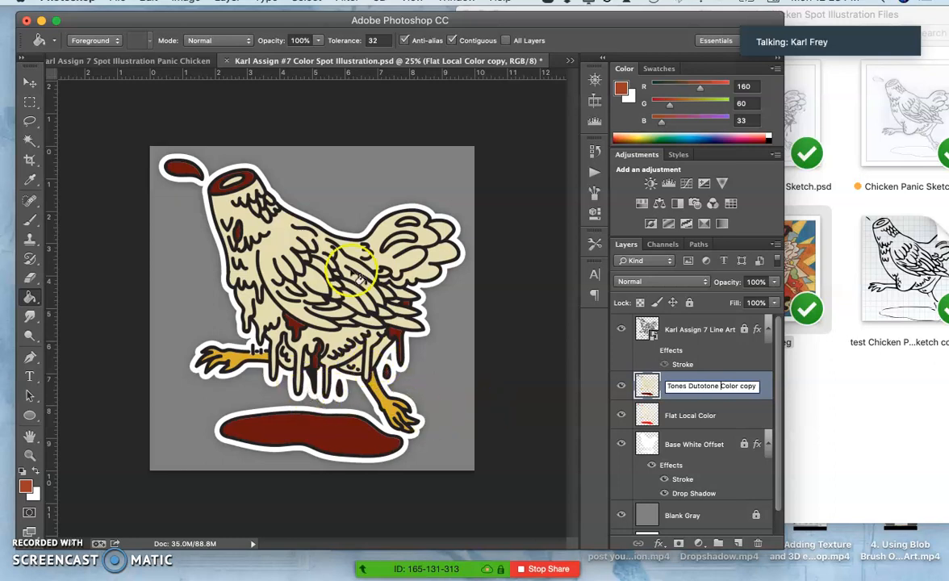
mouse_move(455, 394)
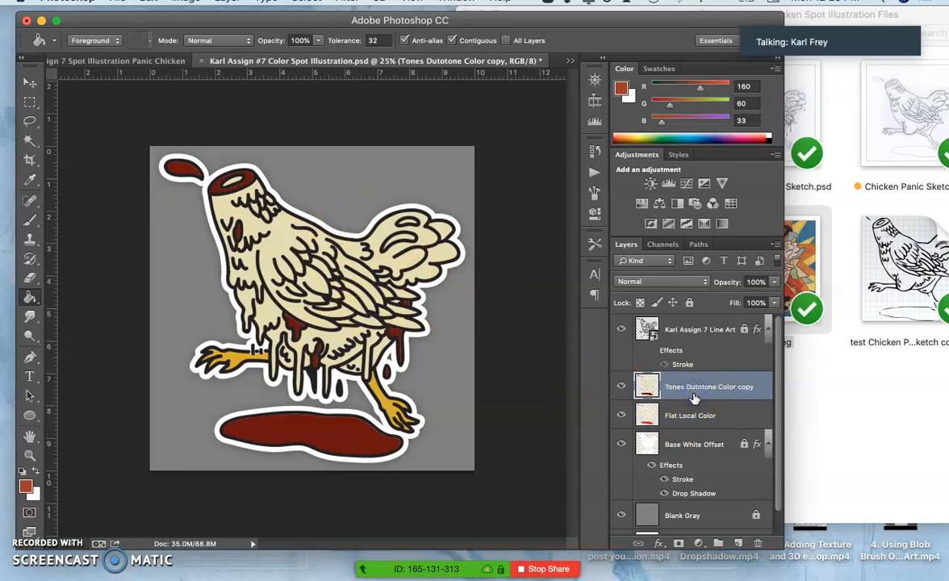
left_click(691, 414)
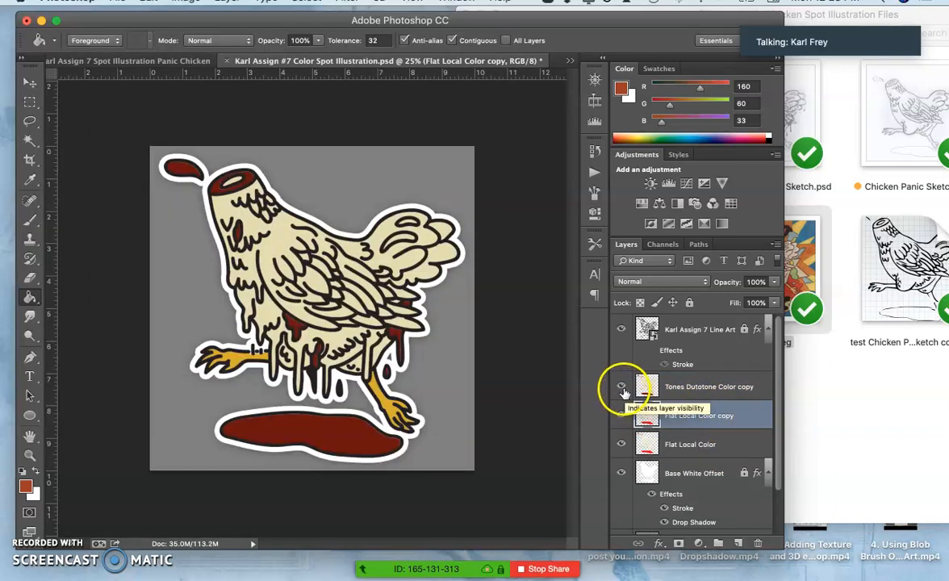
Step: Hide the tones layer and fill the copy's blood areas with a light salmon tint
left_click(620, 387)
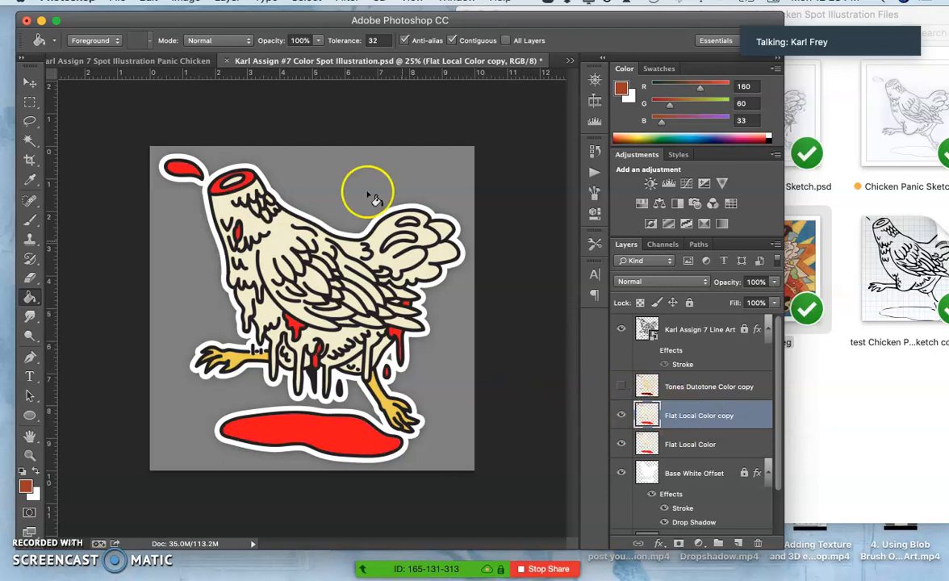
mouse_move(31, 229)
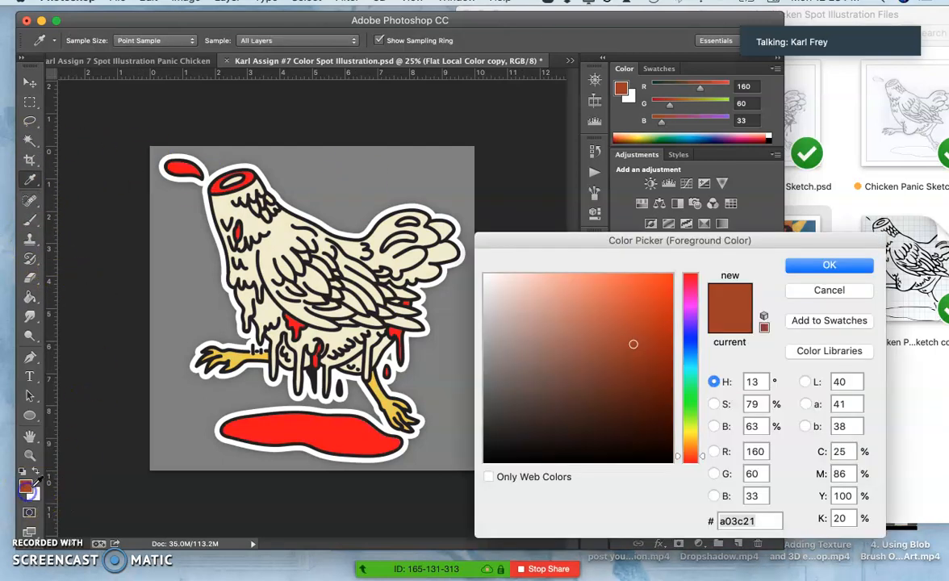
left_click(575, 277)
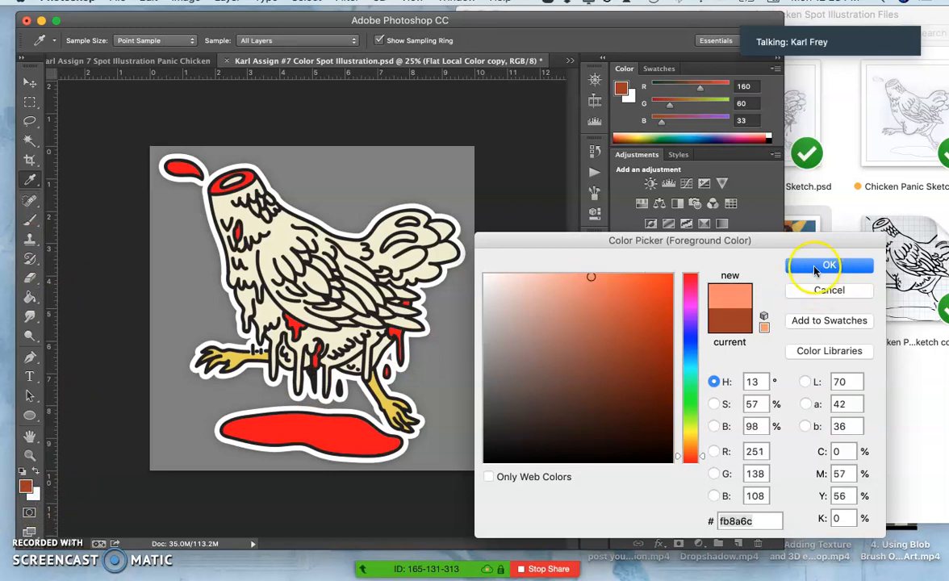
left_click(829, 265)
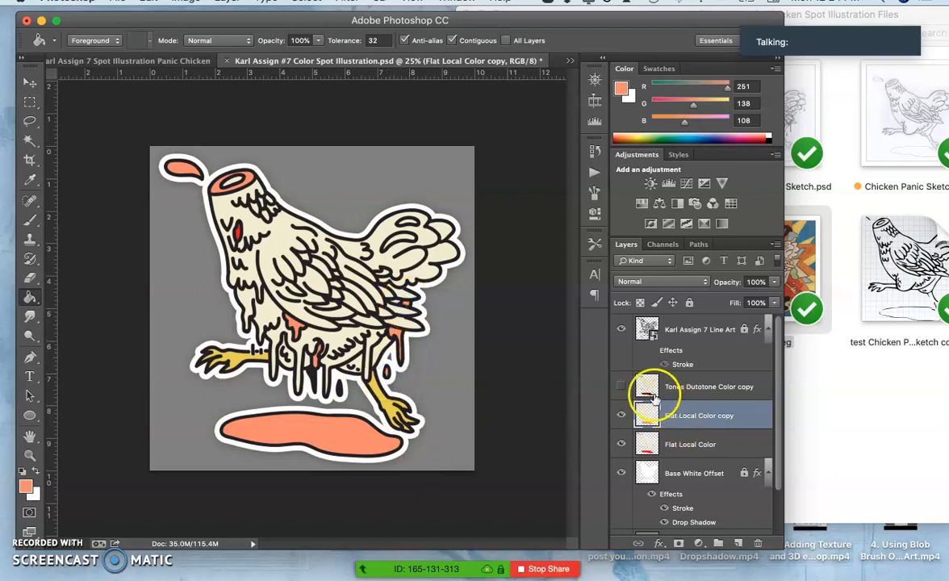
Step: Brighten the salmon copy with Levels, midtones moved to about 2.08, into pale tints
left_click(185, 3)
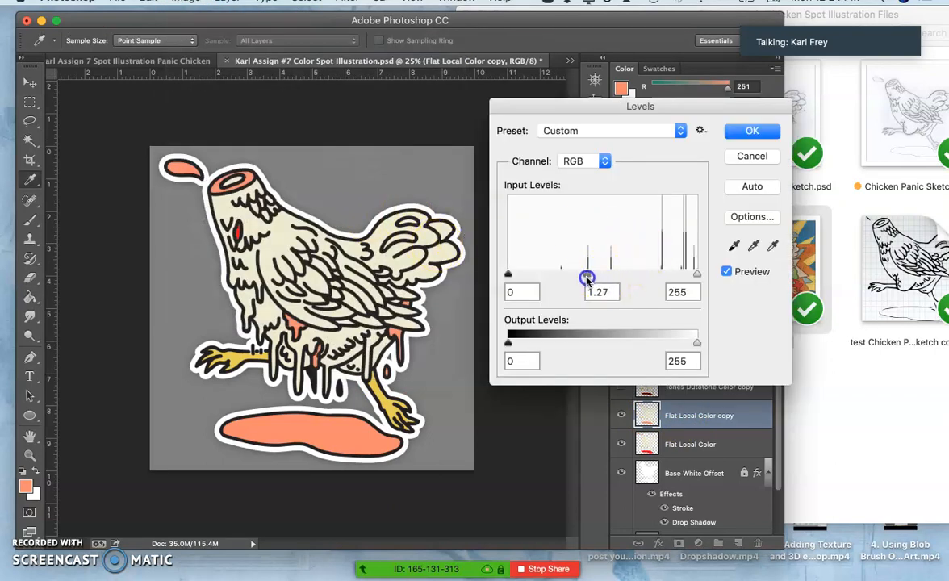
left_click_drag(587, 274, 549, 275)
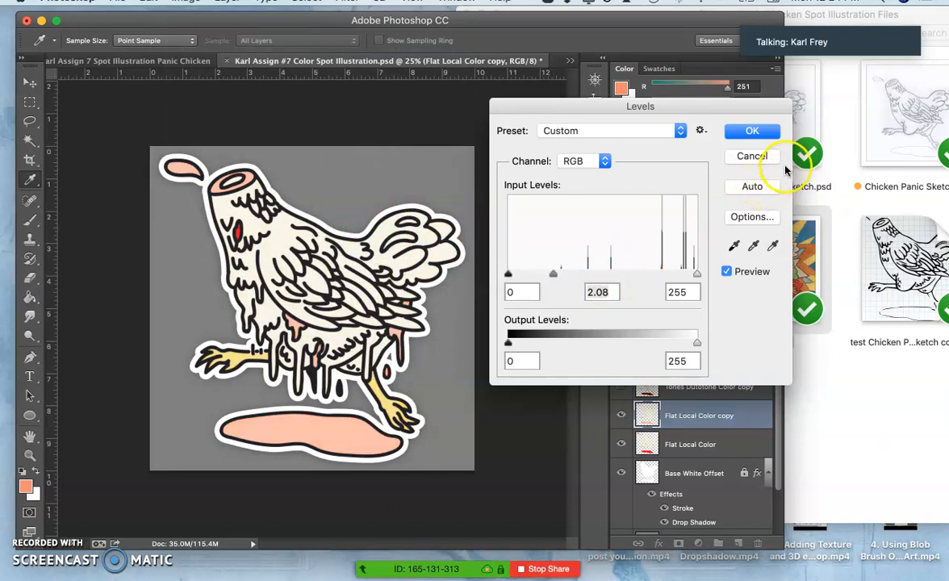
left_click(753, 130)
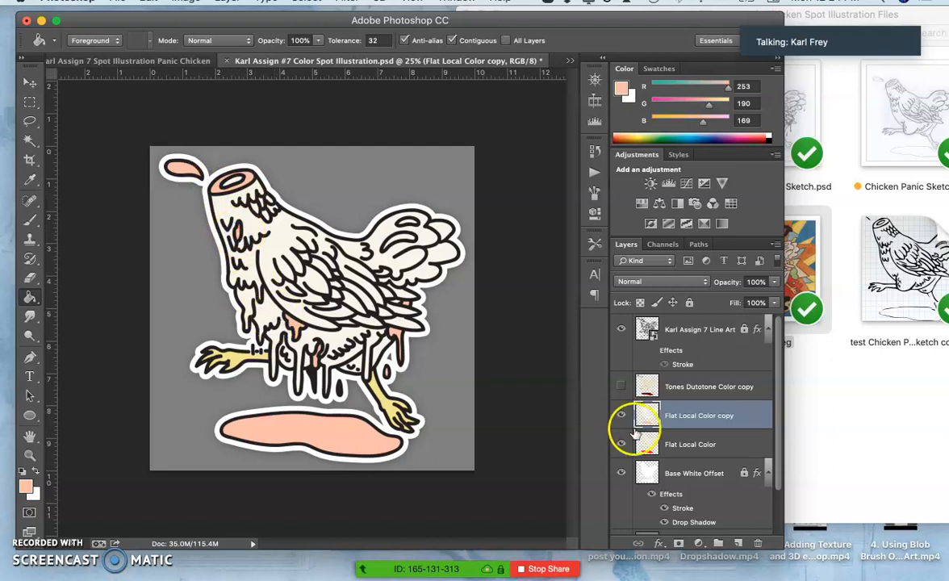
Step: Compare visibility and rename the pale layer to 'Tints Duotone Color copy'
left_click(622, 415)
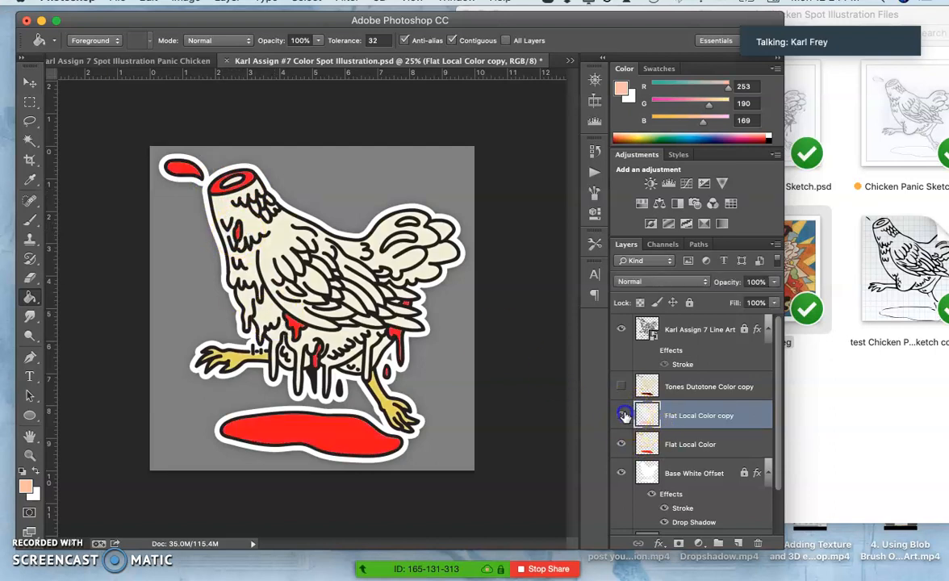
left_click(620, 415)
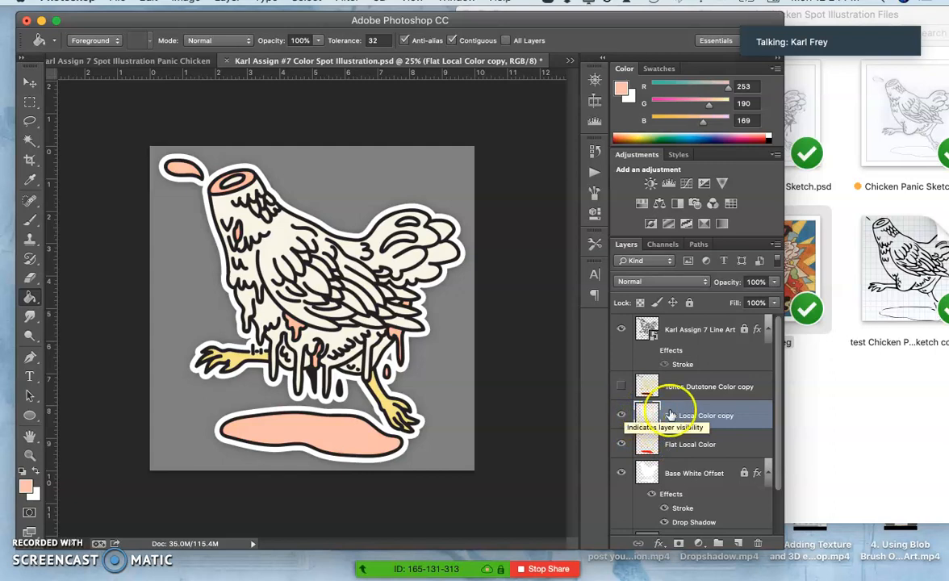
double_click(700, 415)
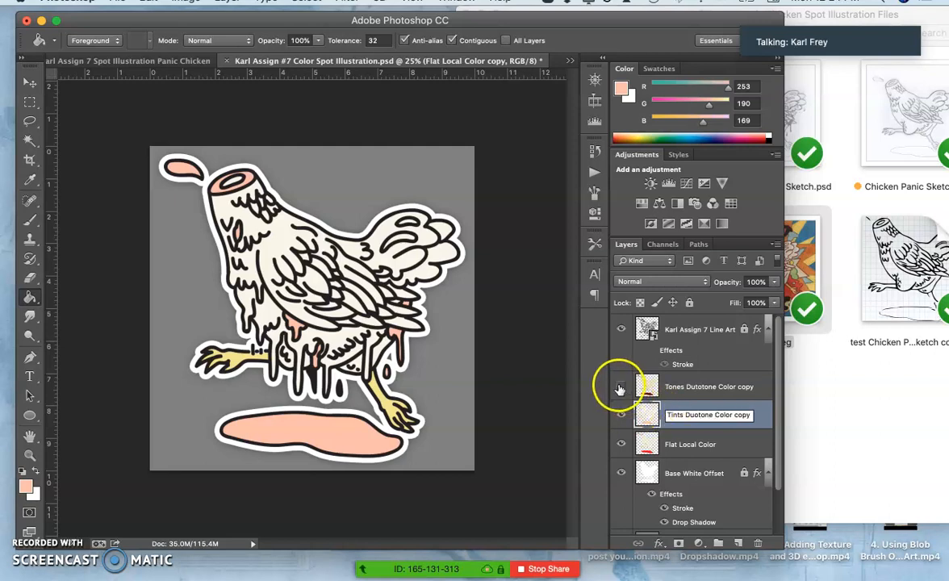
Step: Toggle the tones layer to compare and duplicate the tints layer above it as copy 2
left_click(620, 388)
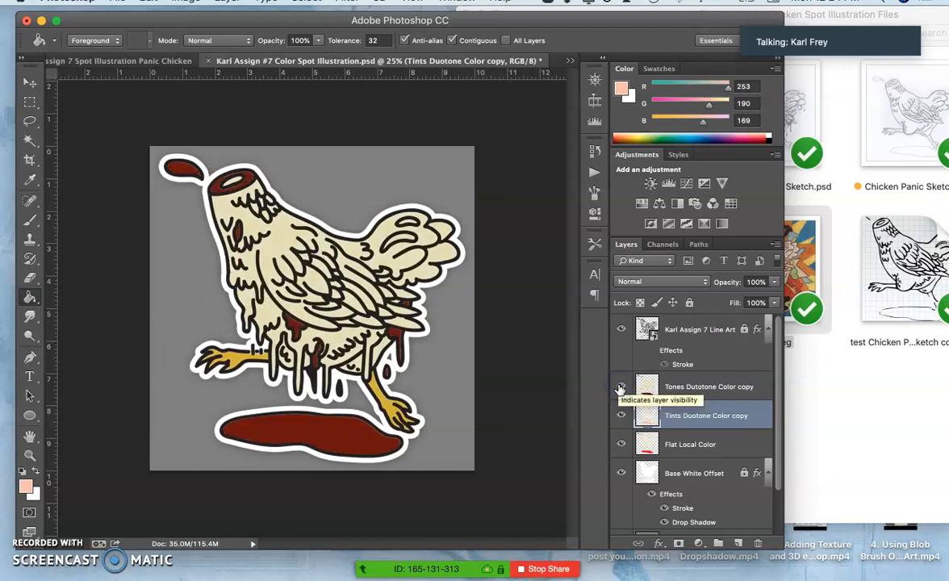
left_click(620, 388)
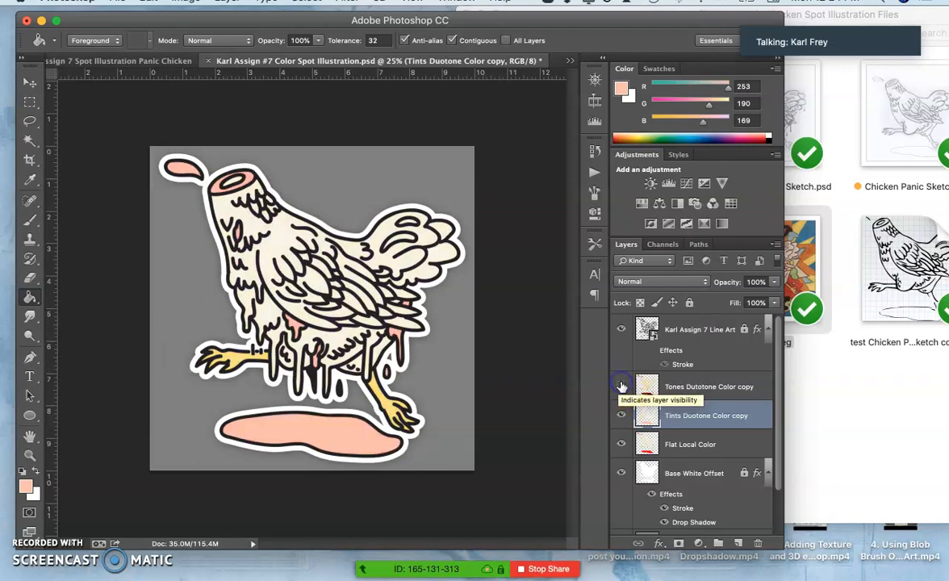
left_click(620, 386)
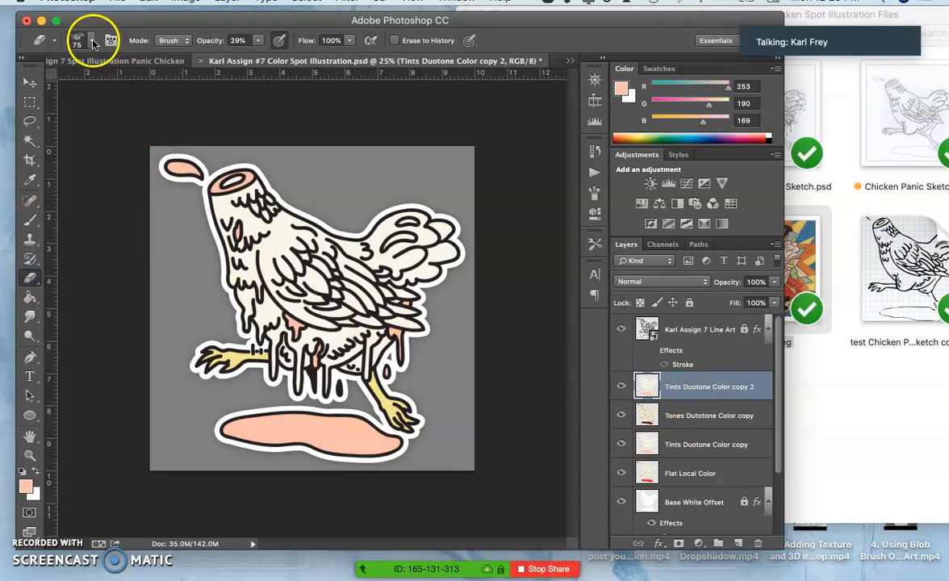
Step: Lasso and erase patches of Tints copy 2 to reveal shading, then duplicate it as copy 3
left_click(78, 41)
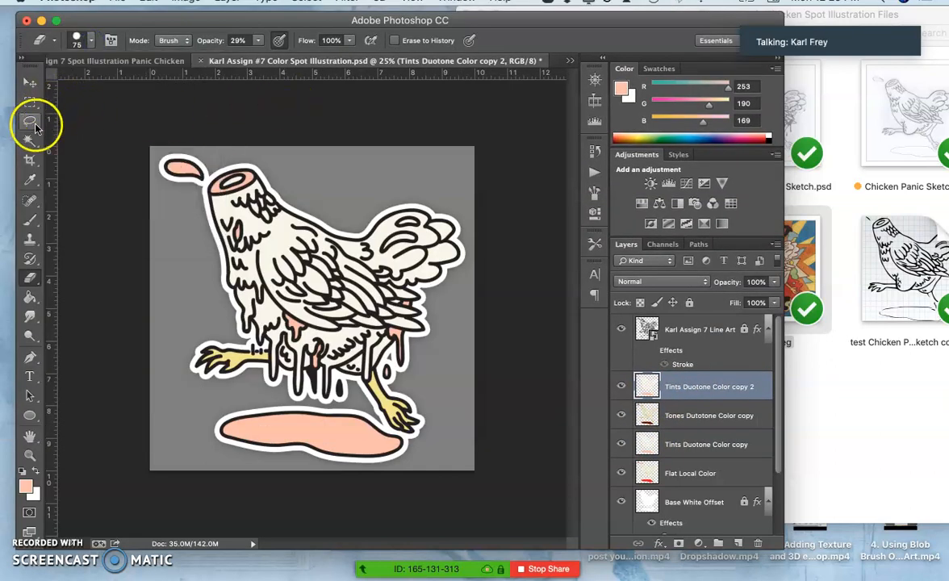
left_click(29, 121)
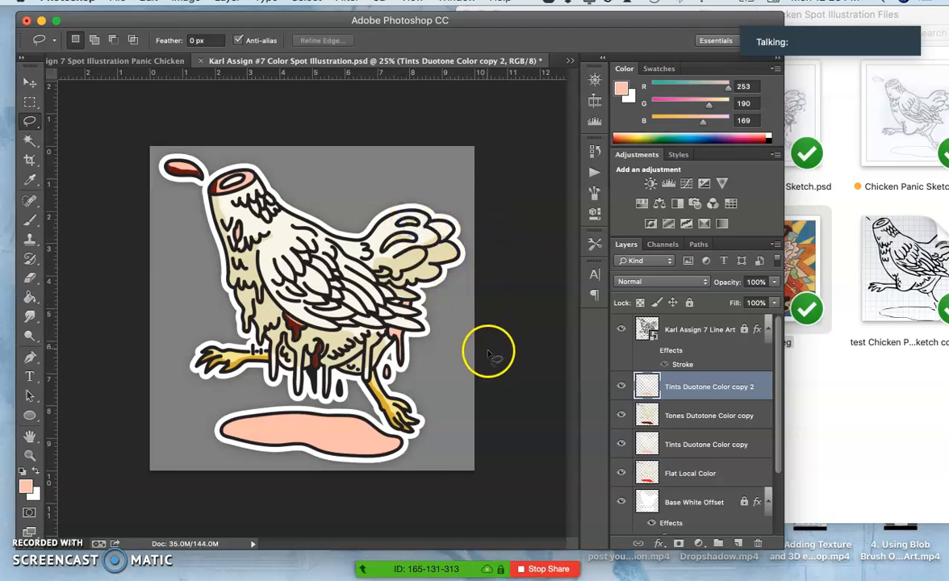
left_click(620, 388)
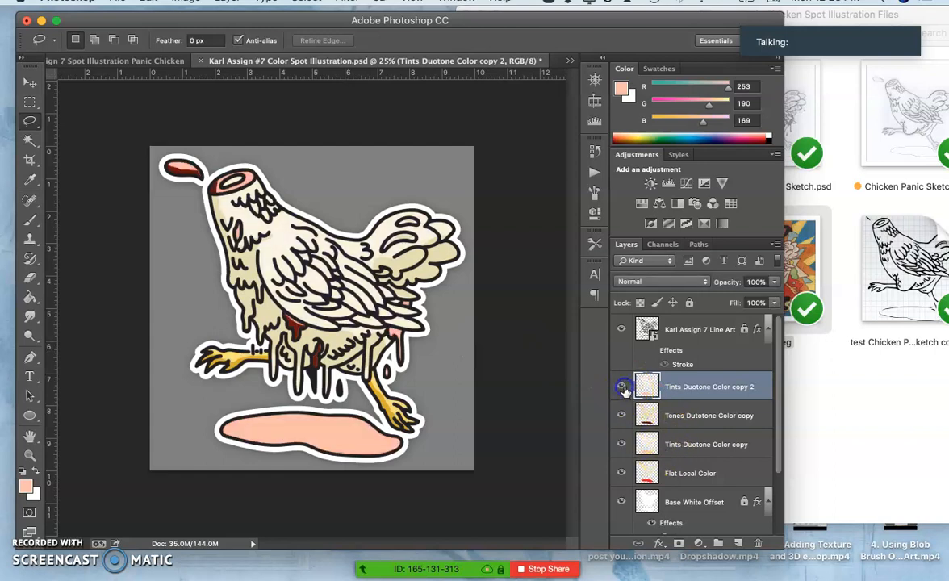
mouse_move(622, 389)
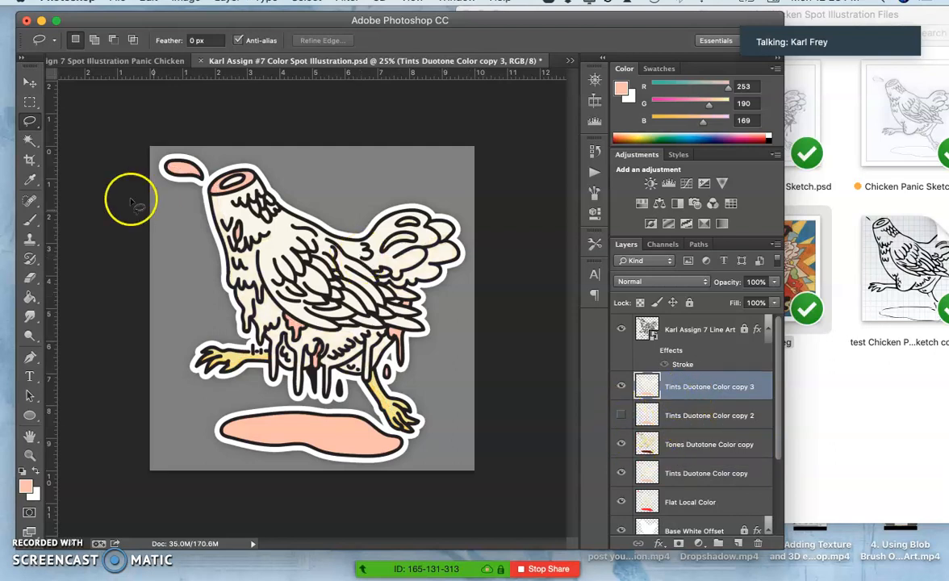
Step: Set the brush to about 178 px with adjusted opacity for tint painting
left_click(76, 40)
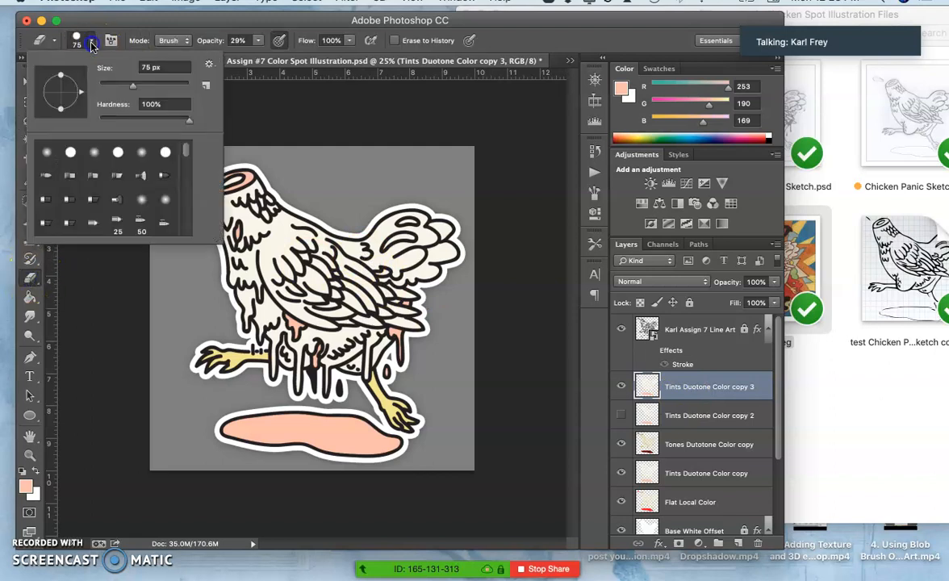
left_click_drag(131, 84, 153, 84)
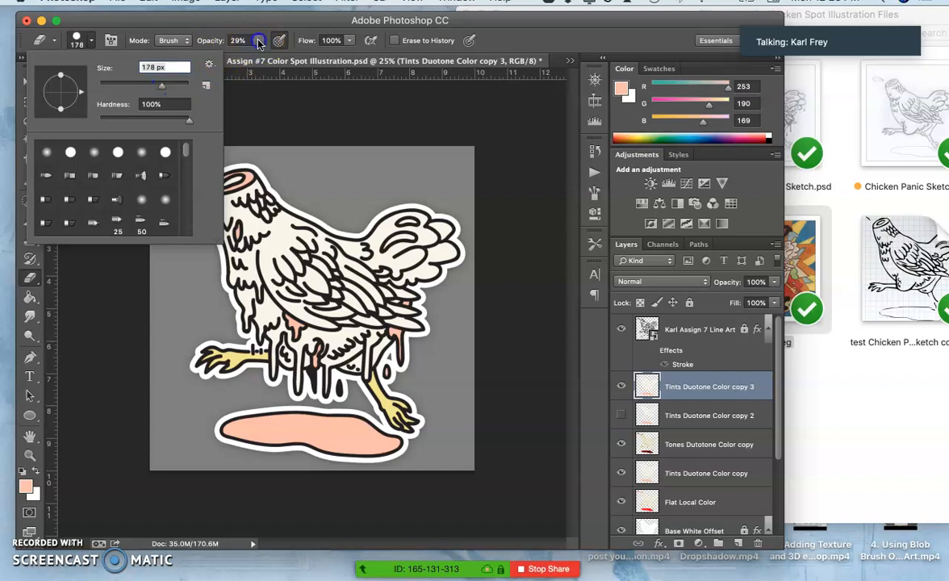
left_click(239, 41)
type("100")
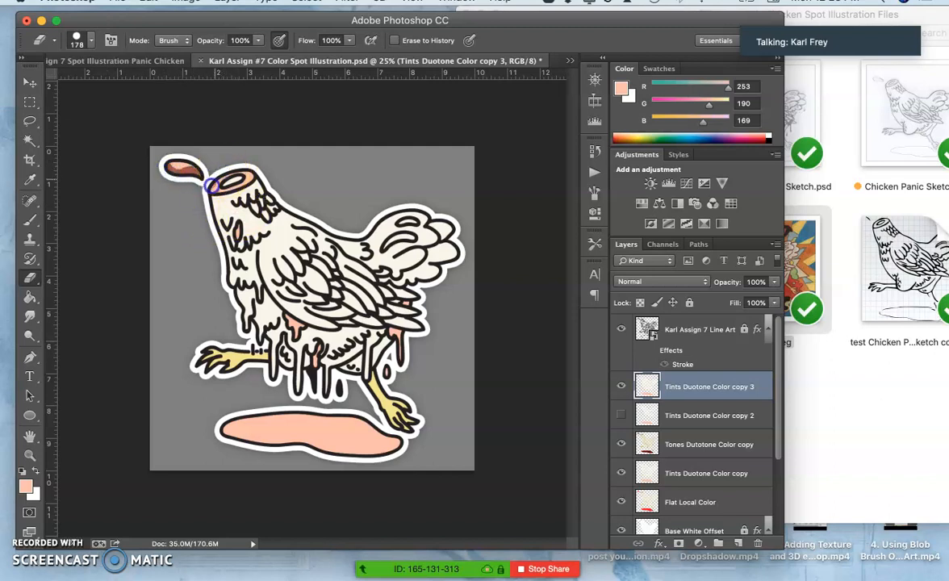
Step: Brush light pink tints over the chicken's body, side and the blood puddle
left_click_drag(218, 190, 245, 181)
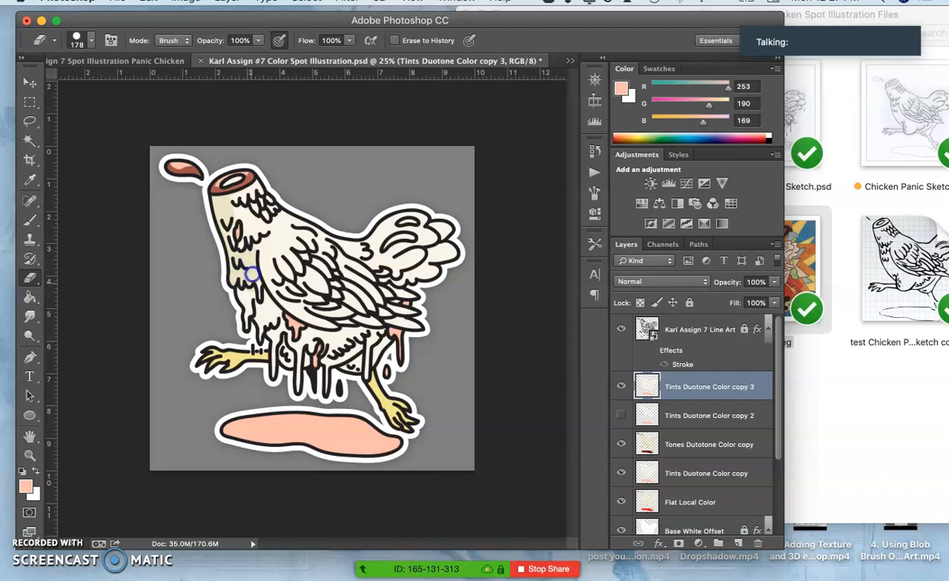
left_click(255, 294)
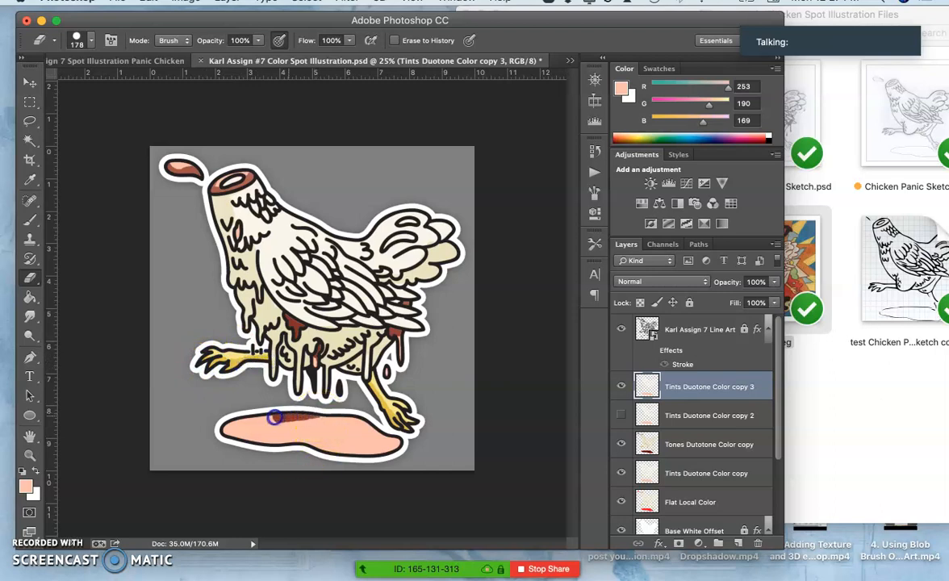
left_click_drag(274, 417, 299, 443)
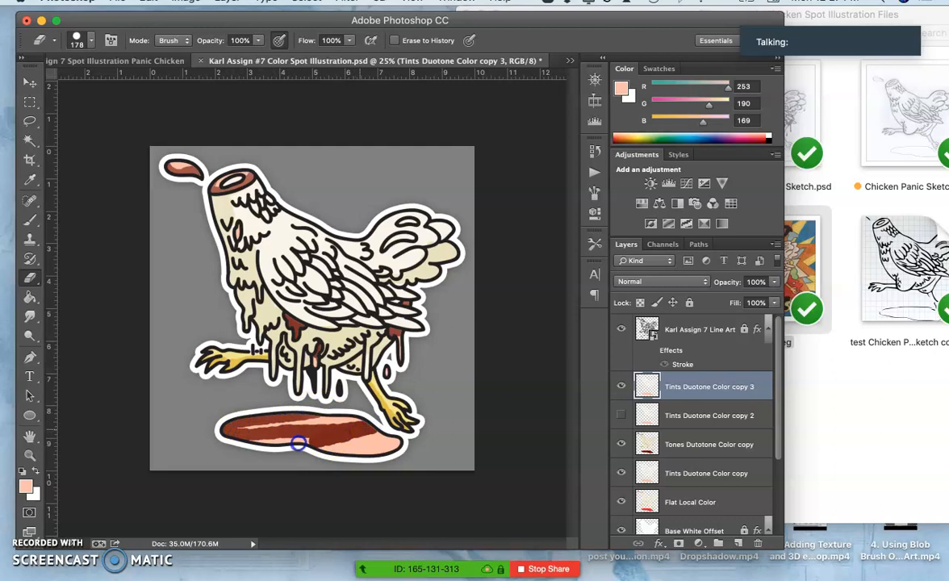
left_click_drag(299, 444, 285, 428)
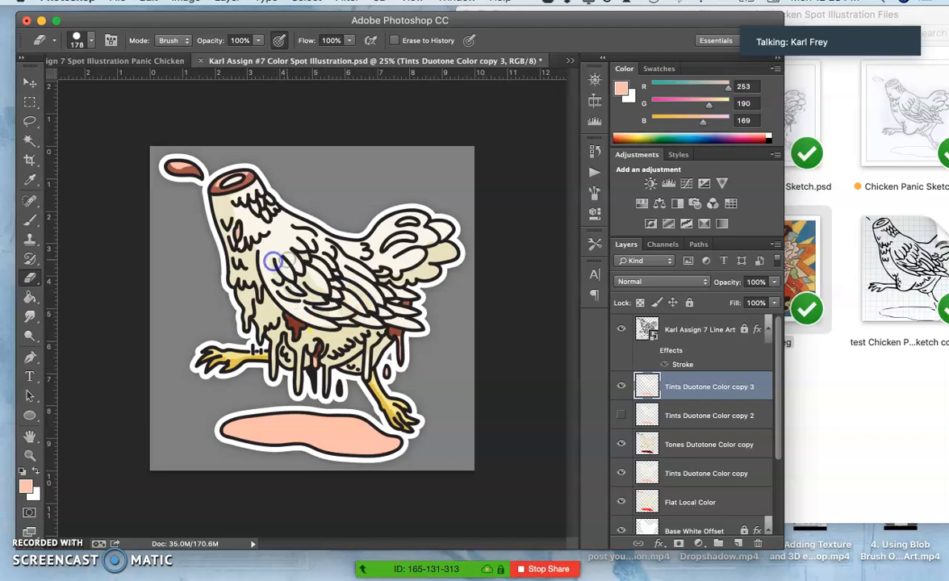
mouse_move(303, 256)
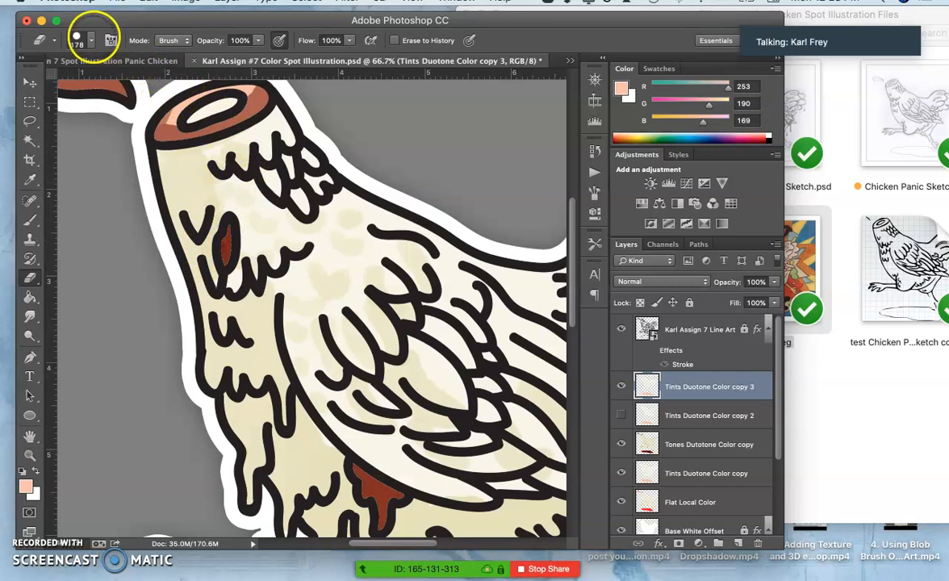
Step: Adjust the brush and paint light tint strokes across the chest feathers
left_click(87, 41)
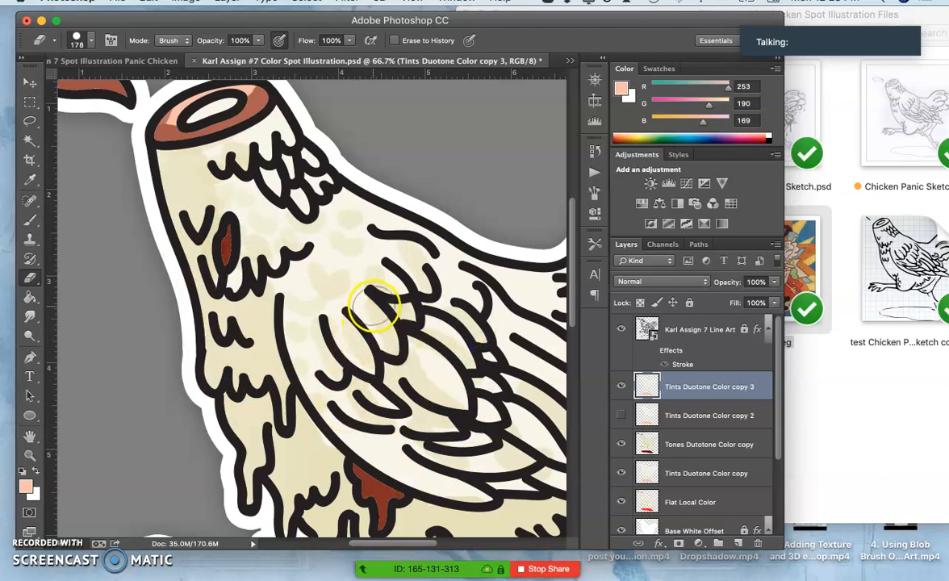
left_click_drag(375, 306, 299, 387)
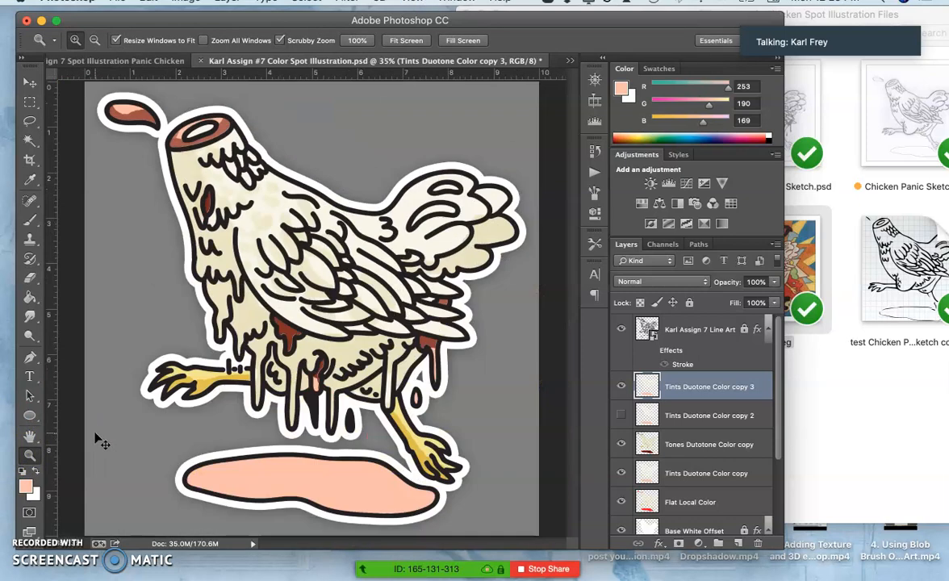
Step: Compare the tint layers, delete Tints Duotone Color copy 2 and reshow copy 3
left_click(620, 388)
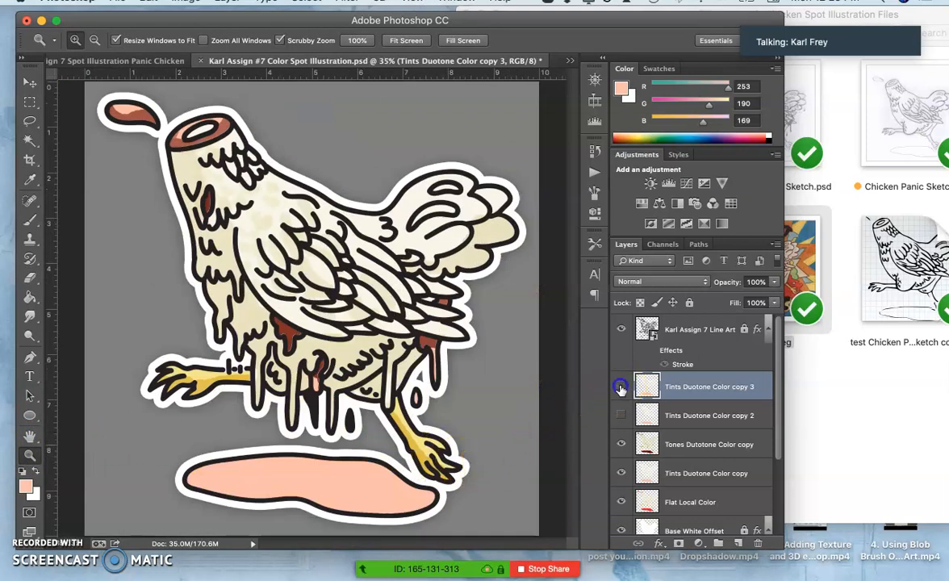
left_click(620, 387)
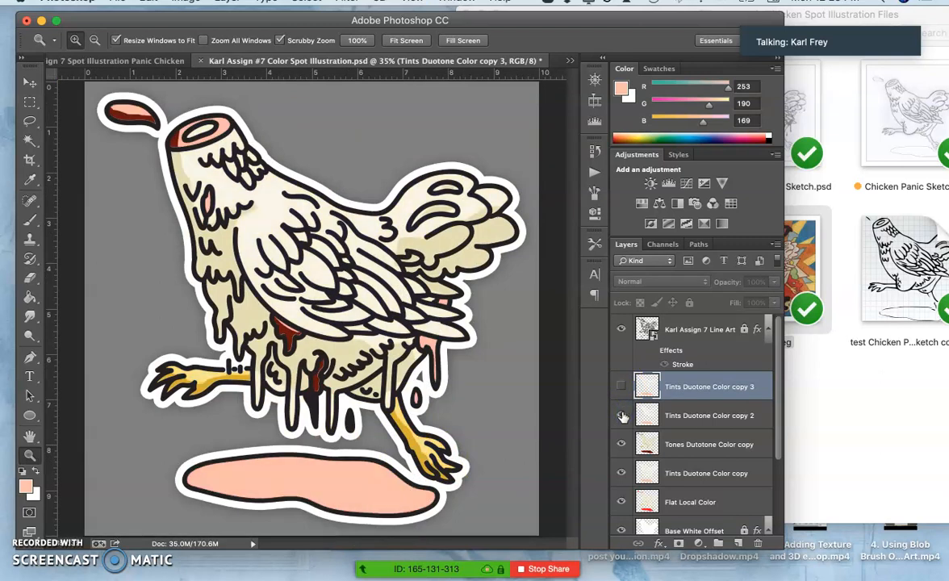
left_click(620, 387)
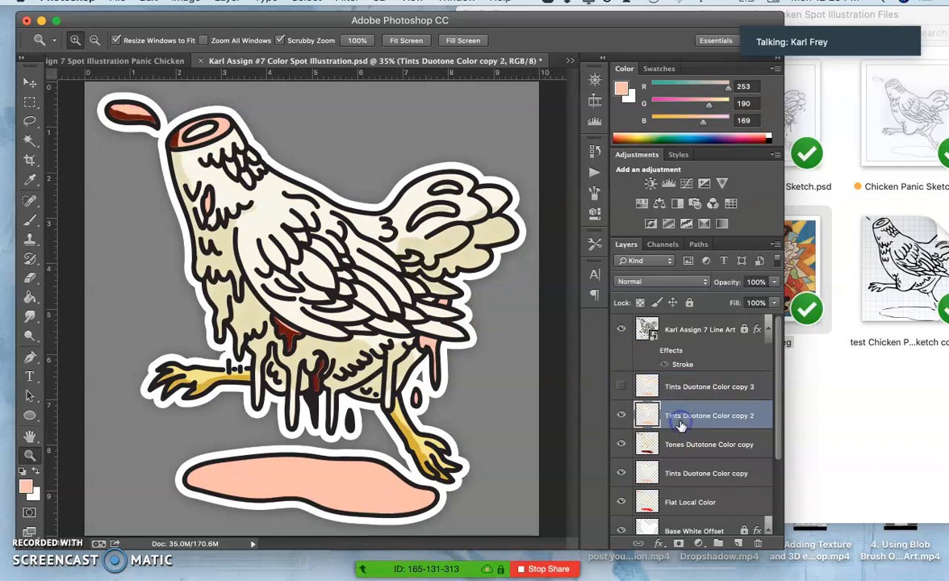
left_click(621, 386)
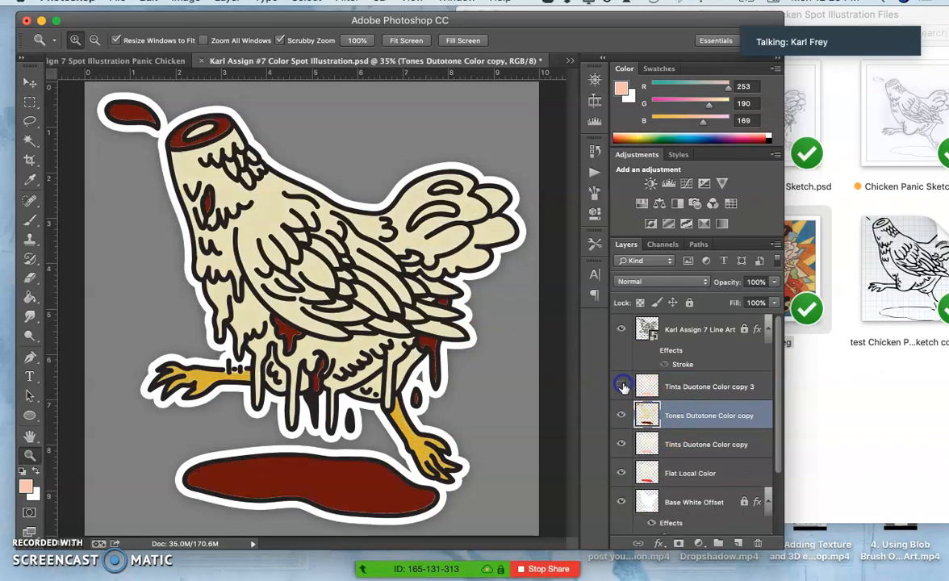
left_click(622, 386)
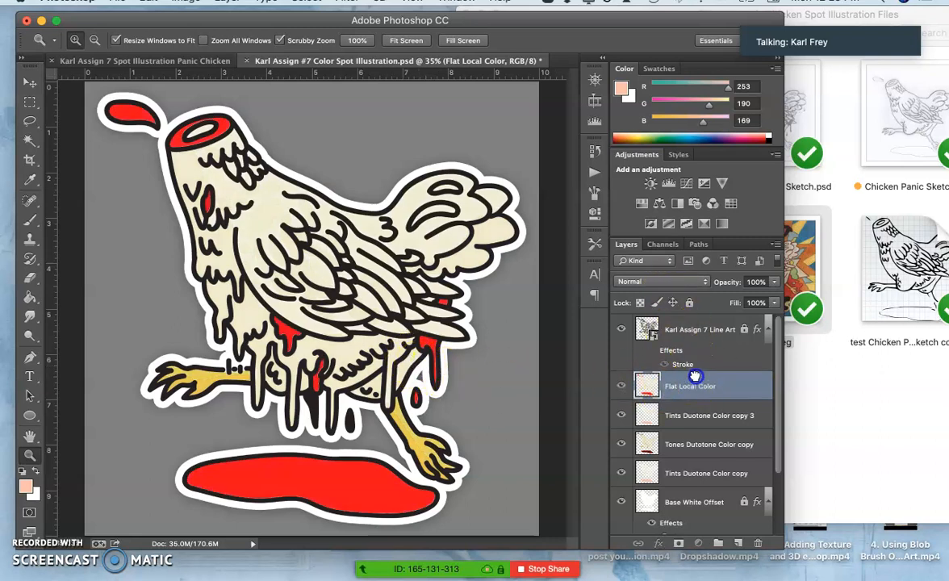
Step: Blend Flat Local Color at Pin Light and lower its opacity
left_click(661, 280)
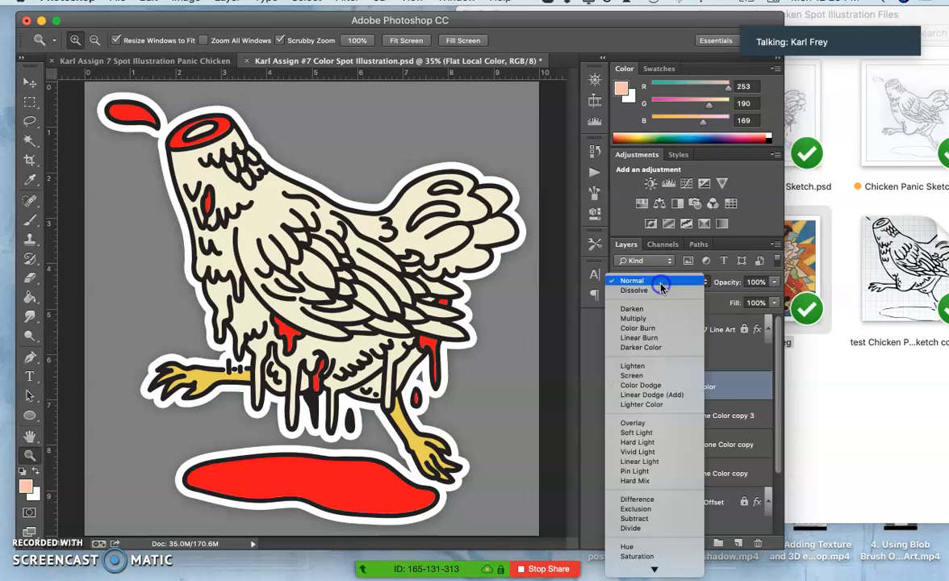
left_click(634, 471)
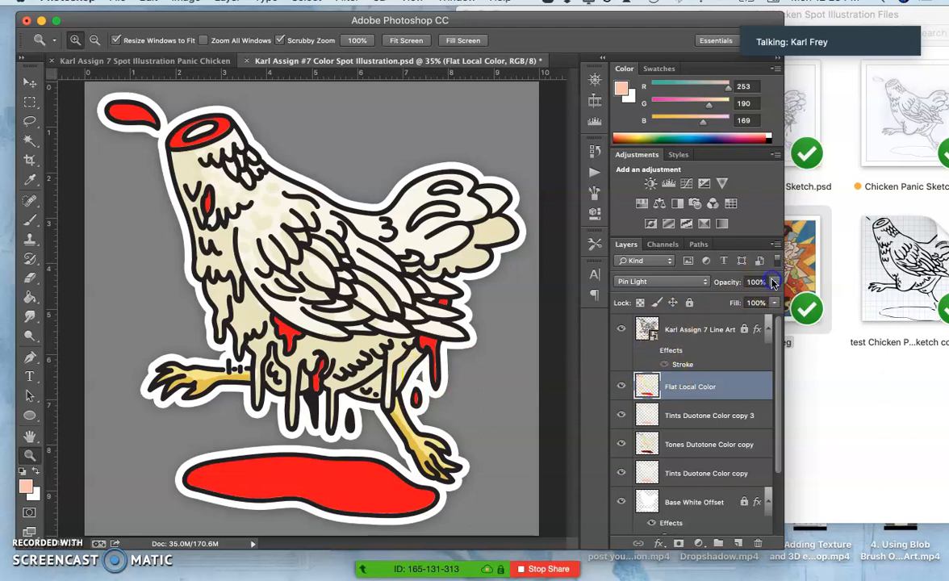
left_click_drag(772, 281, 735, 303)
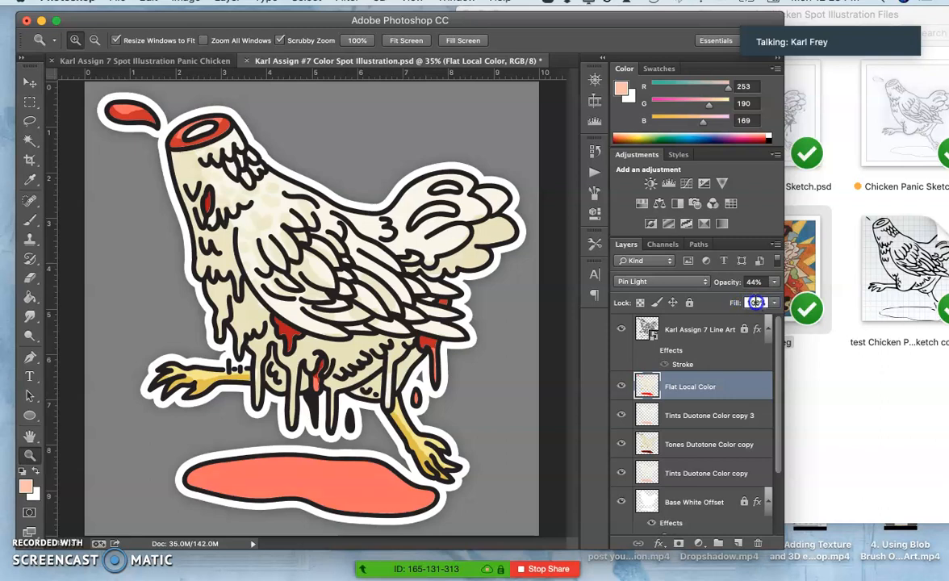
Step: Fine-tune the flat local color's opacity to about 48-52%
left_click(771, 289)
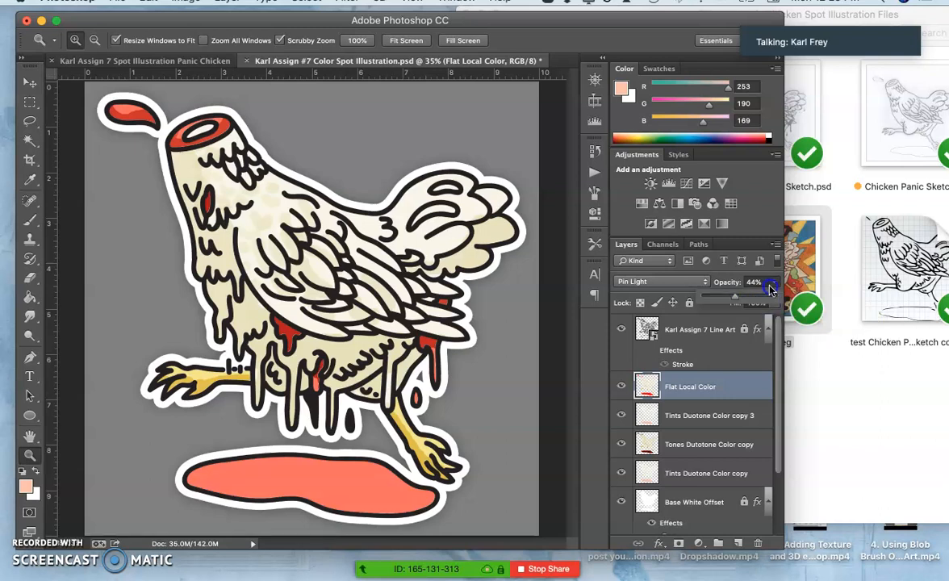
left_click_drag(772, 289, 741, 297)
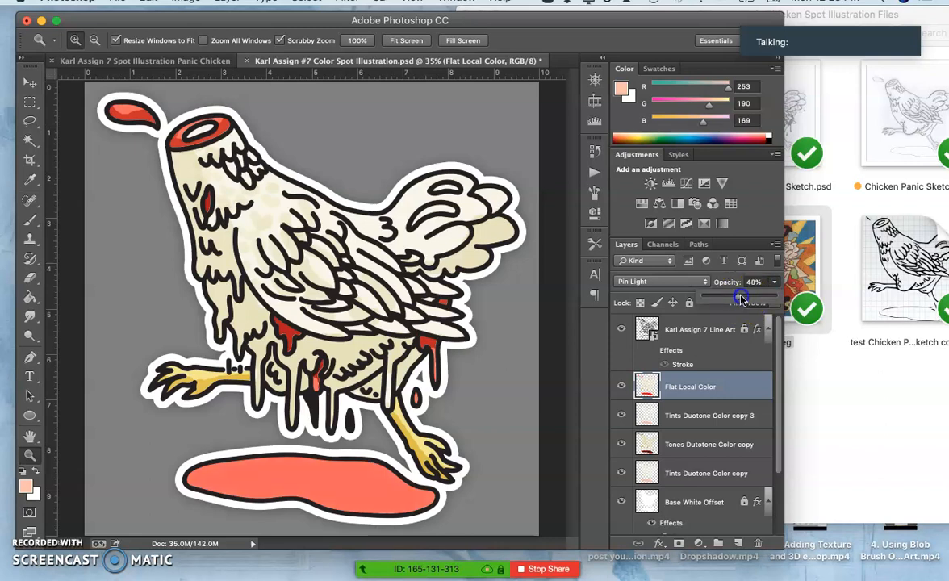
left_click_drag(735, 297, 743, 297)
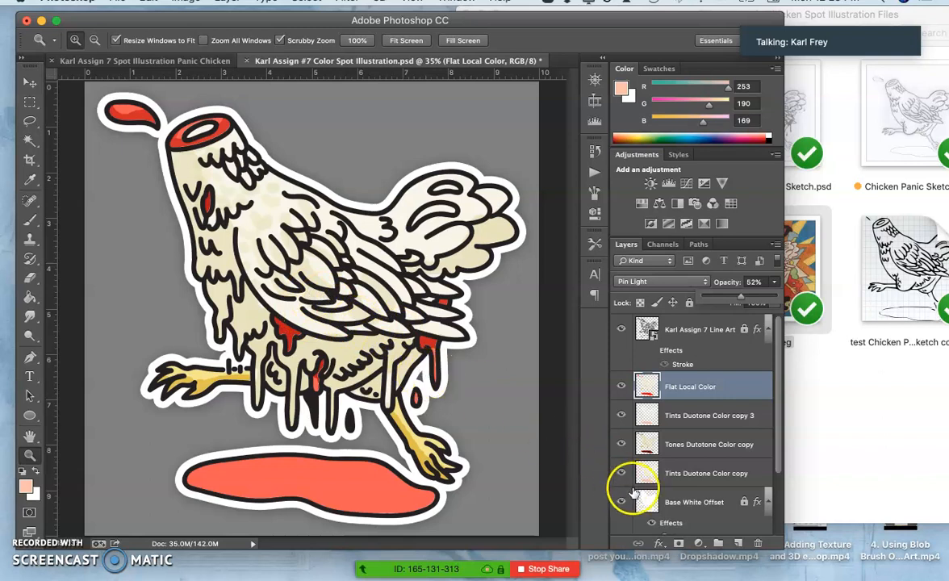
left_click(621, 415)
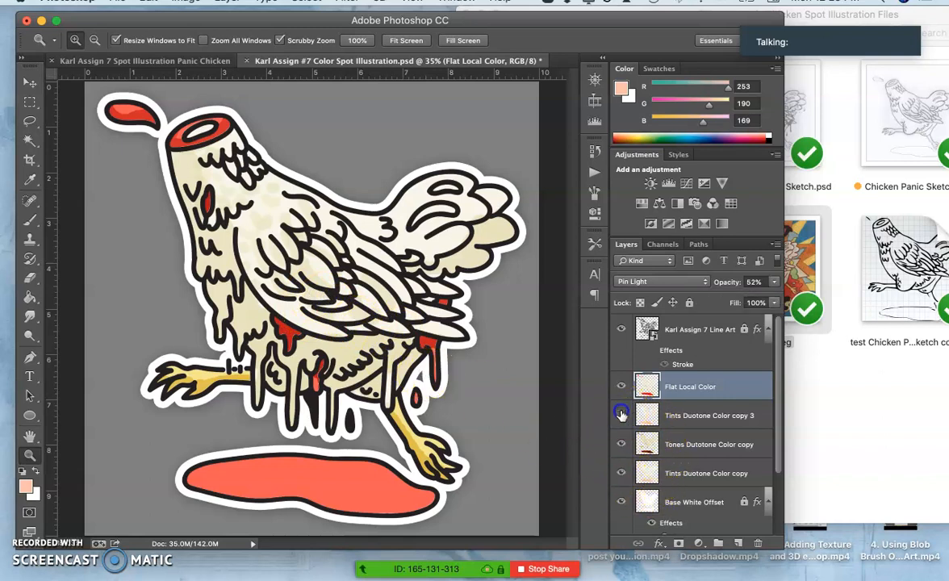
left_click(622, 414)
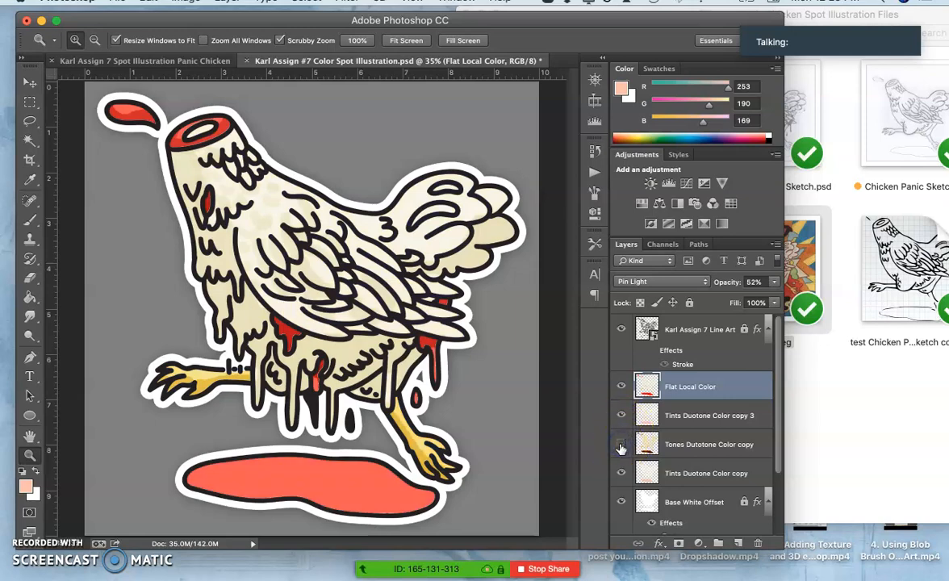
left_click(619, 388)
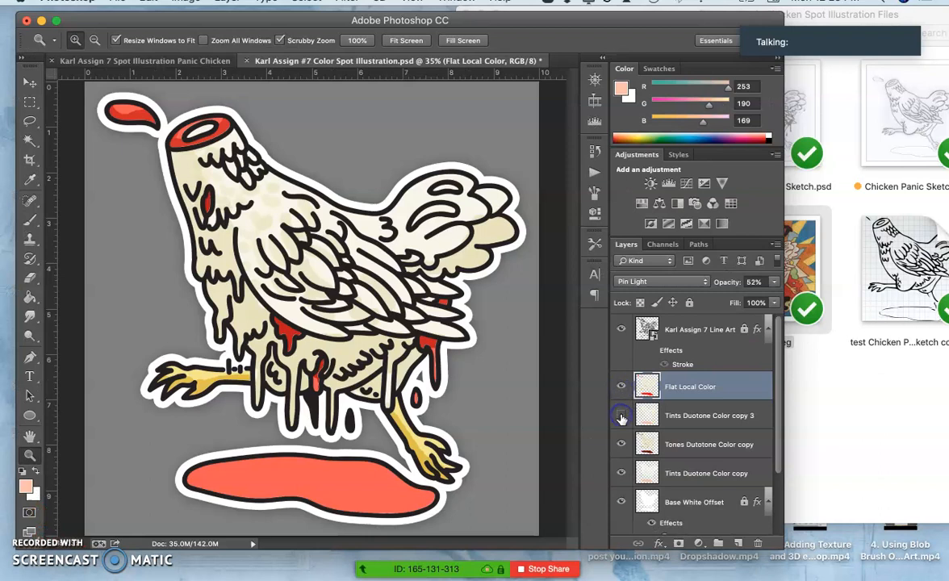
left_click(620, 416)
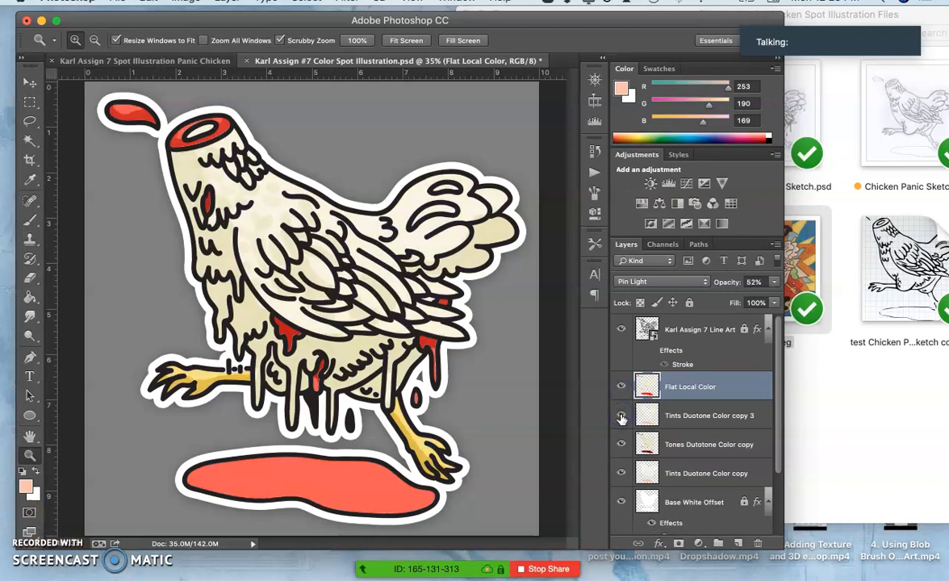